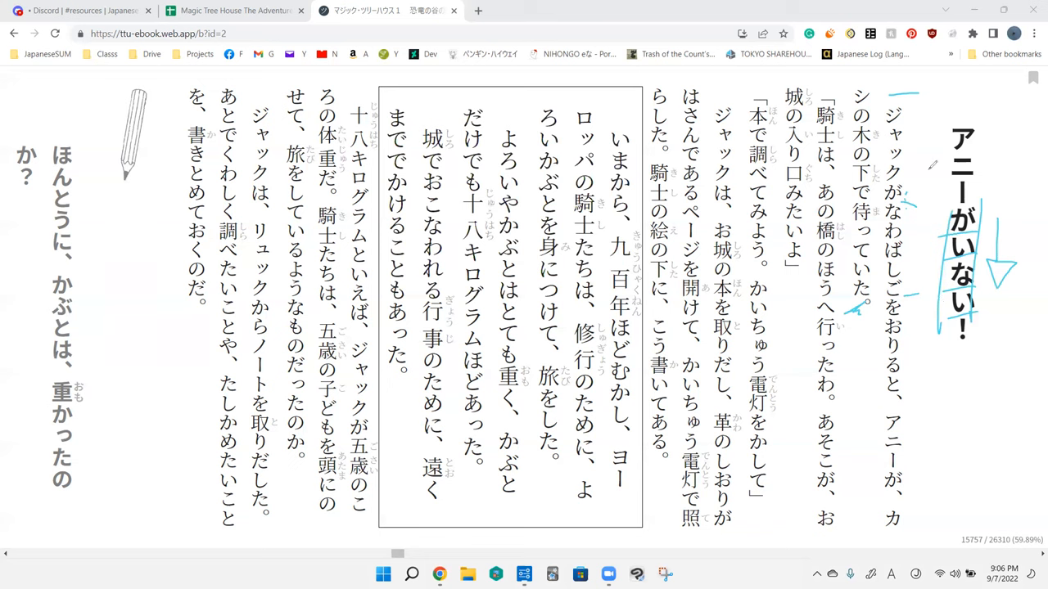
pyautogui.moveTo(923, 162)
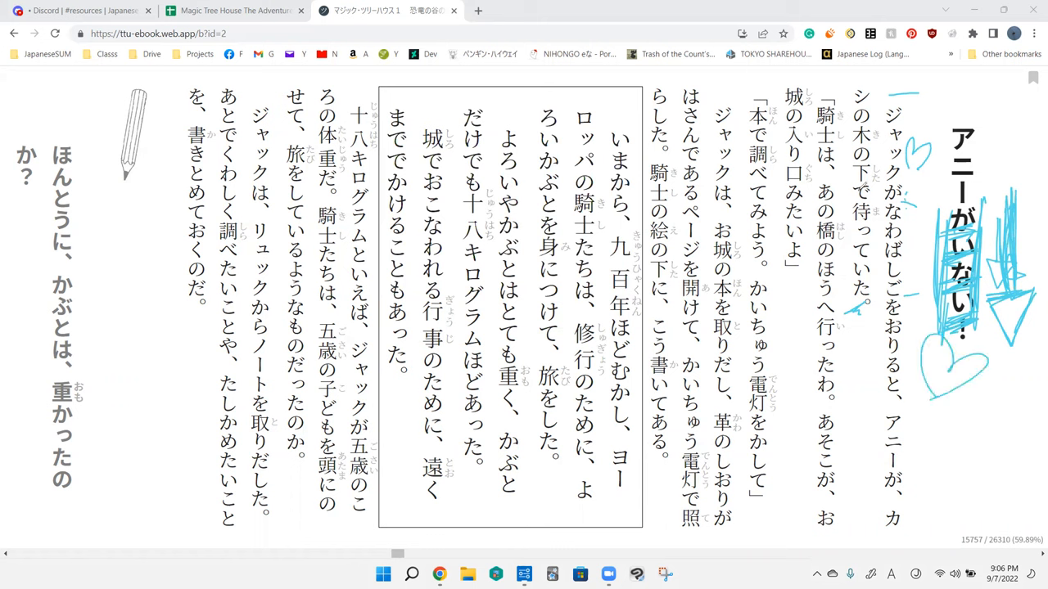
# Step: Pen a small mark beside アニーが and write the word "Evergreen" near the lower right text
pyautogui.moveTo(848, 134); pyautogui.dragTo(852, 315)
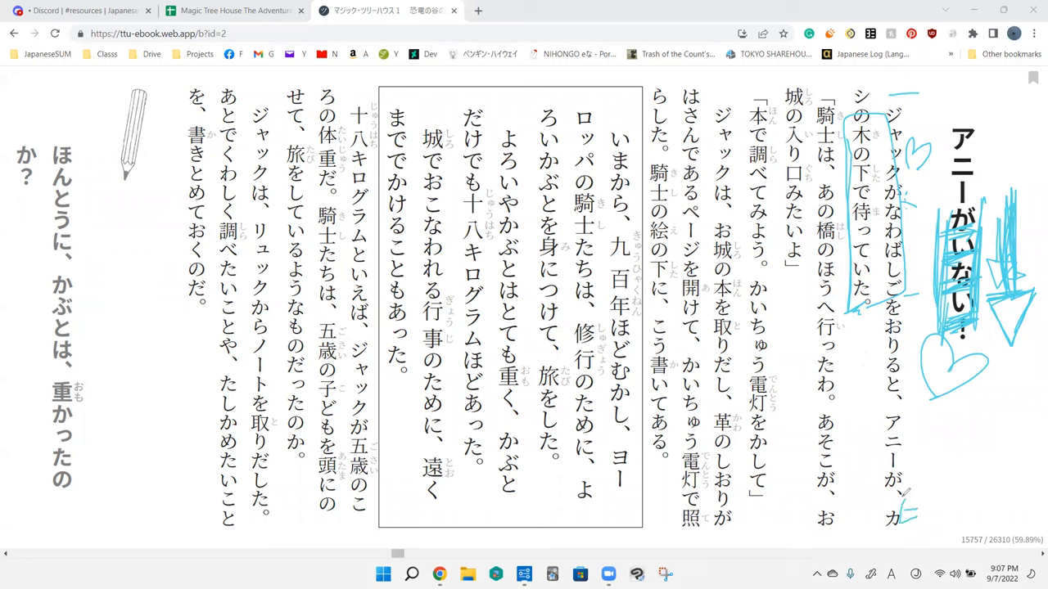
pyautogui.moveTo(904, 499); pyautogui.dragTo(982, 475)
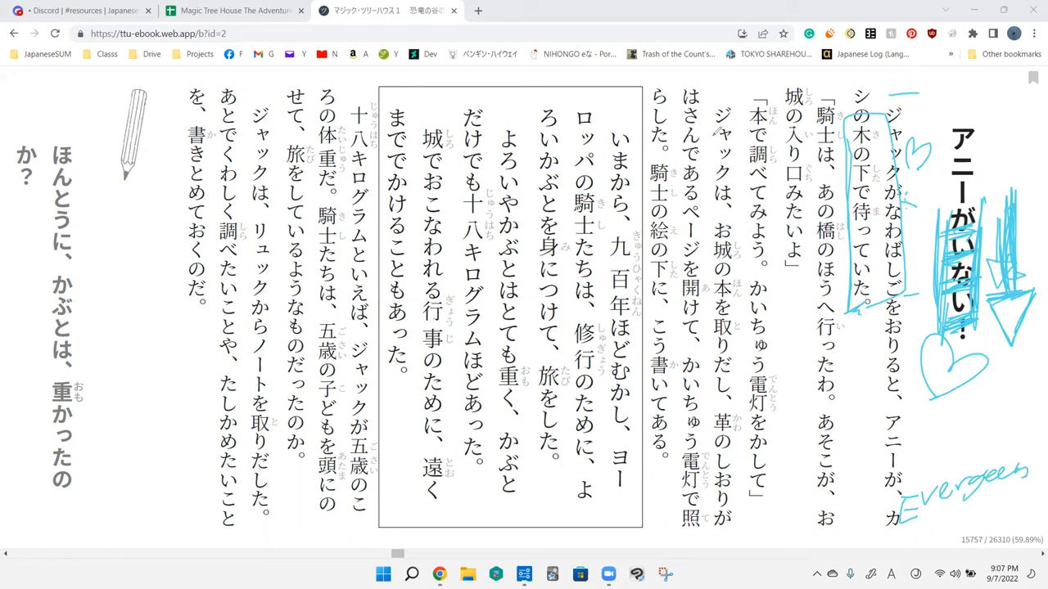
pyautogui.moveTo(904, 438)
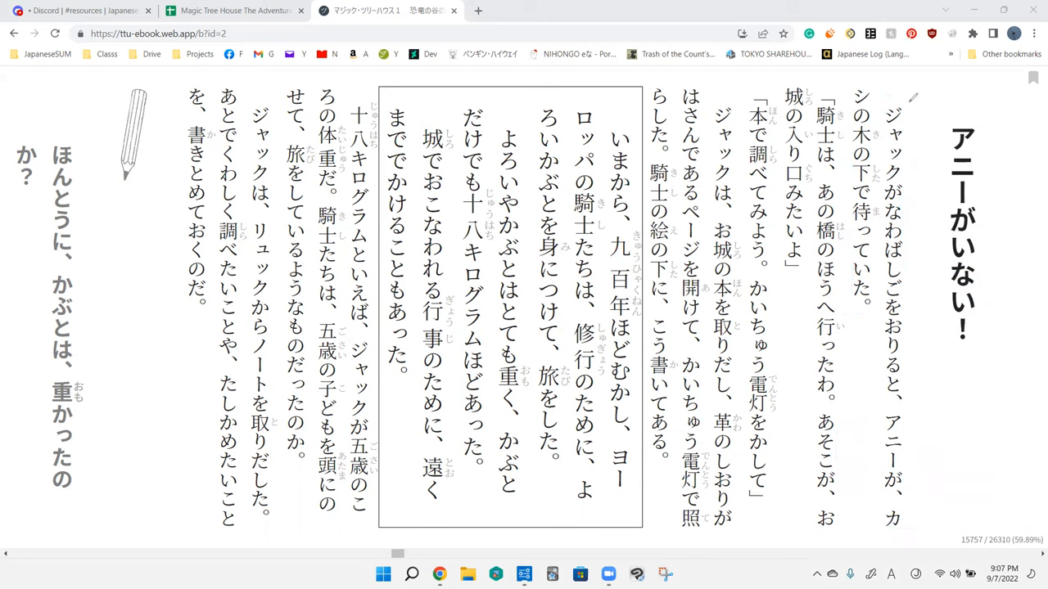
# Step: Draw a wavy line along the opening, mark near 木の下で待っていた, and bracket the end of かいちょう電灯をかして
pyautogui.moveTo(909, 94); pyautogui.dragTo(908, 347)
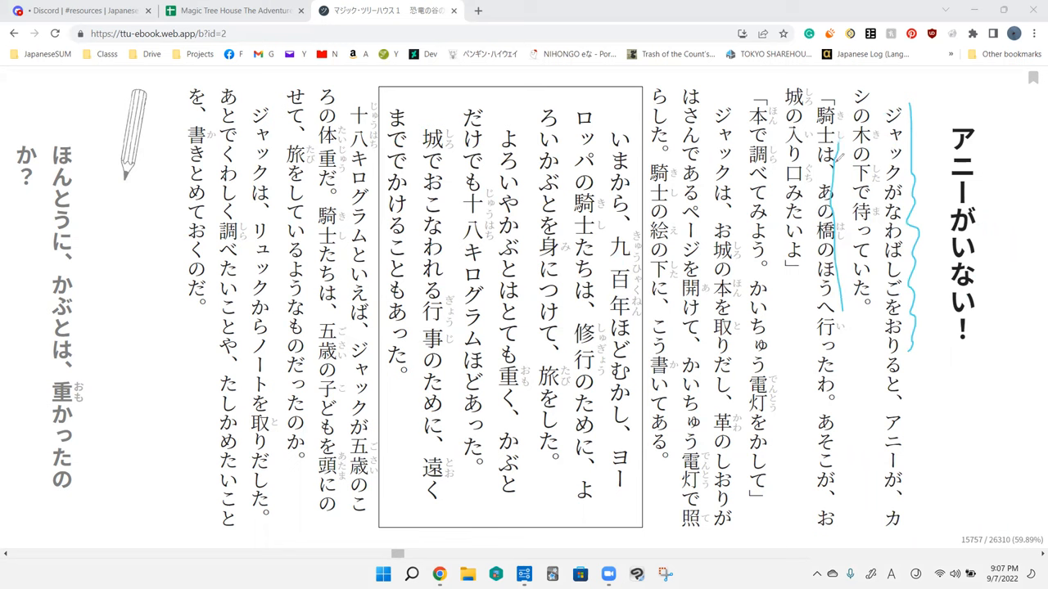
pyautogui.moveTo(901, 401); pyautogui.dragTo(897, 507)
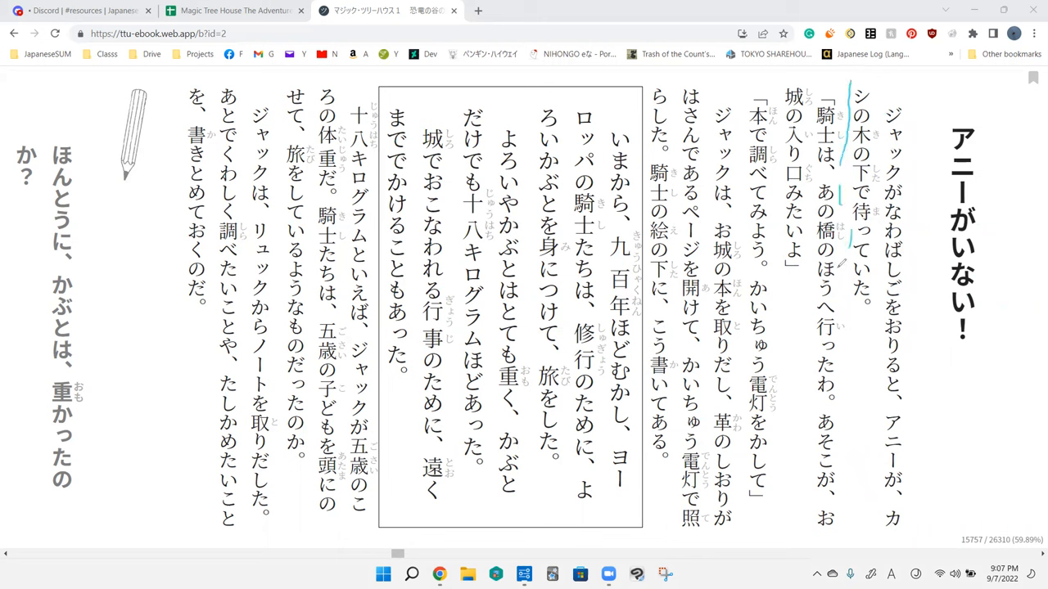
pyautogui.moveTo(852, 314); pyautogui.dragTo(838, 417)
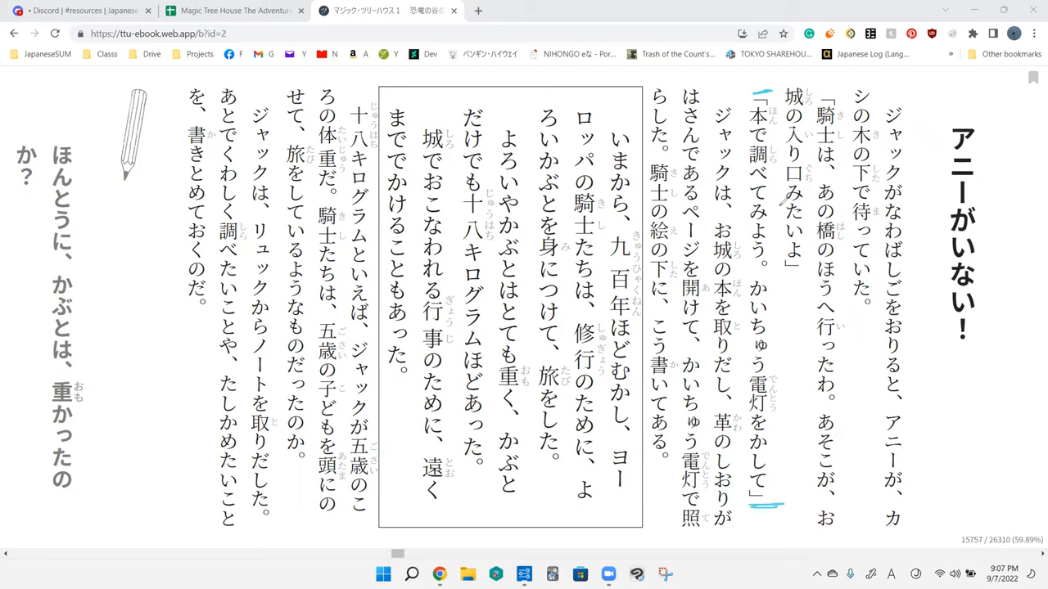
pyautogui.moveTo(776, 262)
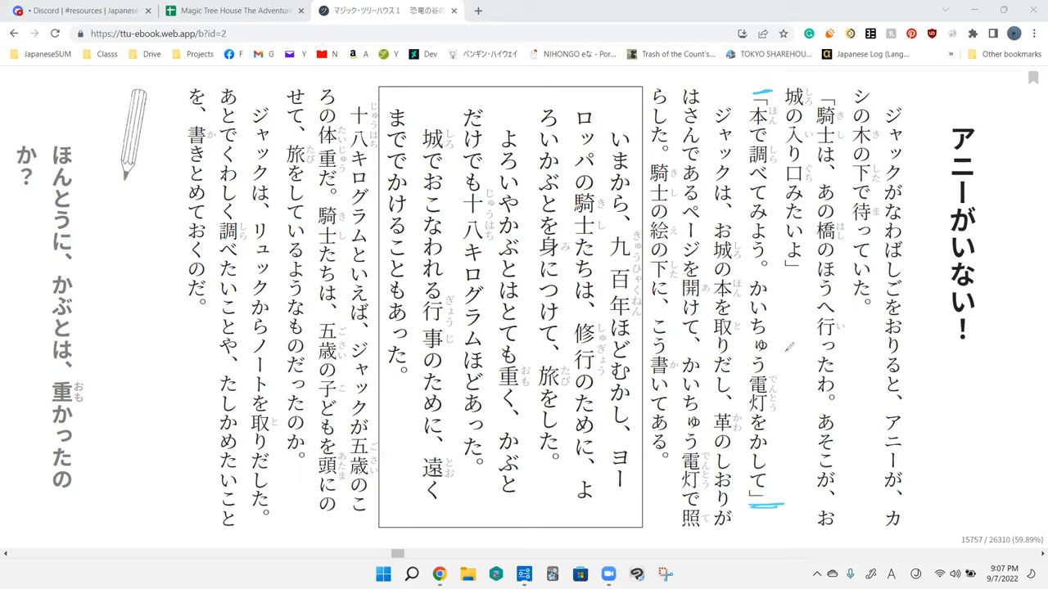
pyautogui.moveTo(794, 448)
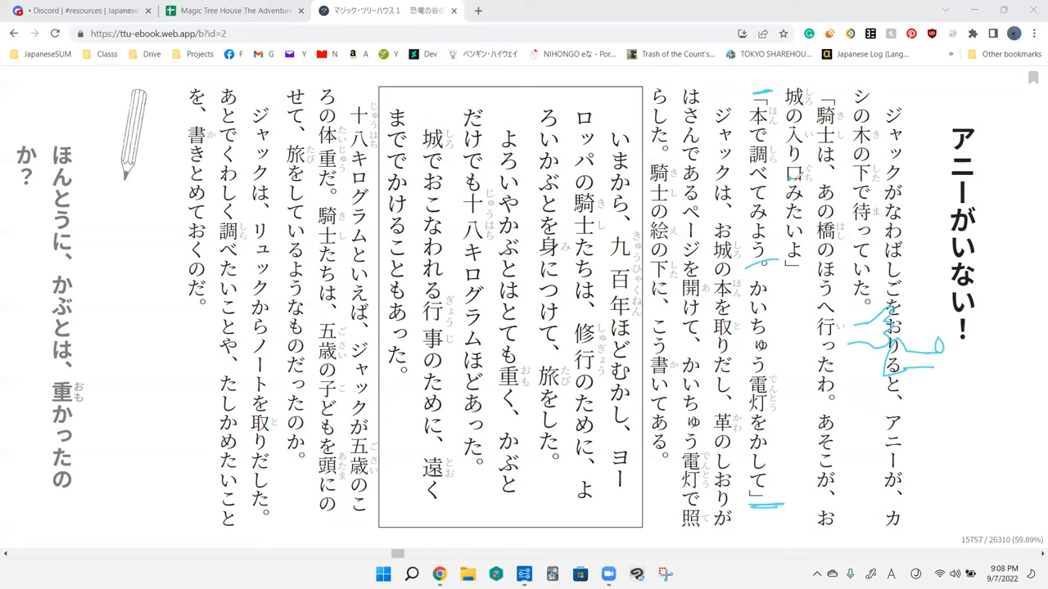
pyautogui.moveTo(805, 167)
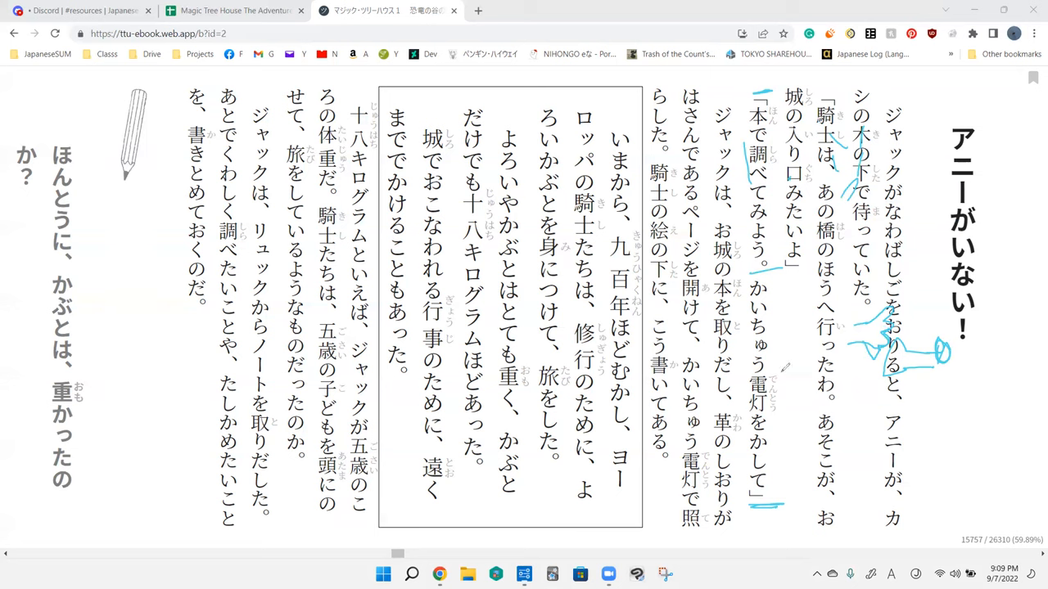
# Step: Outline words in the upper right columns around アニーが and 行ったわ with a pen stroke
pyautogui.moveTo(740, 278); pyautogui.dragTo(799, 418)
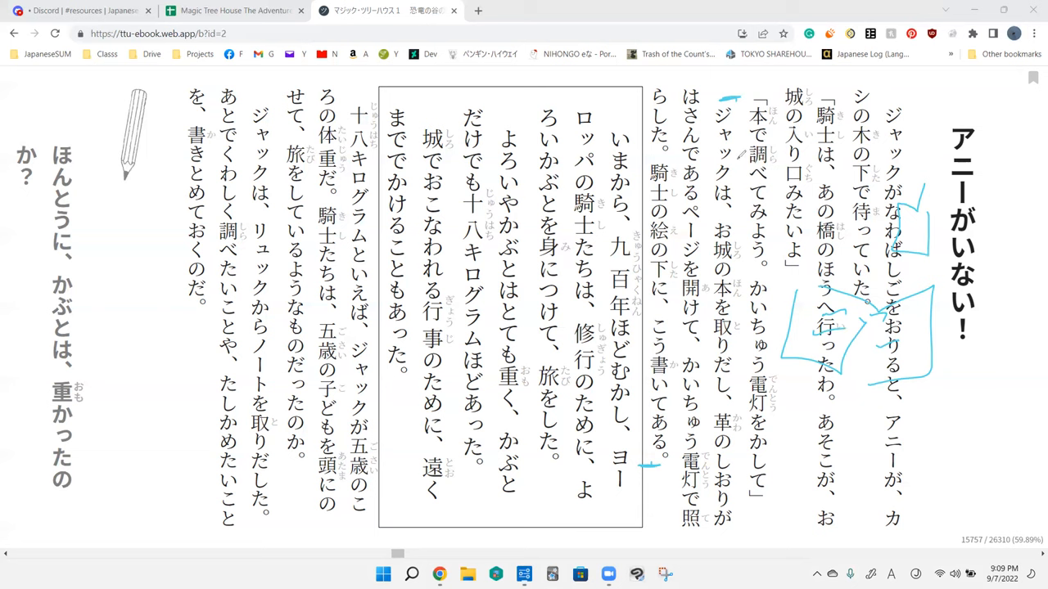
pyautogui.moveTo(744, 409)
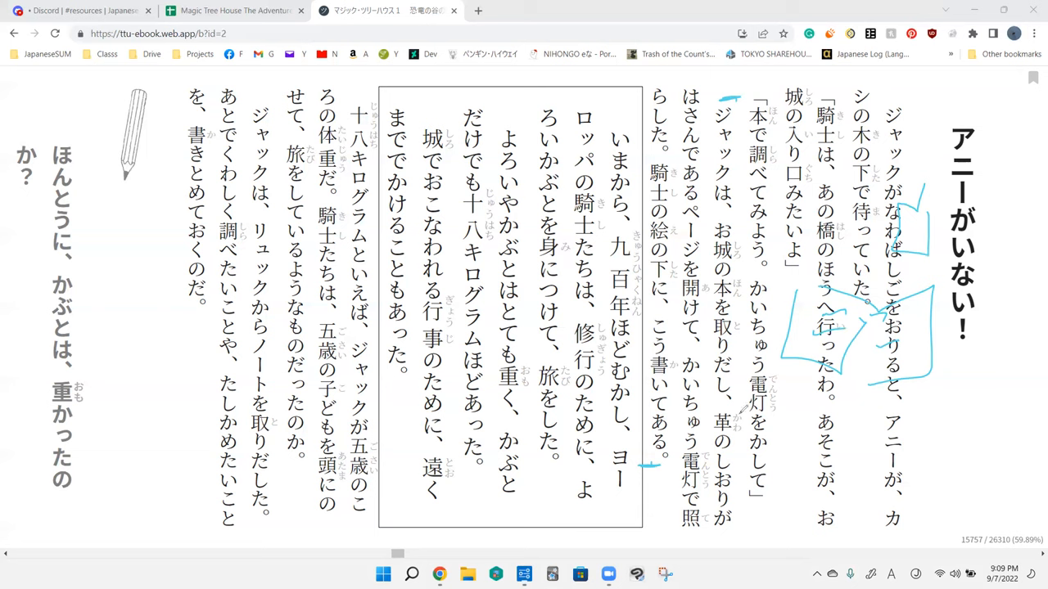
# Step: Box the word しおり in the line about the leather bookmark
pyautogui.moveTo(734, 455); pyautogui.dragTo(724, 511)
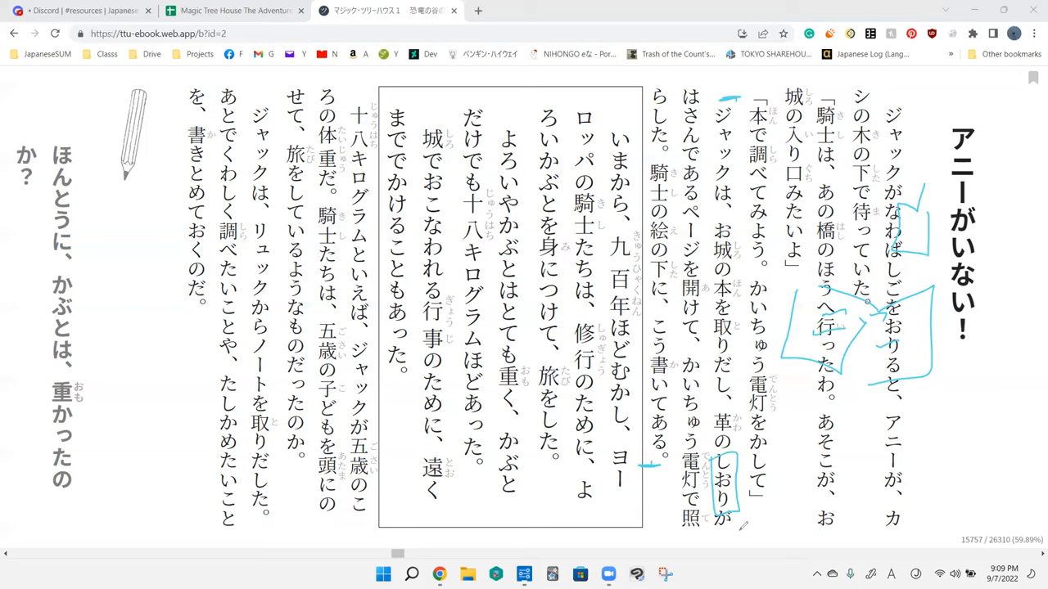
pyautogui.moveTo(501, 100)
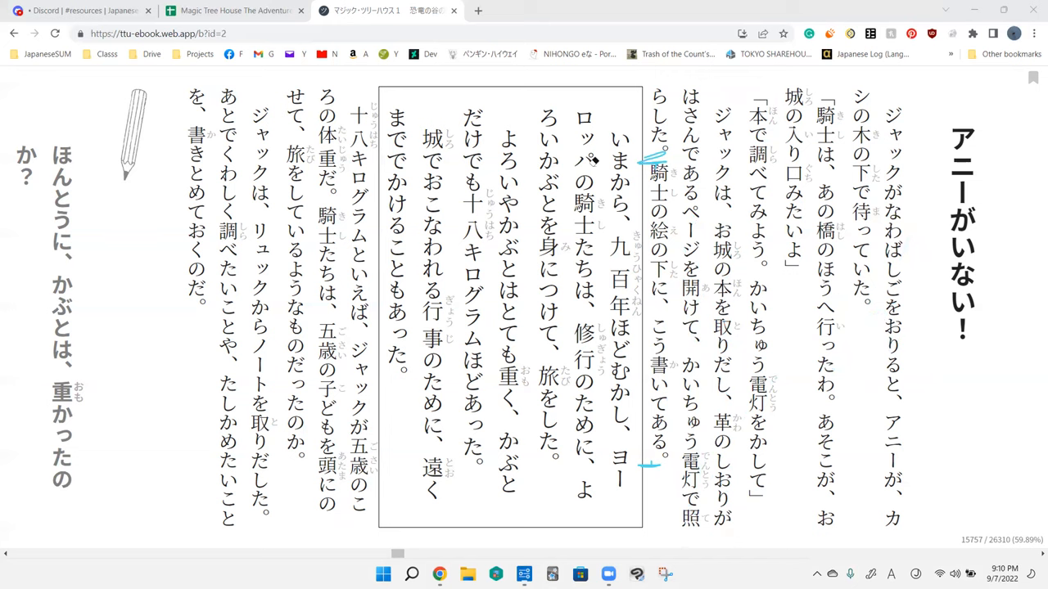
pyautogui.moveTo(591, 78)
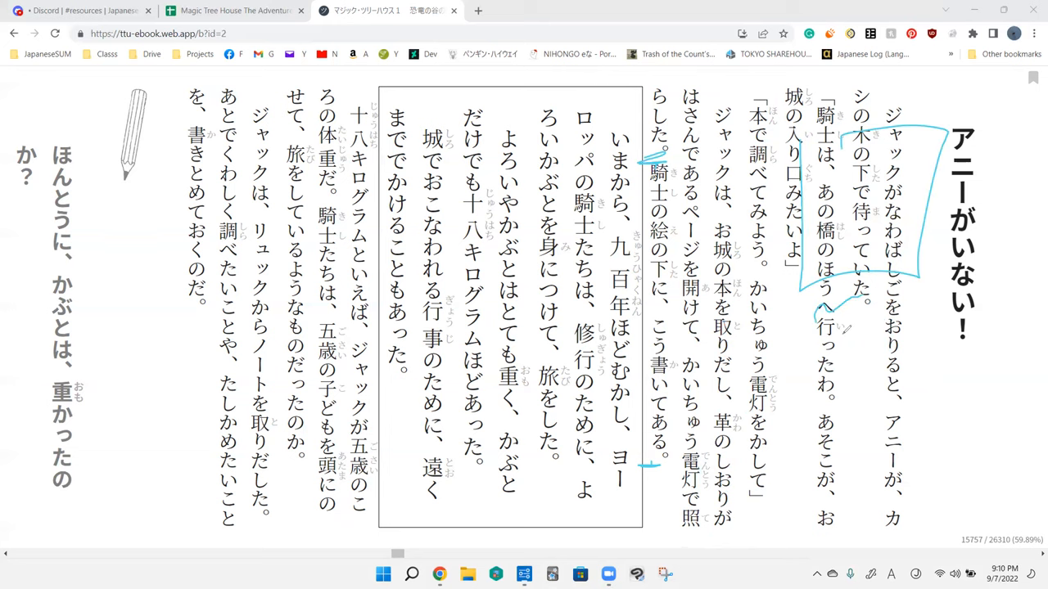
# Step: Sketch lines around アニーがいない！ and a large pointed shape over the opening columns
pyautogui.moveTo(835, 328); pyautogui.dragTo(941, 393)
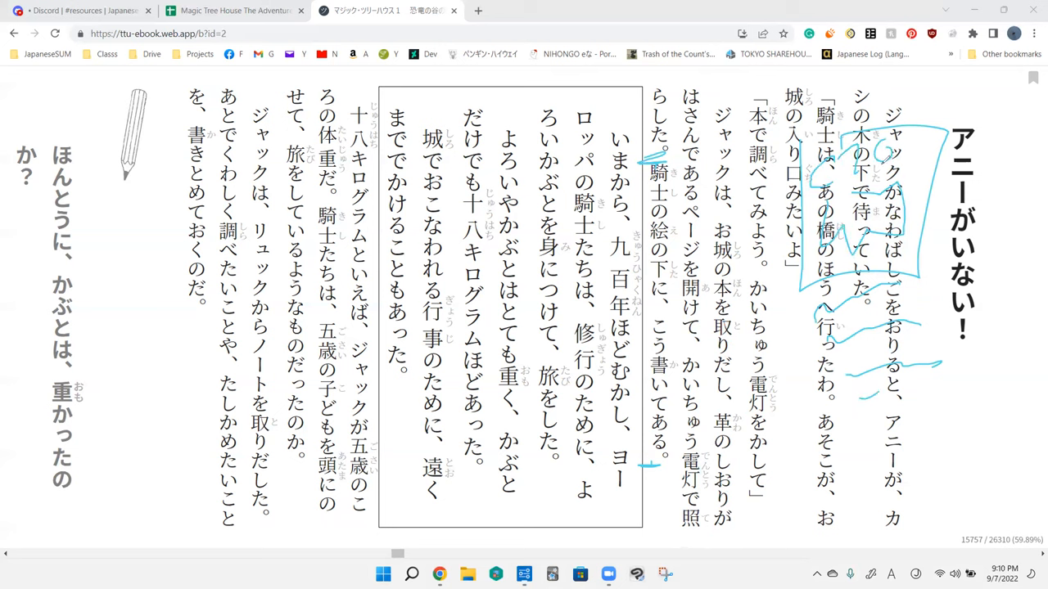
pyautogui.moveTo(893, 156); pyautogui.dragTo(946, 106)
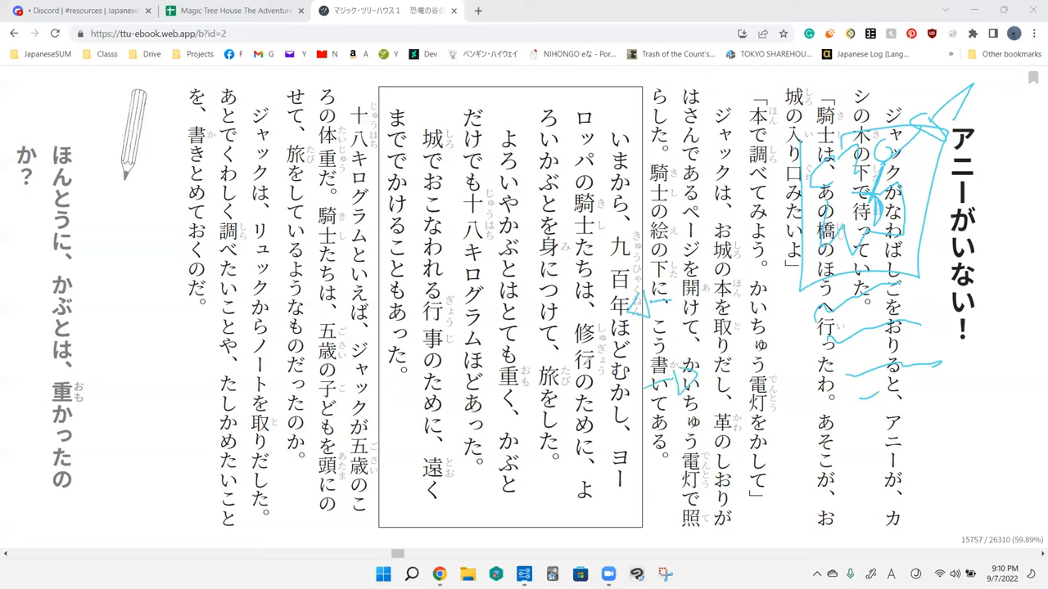
pyautogui.moveTo(752, 422)
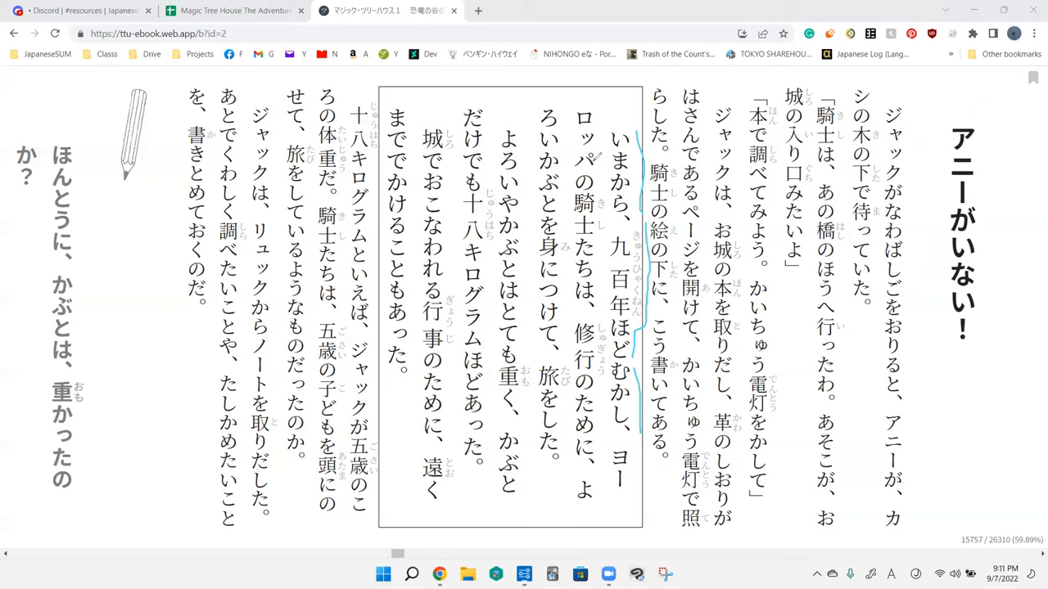
pyautogui.moveTo(612, 318)
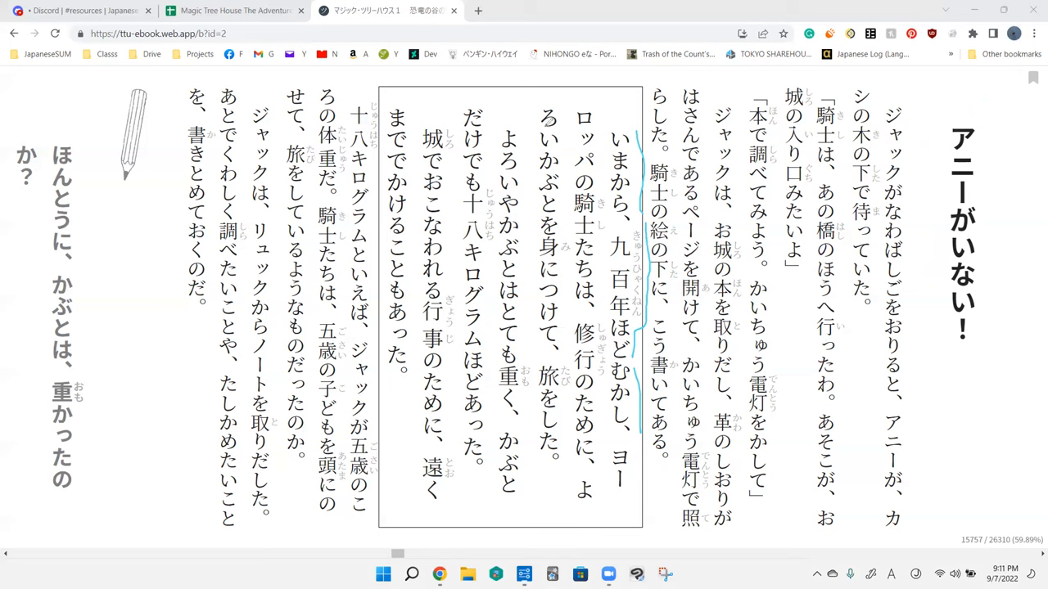
pyautogui.moveTo(564, 260)
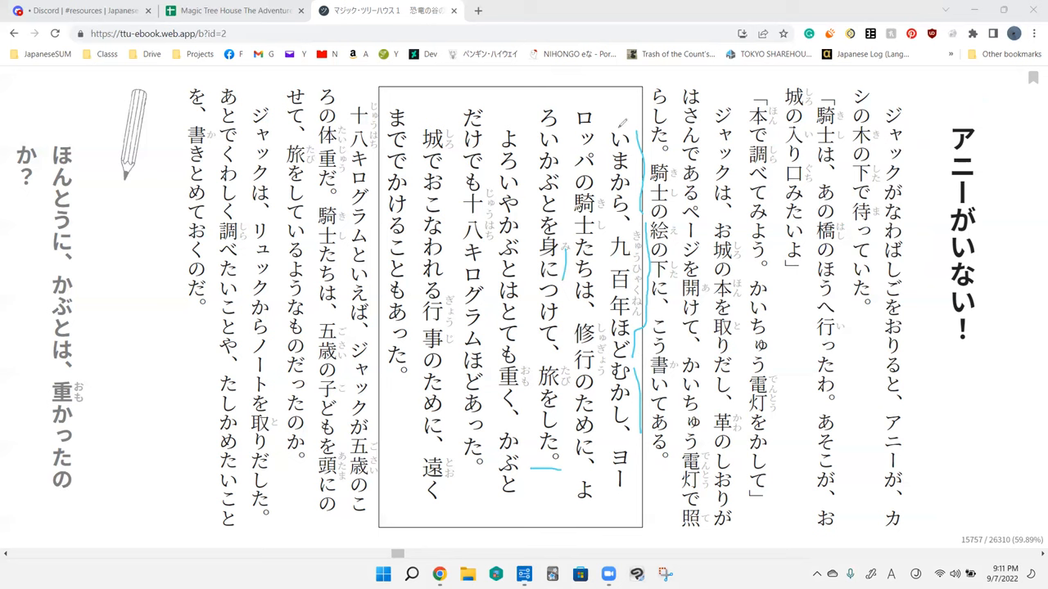
pyautogui.moveTo(596, 285)
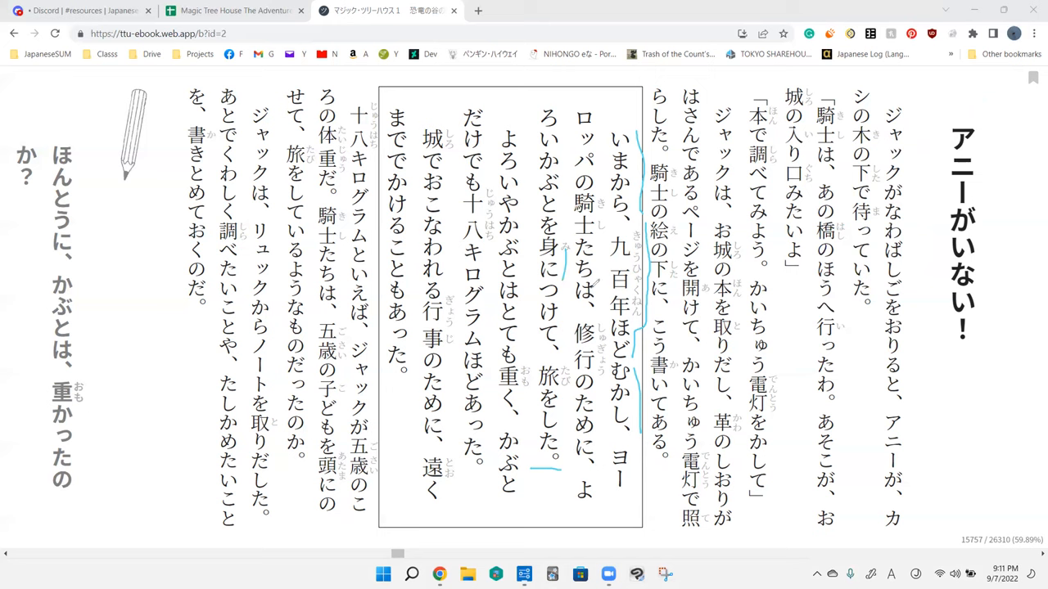
# Step: Circle 騎士たち and 修行のために in the boxed passage and add a stroke beside them
pyautogui.moveTo(581, 189); pyautogui.dragTo(593, 287)
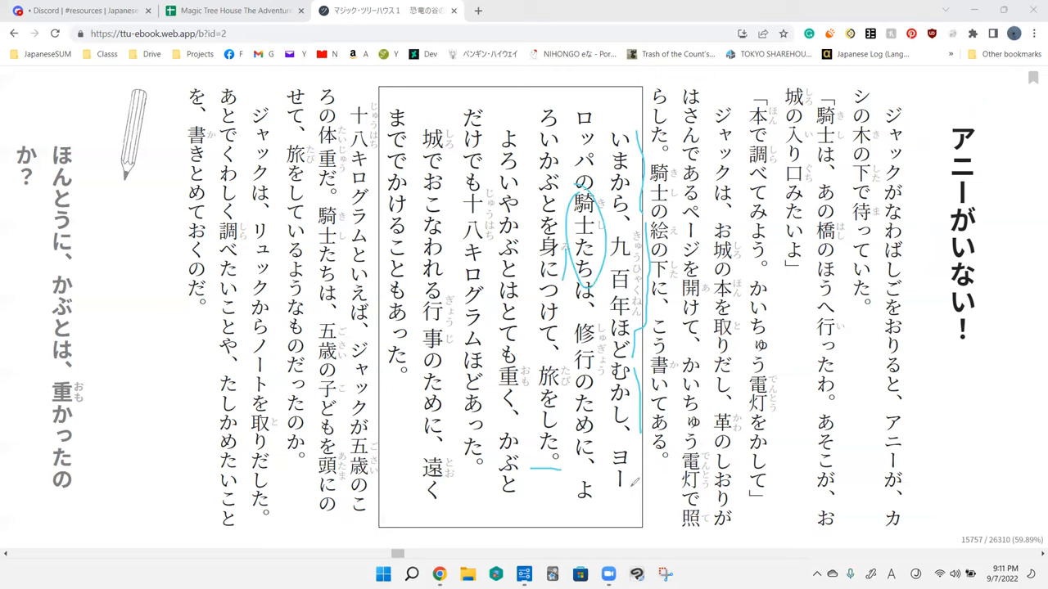
pyautogui.moveTo(590, 385); pyautogui.dragTo(598, 458)
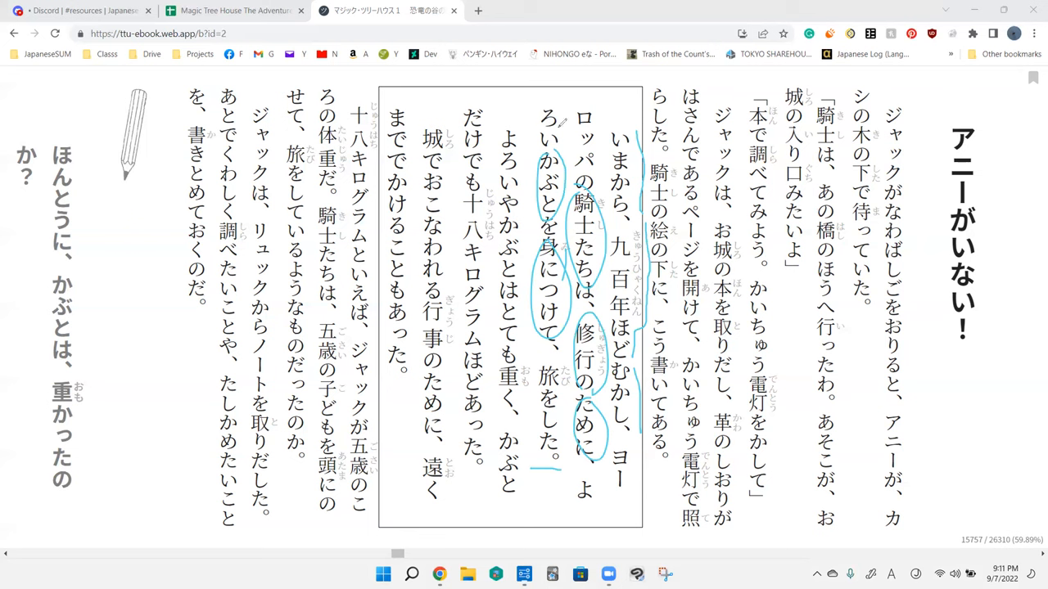
pyautogui.moveTo(557, 352); pyautogui.dragTo(556, 475)
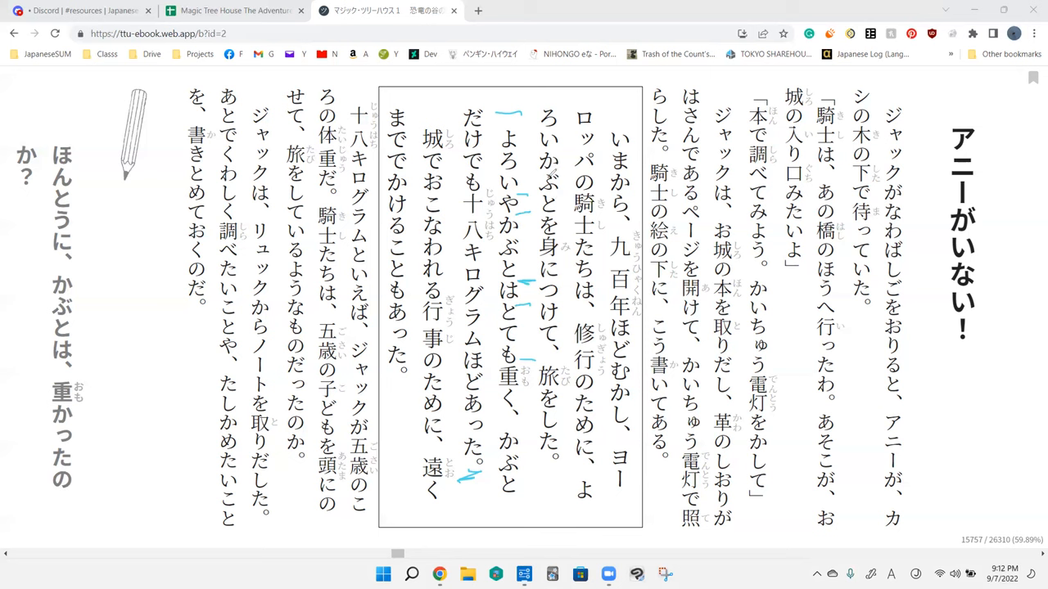
pyautogui.moveTo(537, 249)
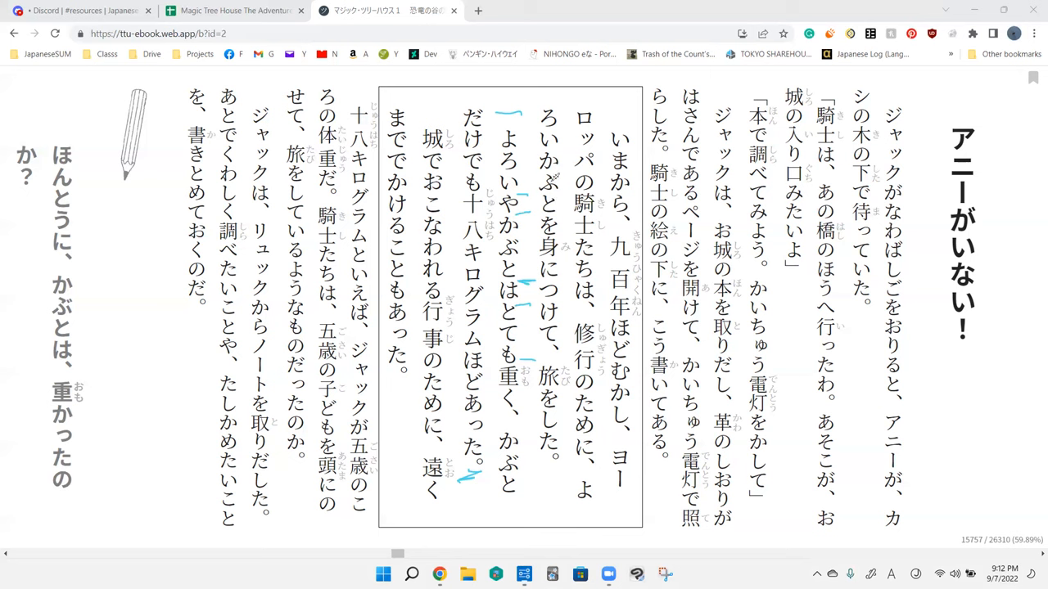
# Step: Bracket よろいやかぶと and circle 十八 in だけでも十八キログラム with extra strokes nearby
pyautogui.moveTo(491, 131); pyautogui.dragTo(491, 278)
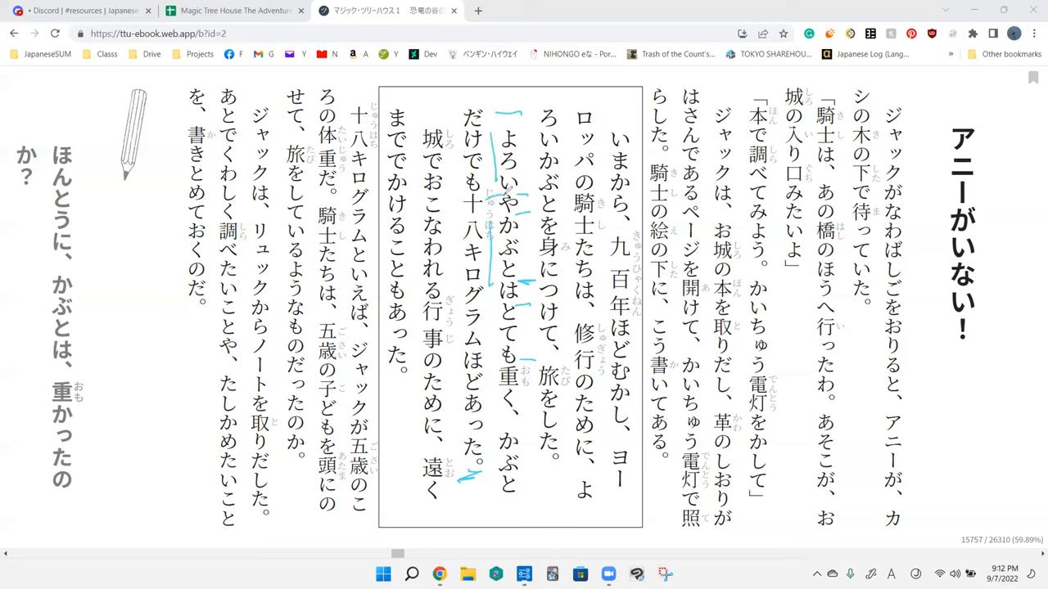
pyautogui.moveTo(483, 193); pyautogui.dragTo(515, 226)
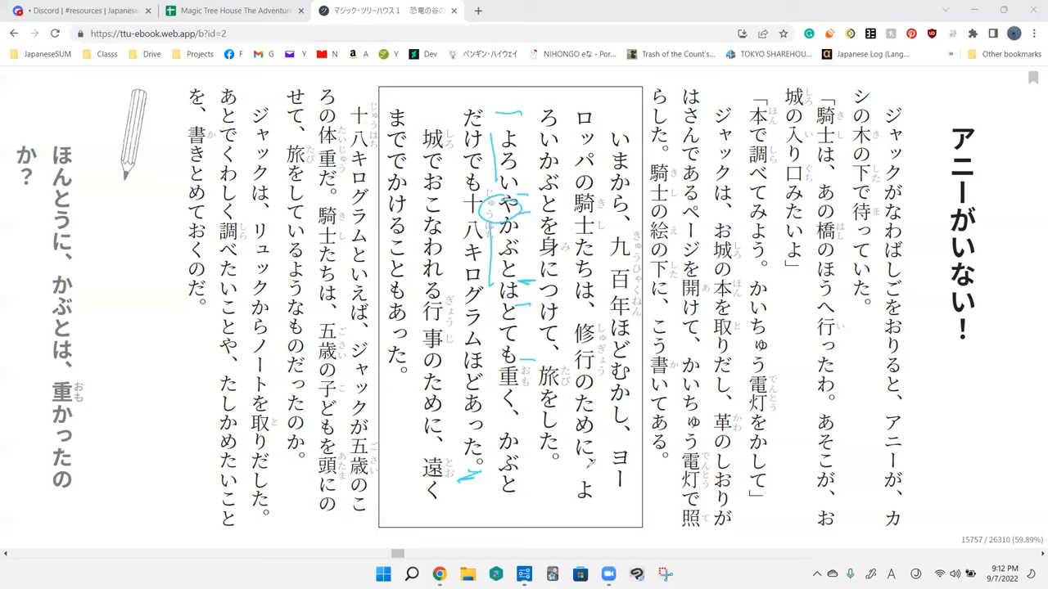
pyautogui.moveTo(556, 107); pyautogui.dragTo(544, 221)
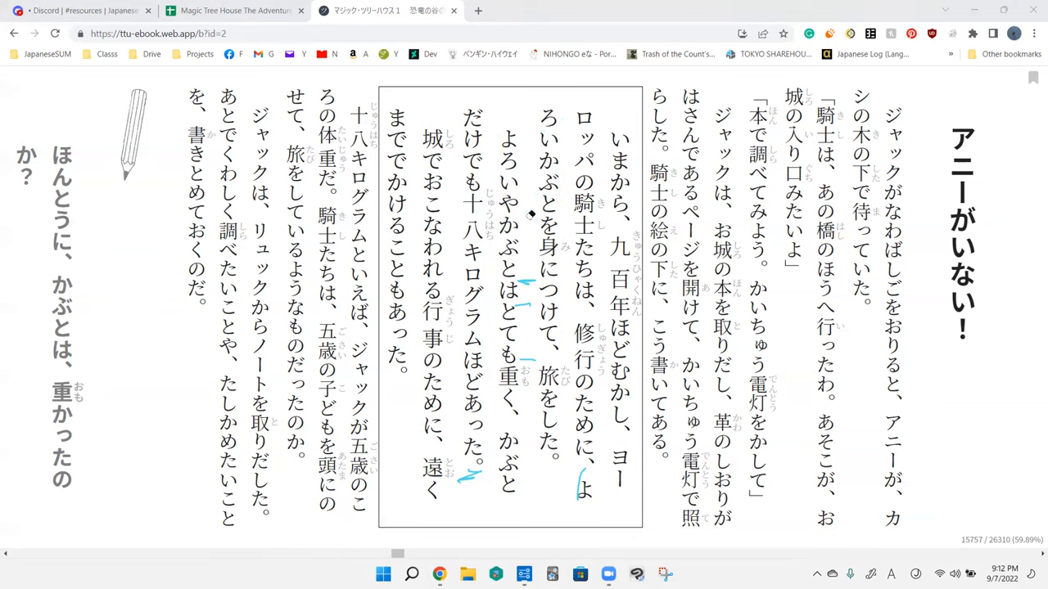
pyautogui.moveTo(521, 217)
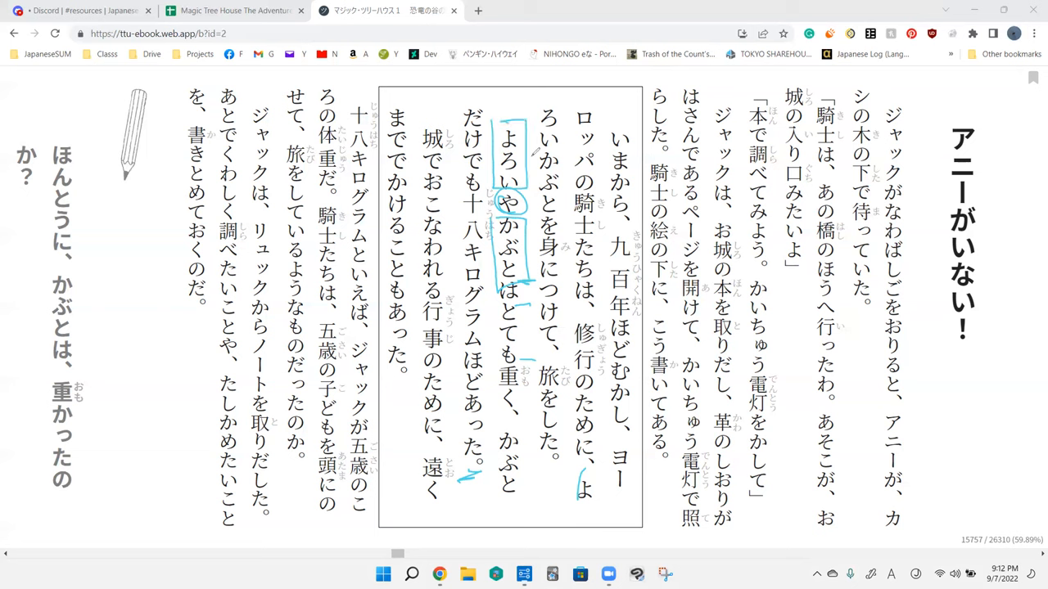
pyautogui.moveTo(531, 252)
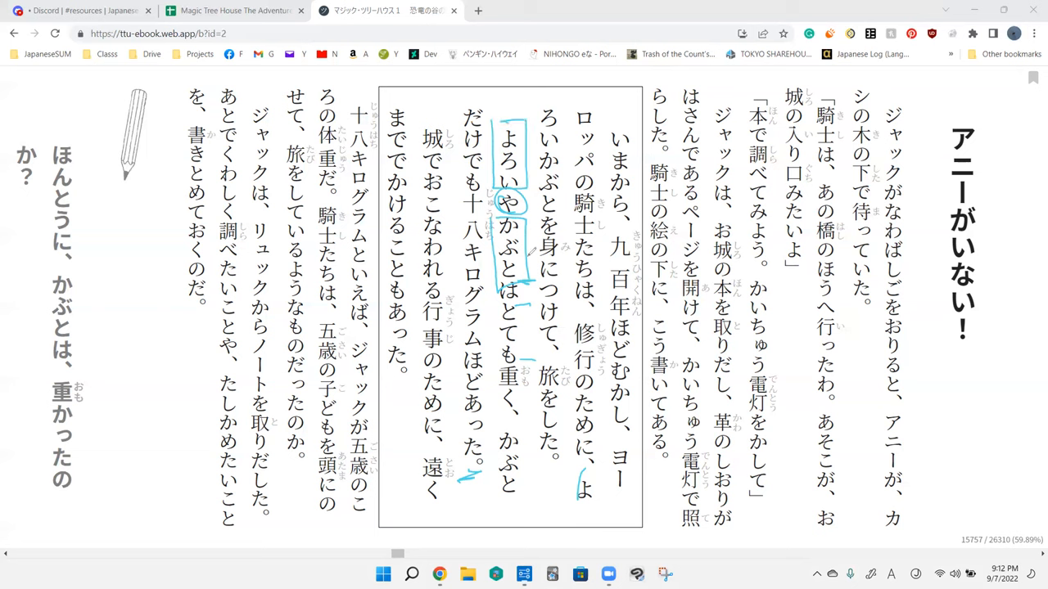
# Step: Circle 旅, draw a heart beside かぶと, then clear all pen marks from the page
pyautogui.moveTo(492, 303); pyautogui.dragTo(530, 298)
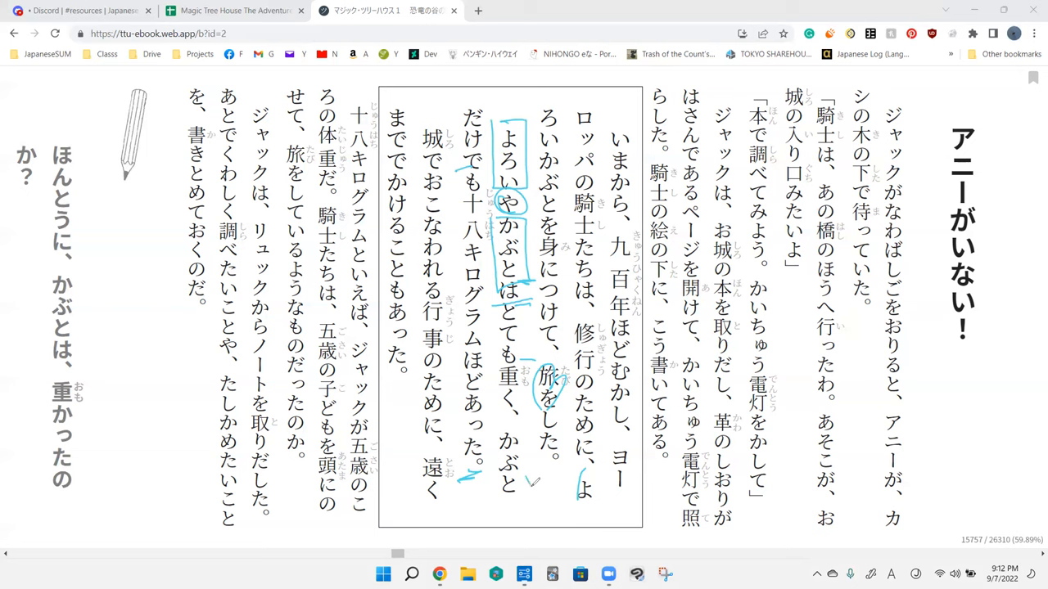
pyautogui.moveTo(524, 456); pyautogui.dragTo(537, 483)
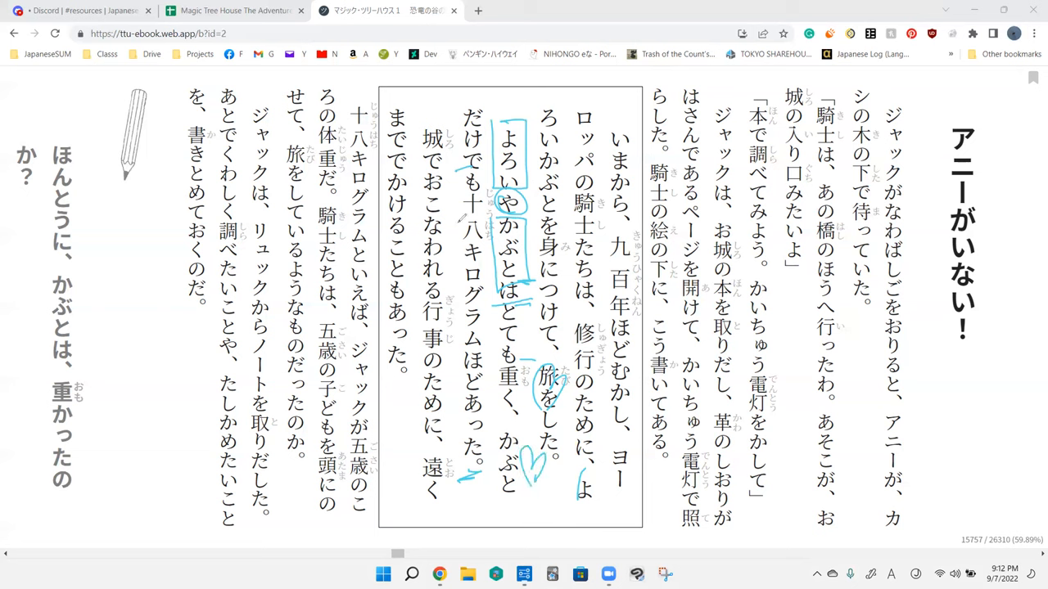
pyautogui.moveTo(460, 190)
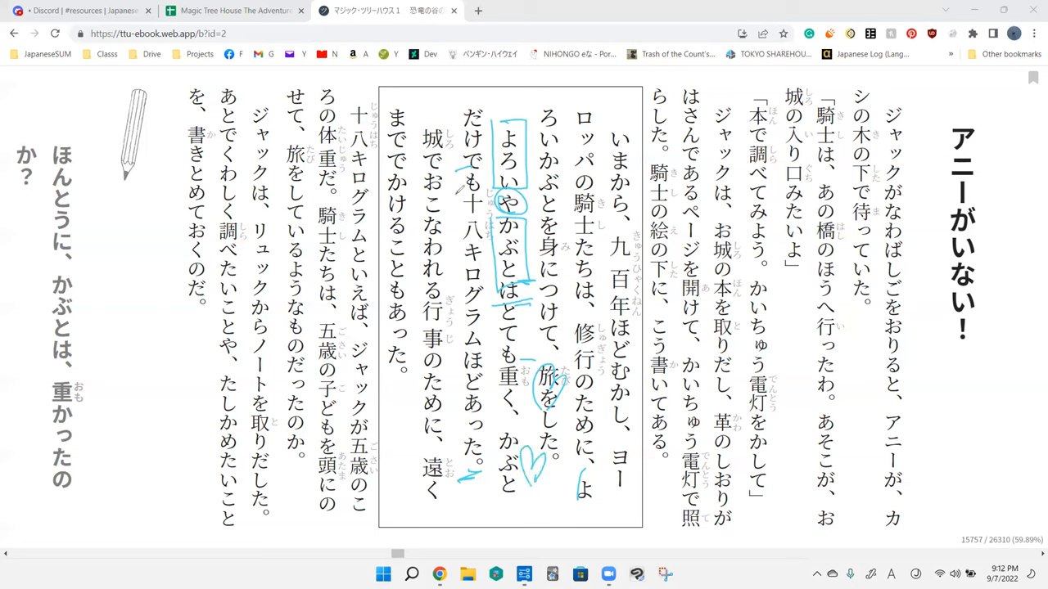
pyautogui.moveTo(460, 193); pyautogui.dragTo(460, 367)
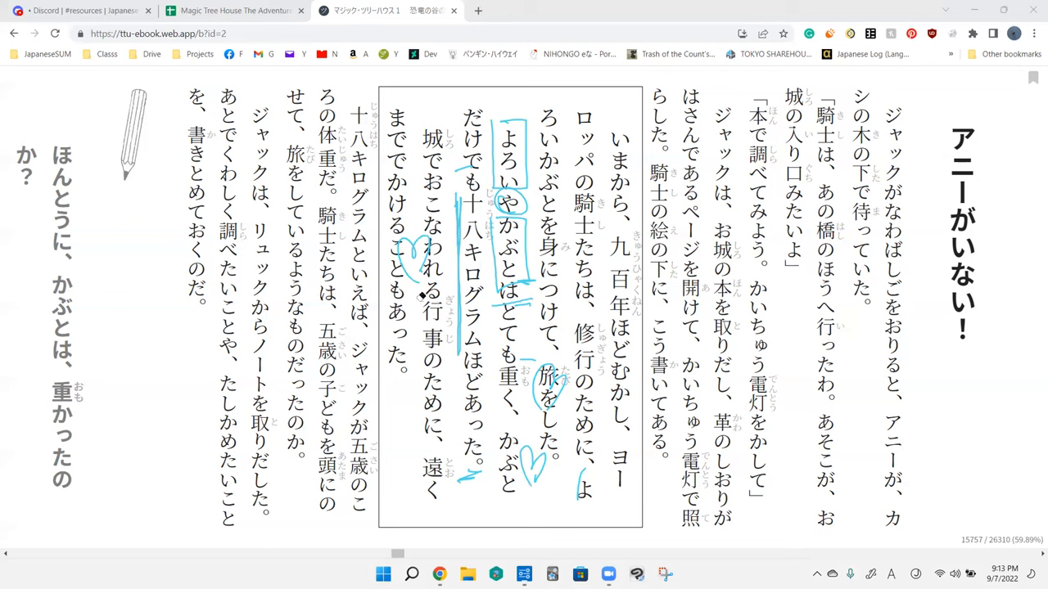
pyautogui.click(471, 370)
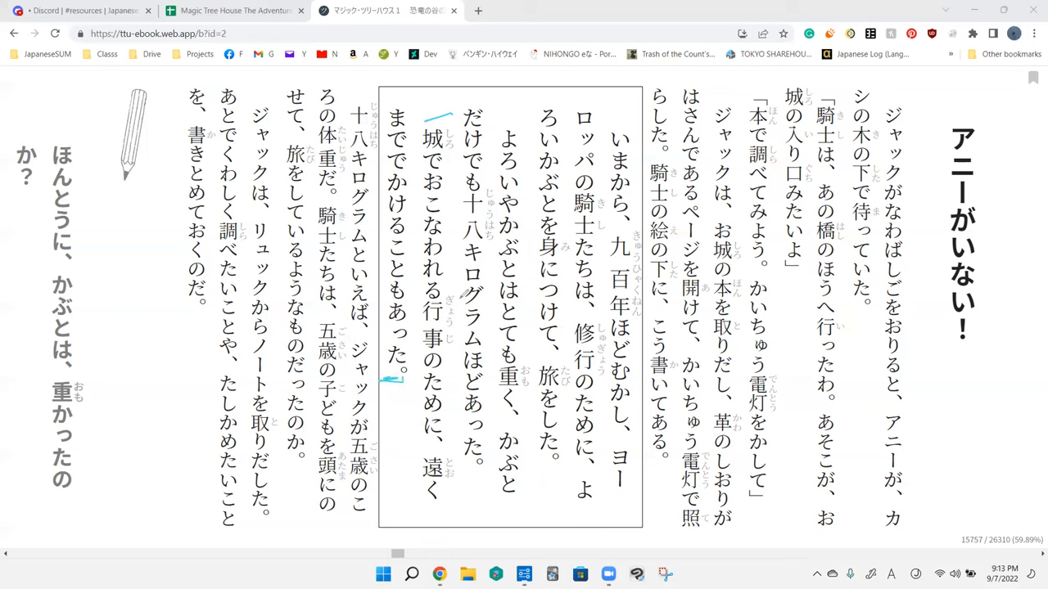
pyautogui.moveTo(461, 293)
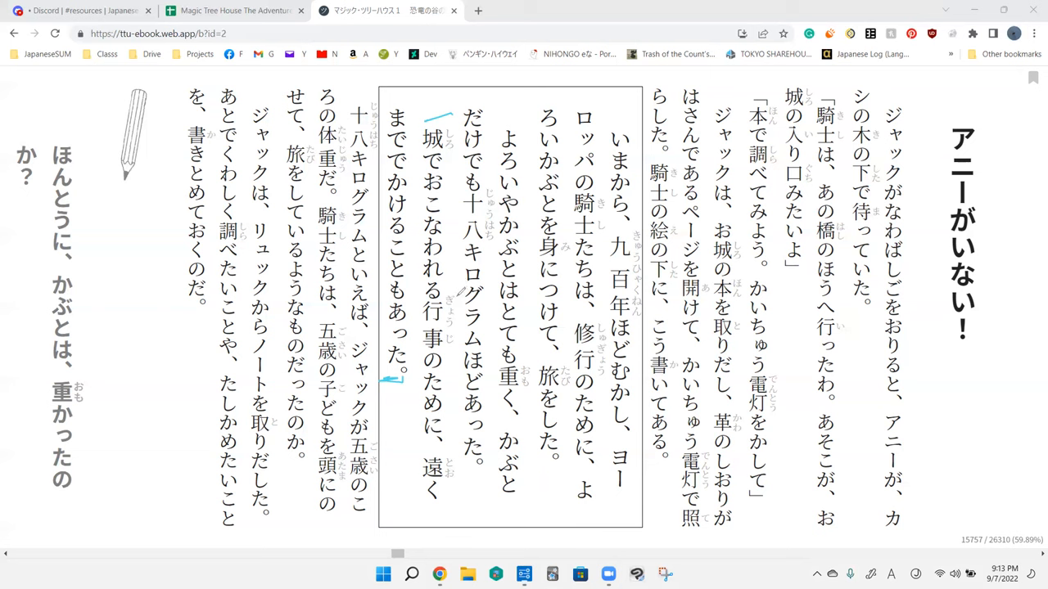
pyautogui.moveTo(402, 99)
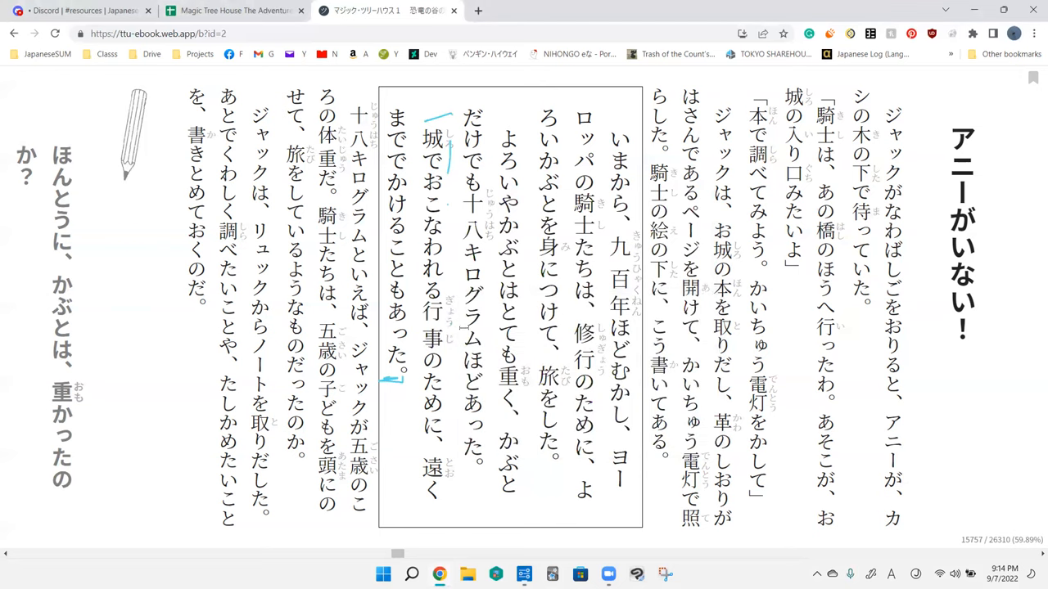
pyautogui.moveTo(396, 417)
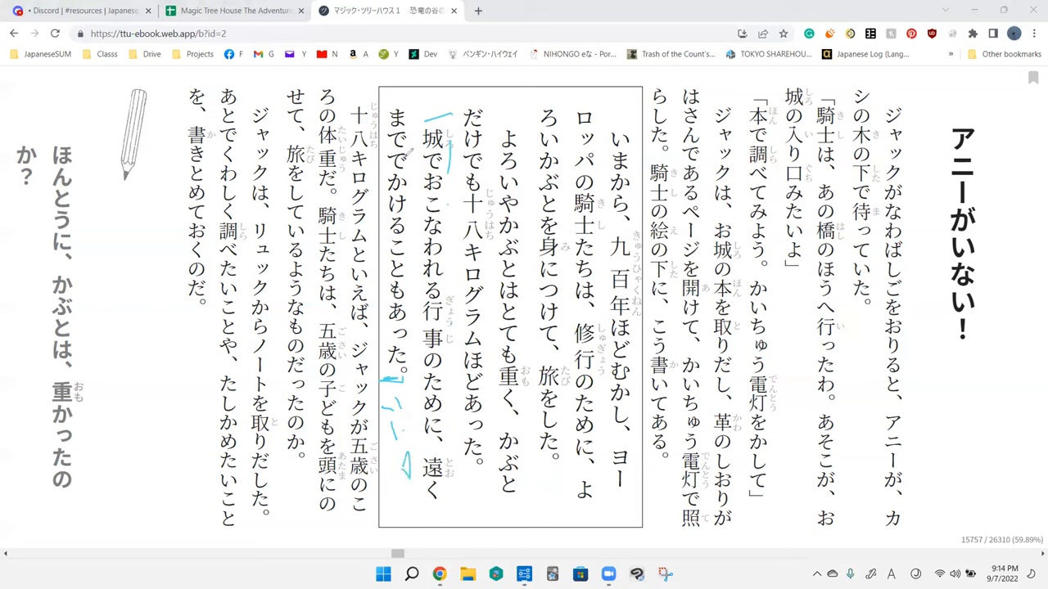
# Step: Box までかける in the passage, then underline 城 at the start of the line with short strokes
pyautogui.moveTo(385, 148); pyautogui.dragTo(373, 255)
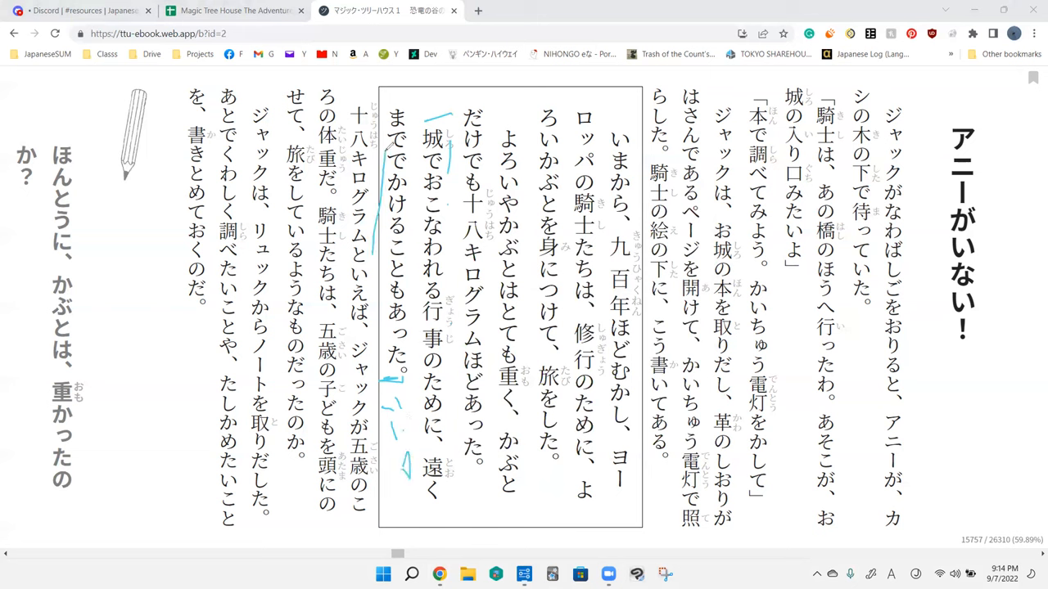
pyautogui.moveTo(396, 150); pyautogui.dragTo(396, 246)
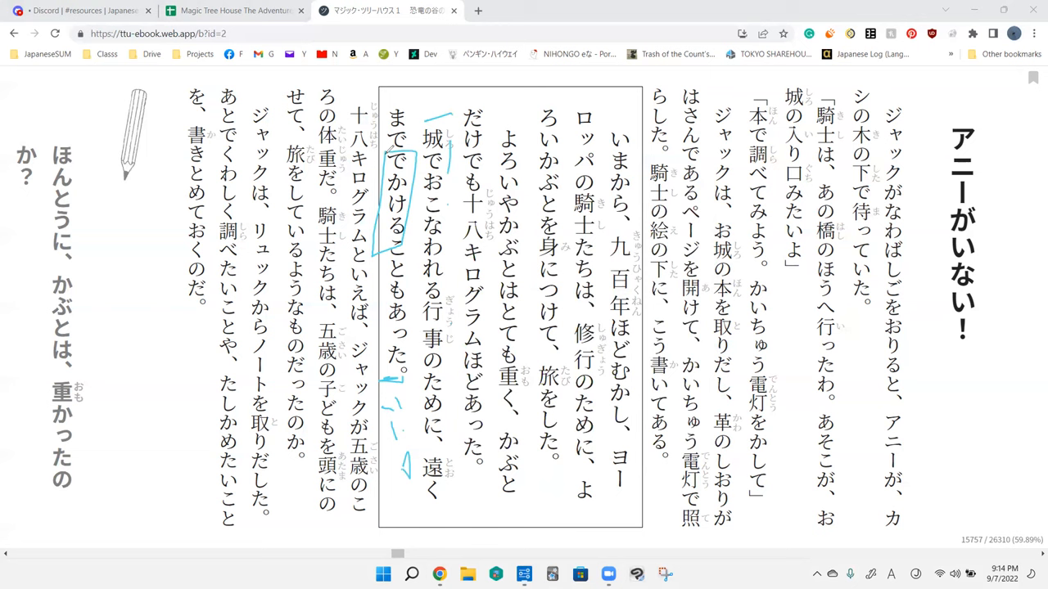
pyautogui.moveTo(459, 91)
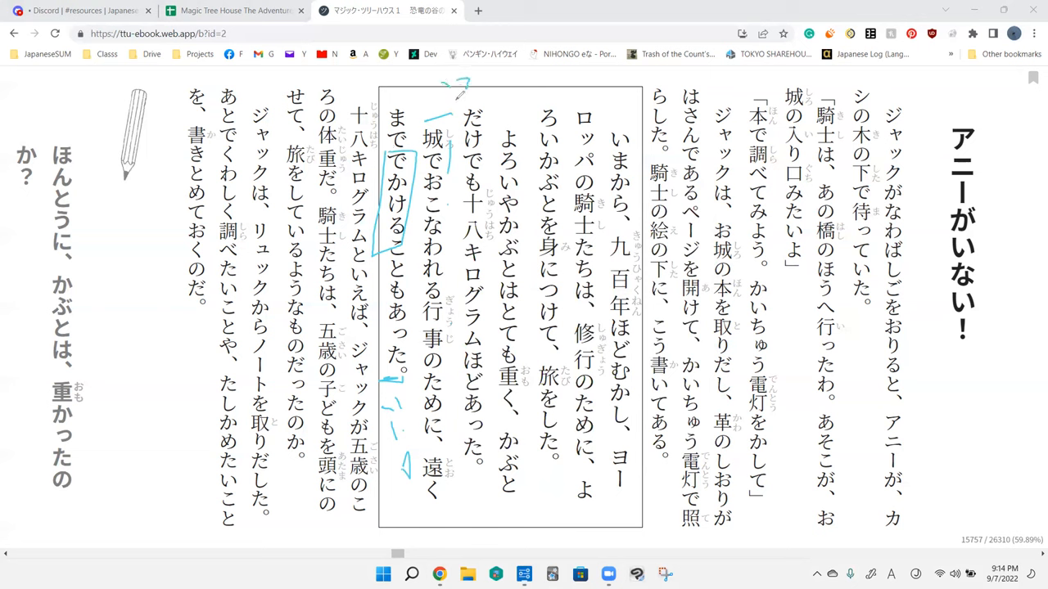
pyautogui.moveTo(786, 67)
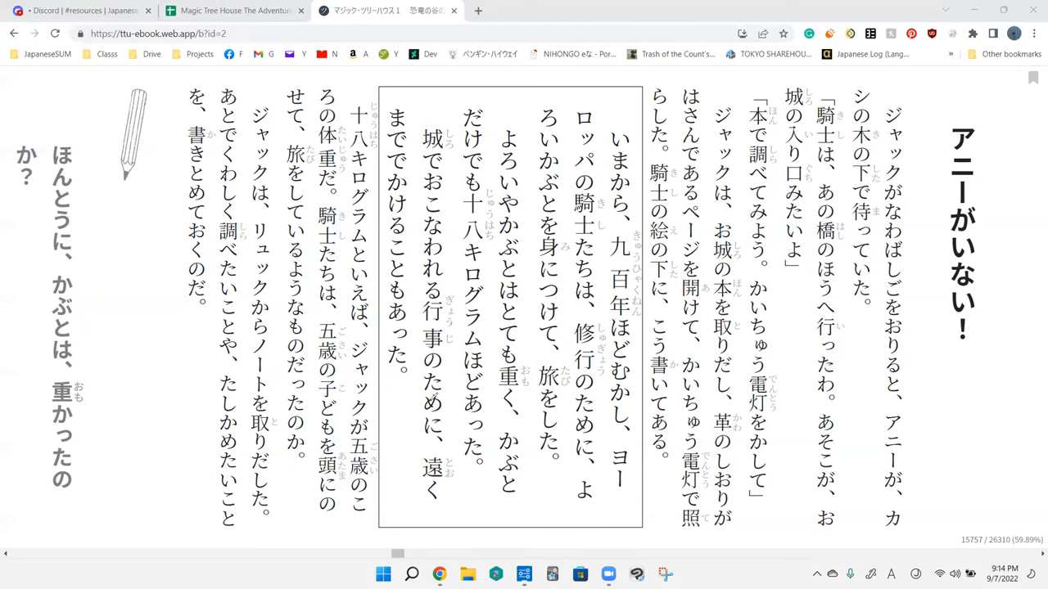
pyautogui.moveTo(425, 167); pyautogui.dragTo(451, 164)
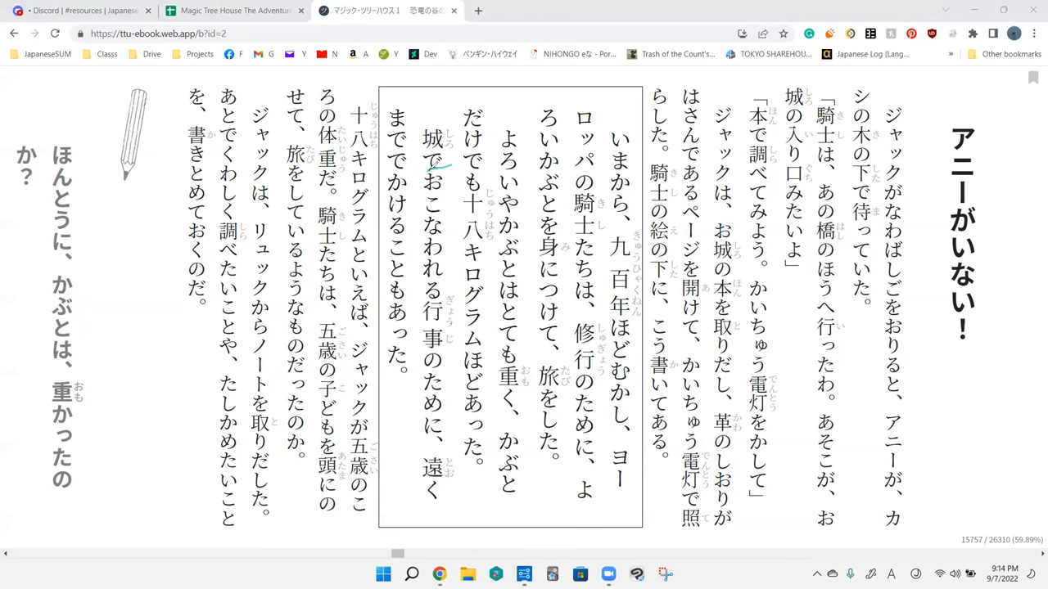
pyautogui.moveTo(409, 168); pyautogui.dragTo(455, 163)
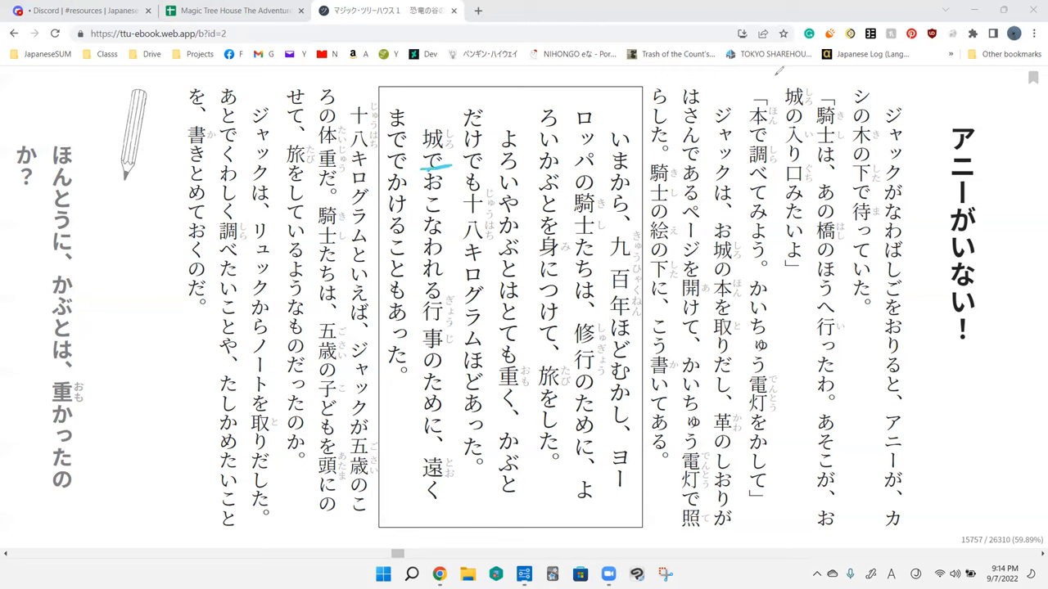
# Step: Capture the boxed knights passage as a snip in Snipping Tool
pyautogui.click(665, 573)
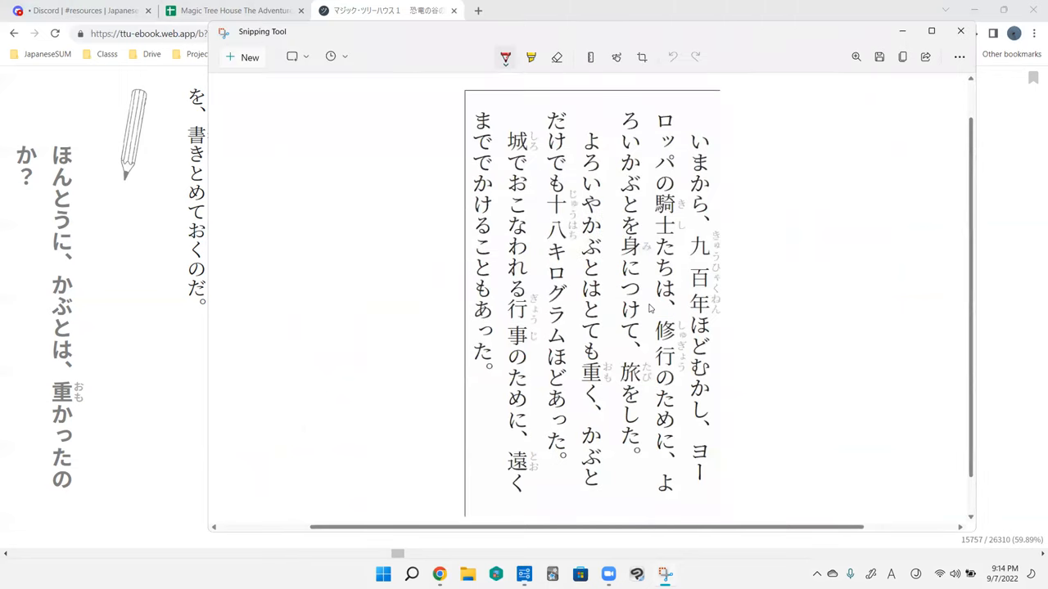
pyautogui.moveTo(802, 178)
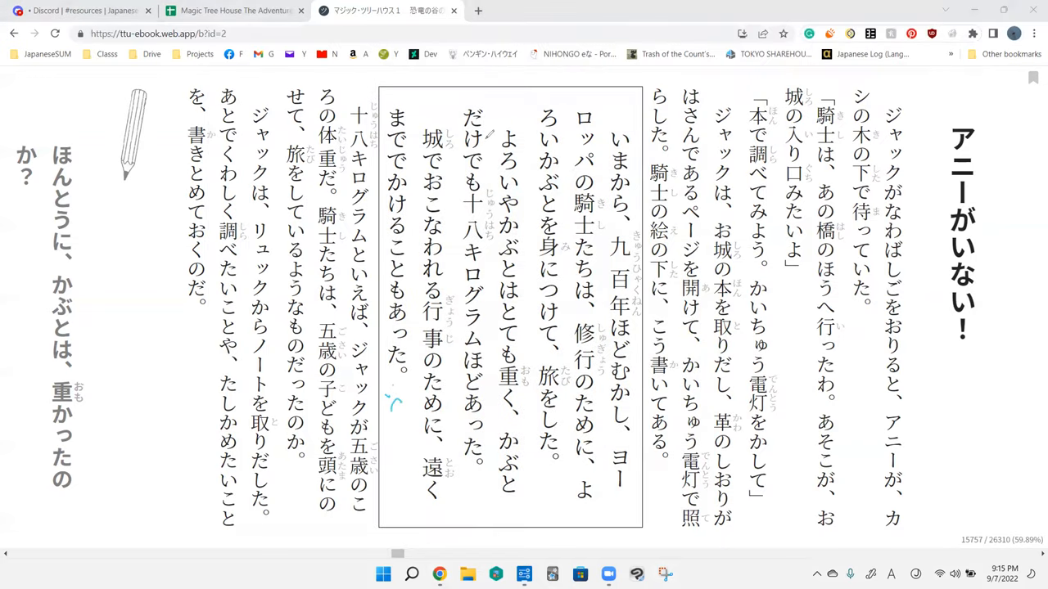
# Step: Circle the kanji 城 in the boxed passage with two pen strokes
pyautogui.moveTo(426, 118); pyautogui.dragTo(446, 161)
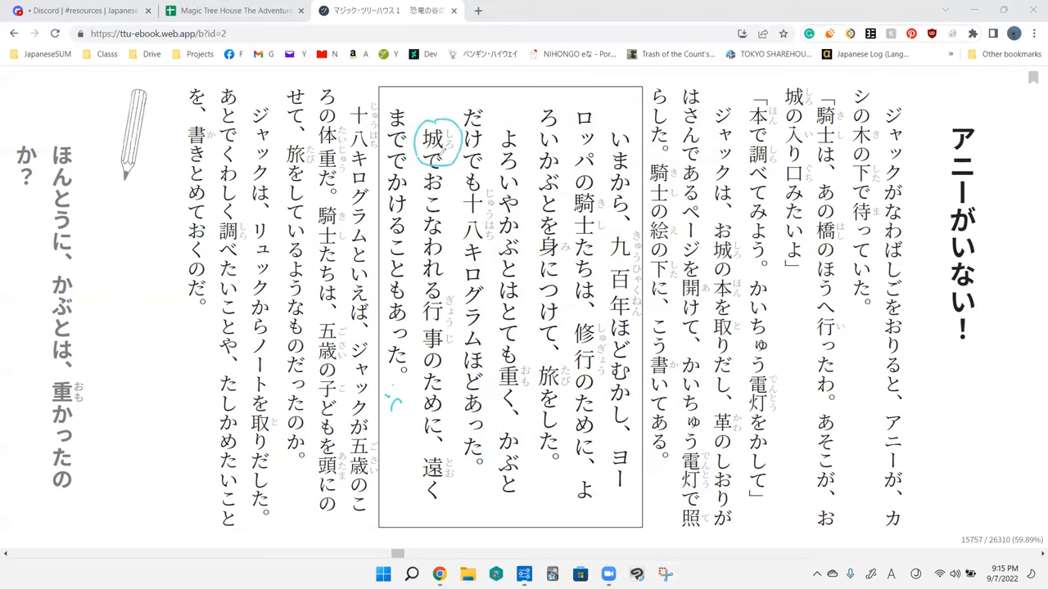
pyautogui.moveTo(423, 123); pyautogui.dragTo(458, 163)
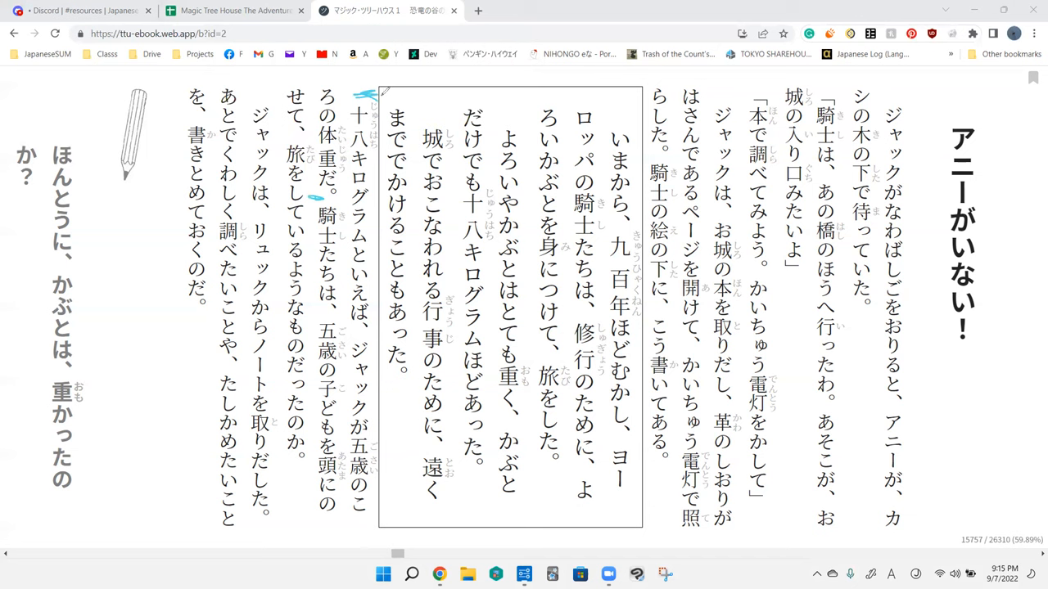
pyautogui.moveTo(377, 327)
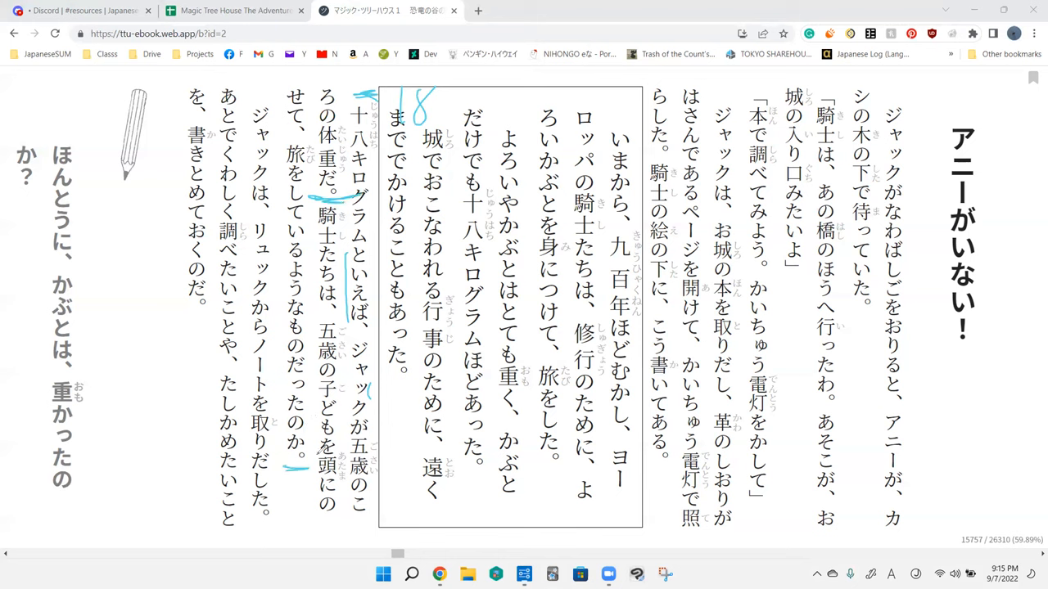
pyautogui.moveTo(342, 326)
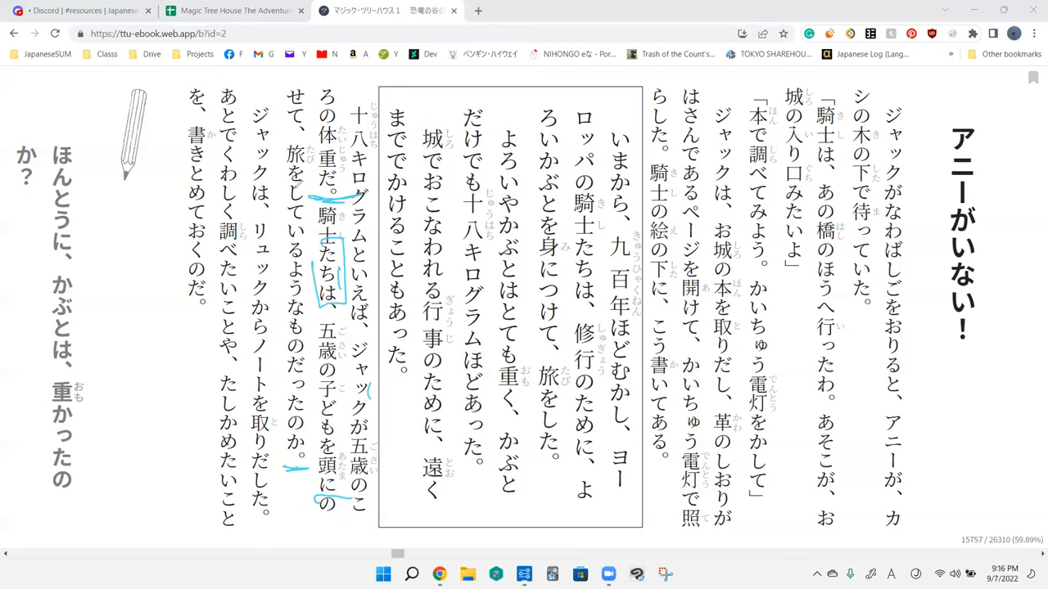
pyautogui.moveTo(285, 190)
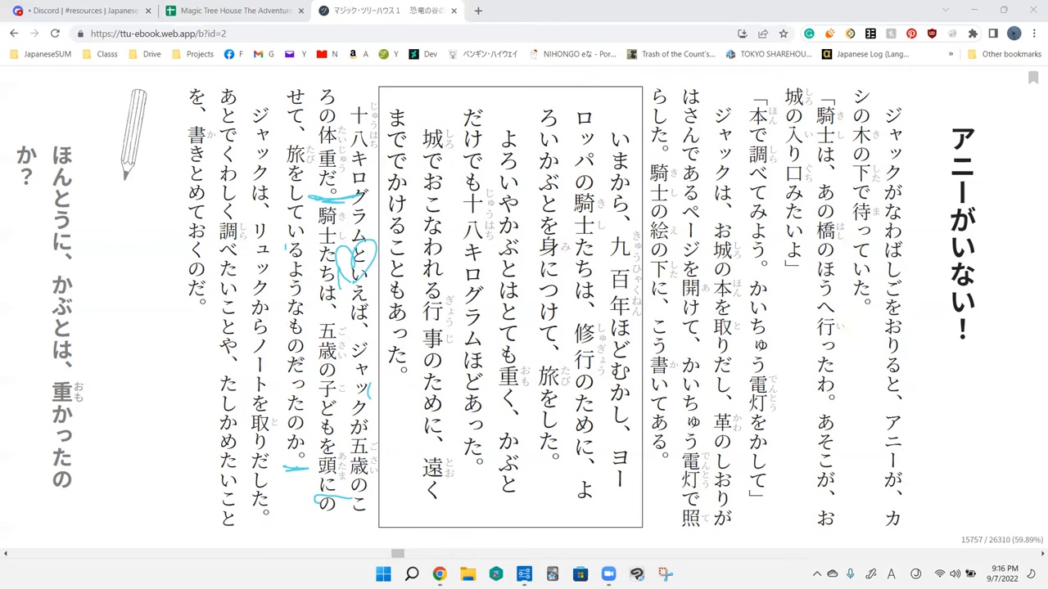
pyautogui.moveTo(350, 385)
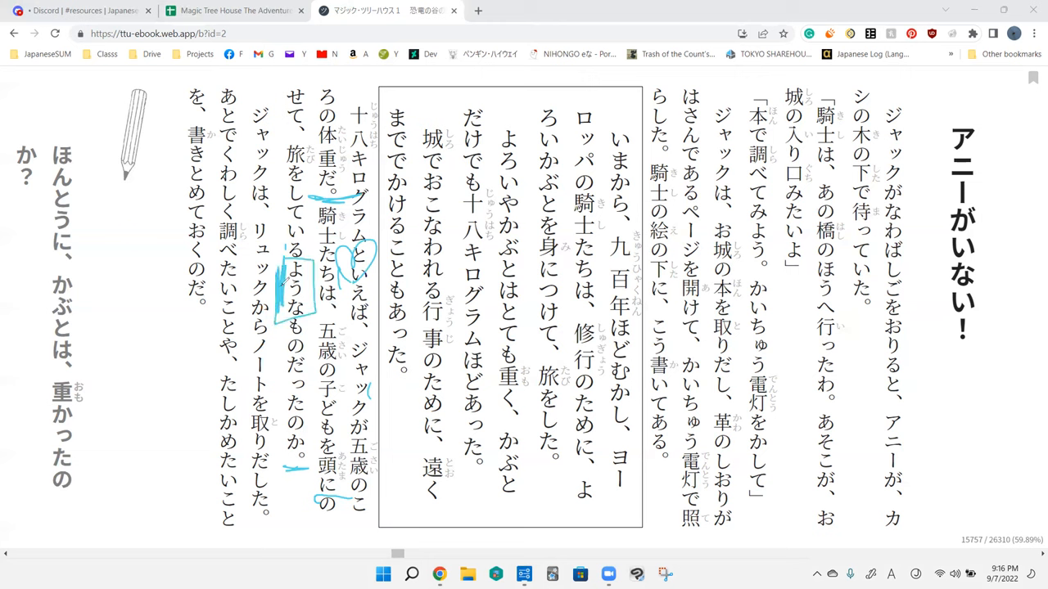
pyautogui.moveTo(314, 427)
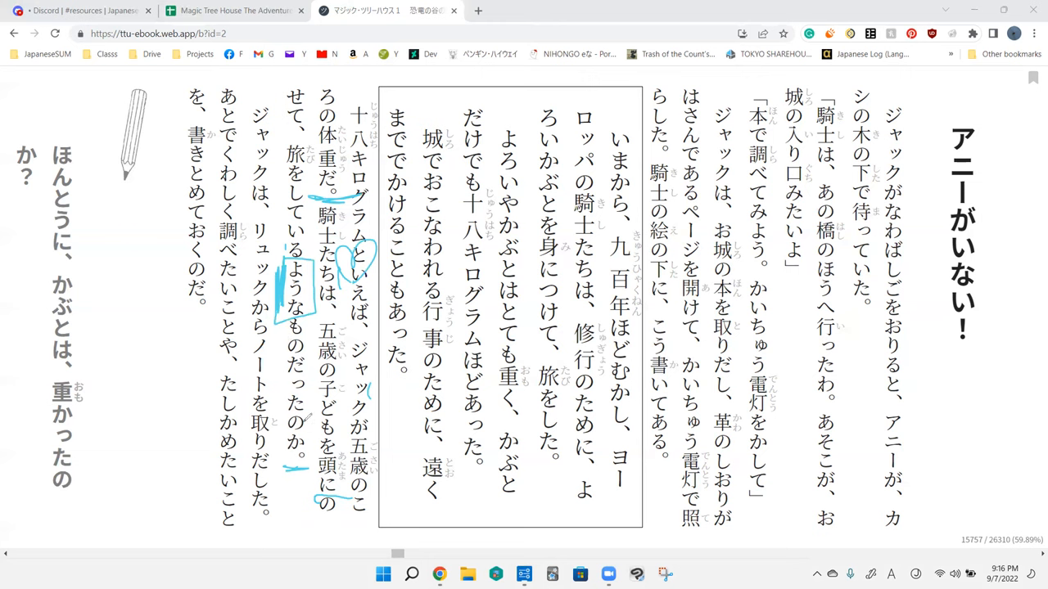
# Step: Loop 頭に, mark the eighteen-kilogram line and the 五歳の子ども comparison, then wipe the marks
pyautogui.moveTo(314, 504); pyautogui.dragTo(352, 516)
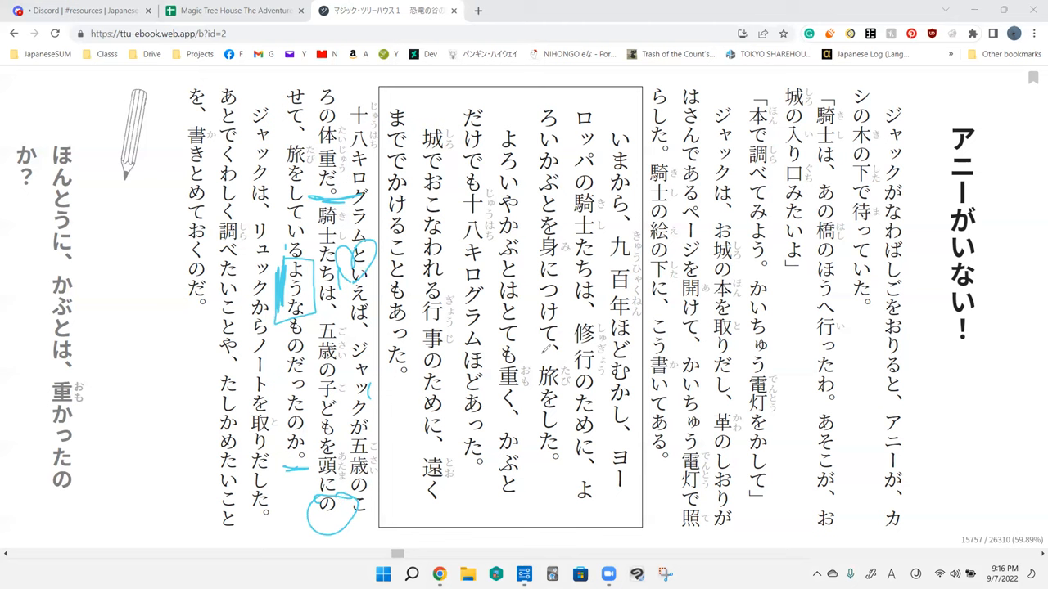
pyautogui.moveTo(457, 188); pyautogui.dragTo(491, 483)
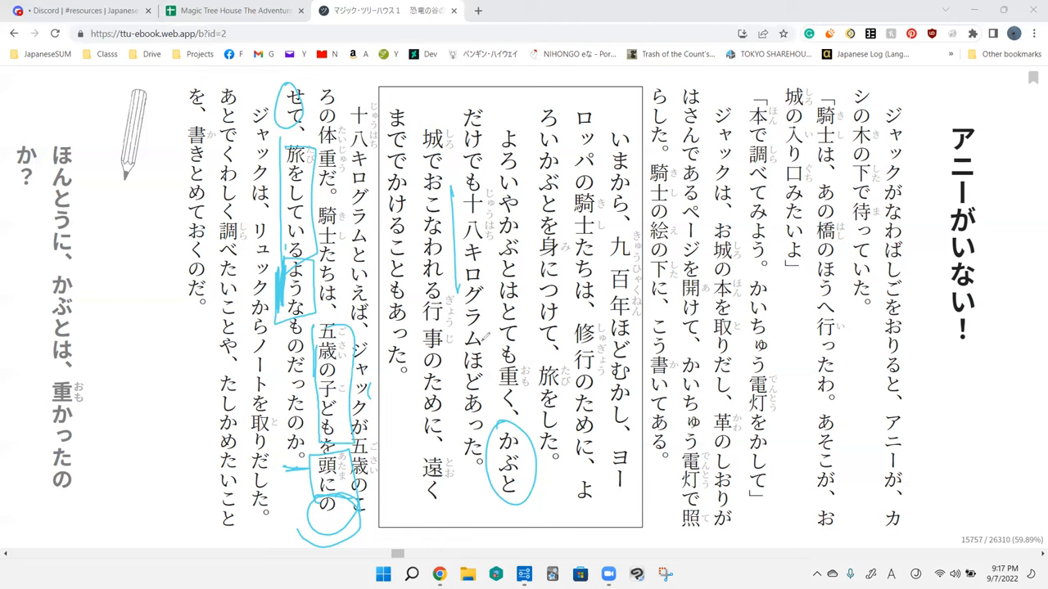
pyautogui.moveTo(558, 262)
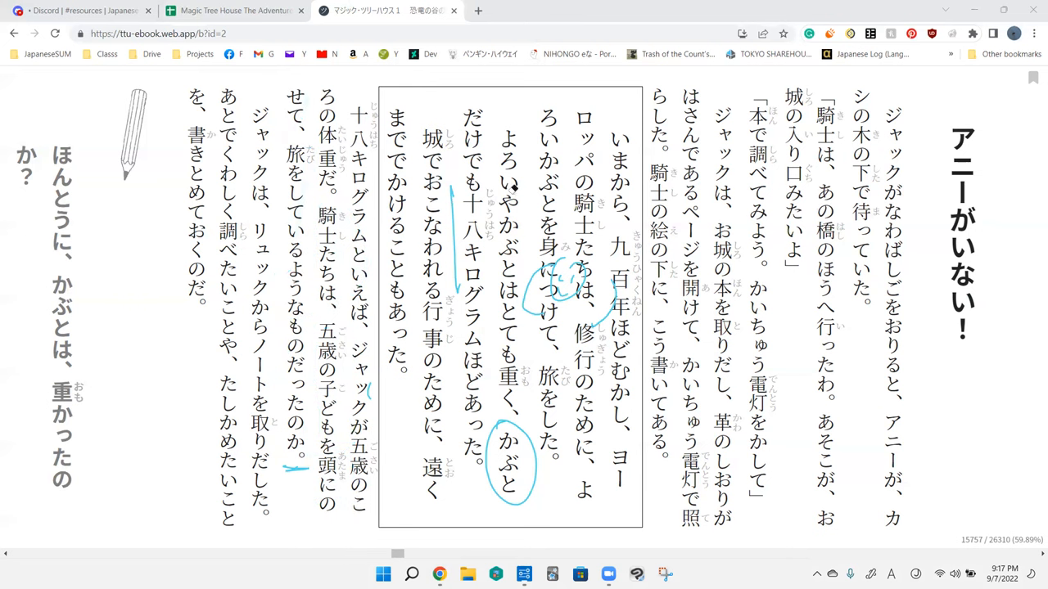
pyautogui.moveTo(312, 318); pyautogui.dragTo(307, 490)
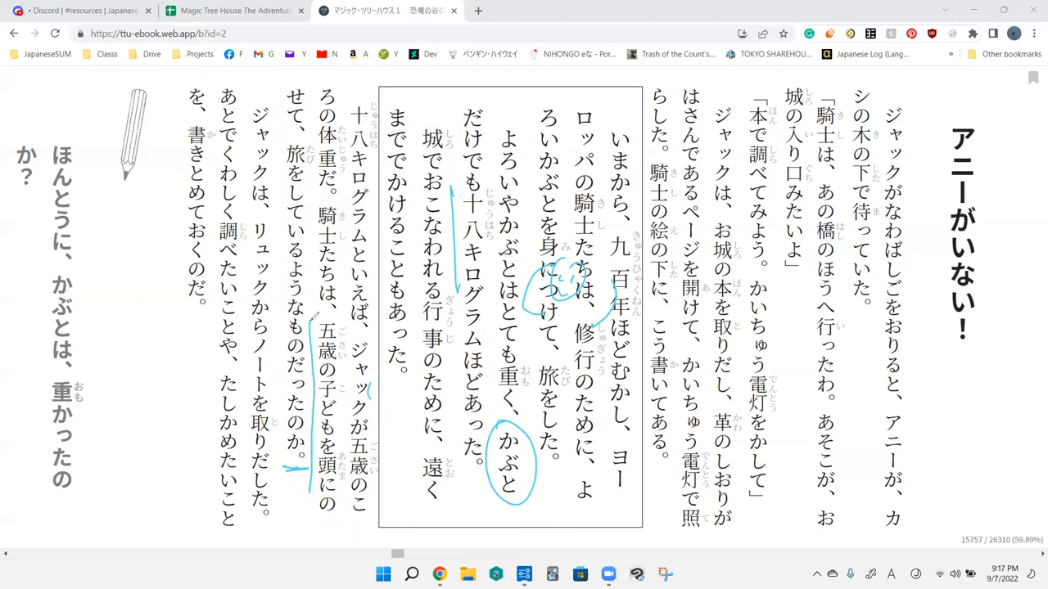
pyautogui.moveTo(327, 319); pyautogui.dragTo(319, 500)
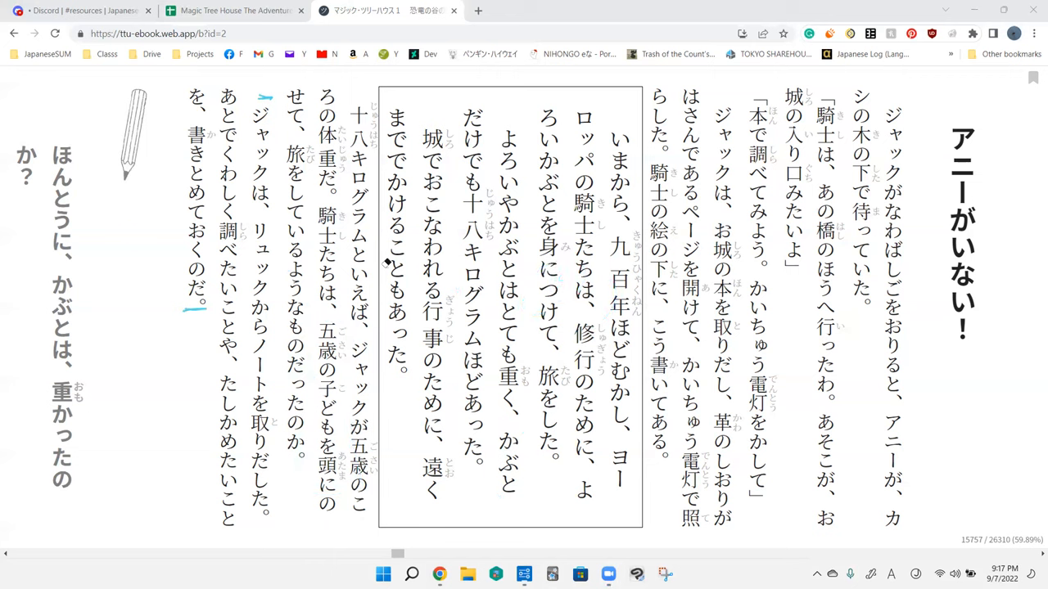
pyautogui.moveTo(298, 78)
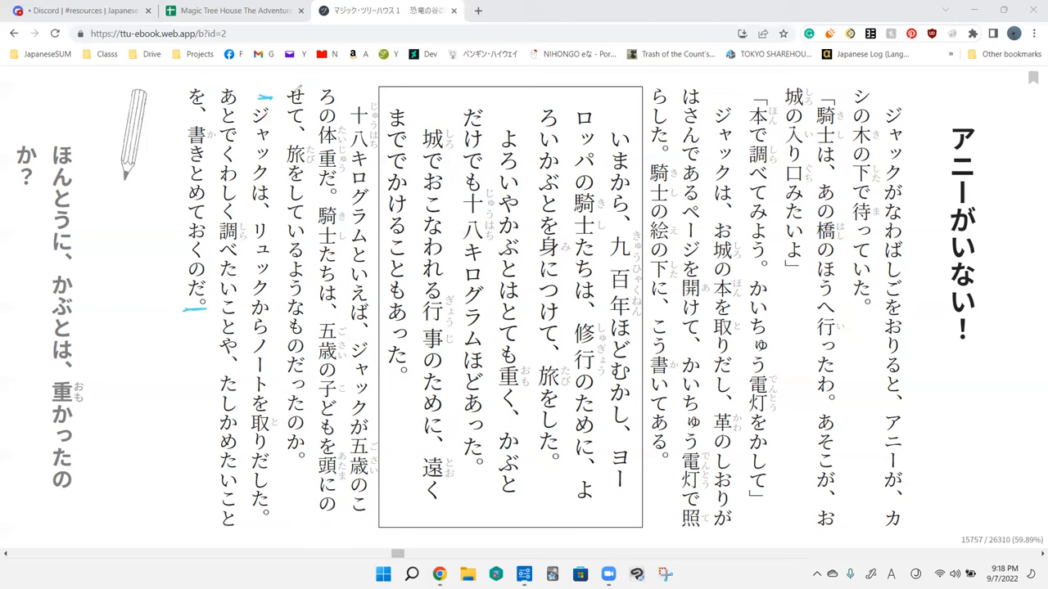
pyautogui.moveTo(249, 162)
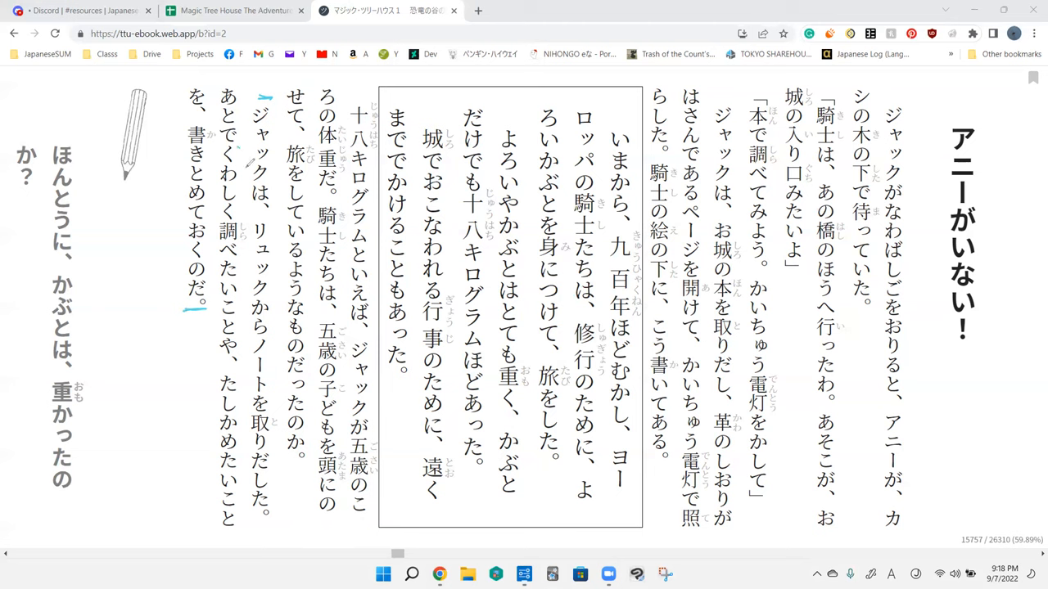
pyautogui.moveTo(242, 275)
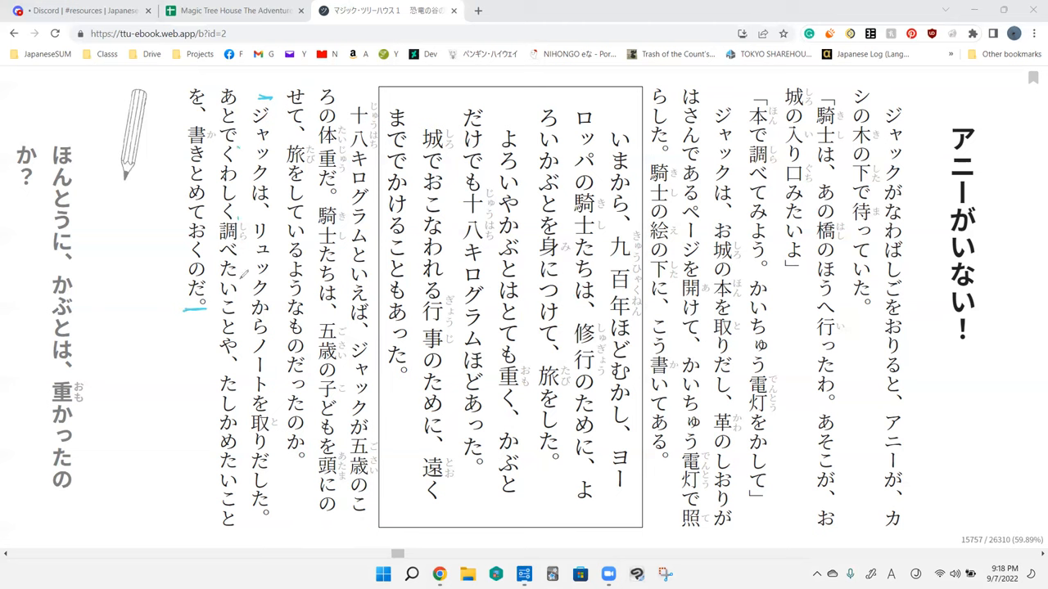
pyautogui.moveTo(242, 330)
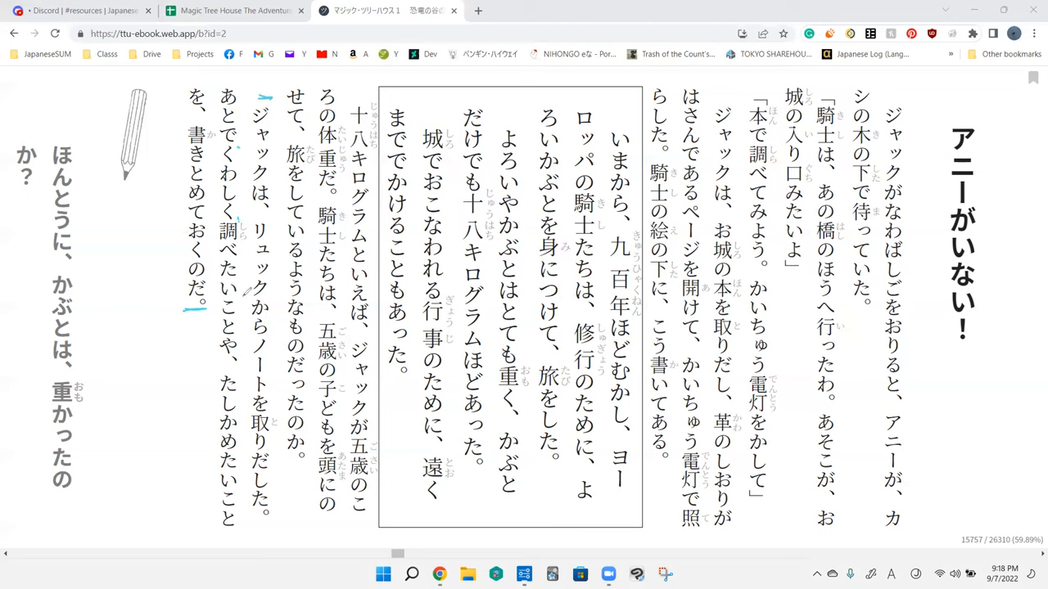
# Step: Bracket the あとでくわしく調べたいこと lines about Jack's notebook
pyautogui.moveTo(244, 88); pyautogui.dragTo(239, 216)
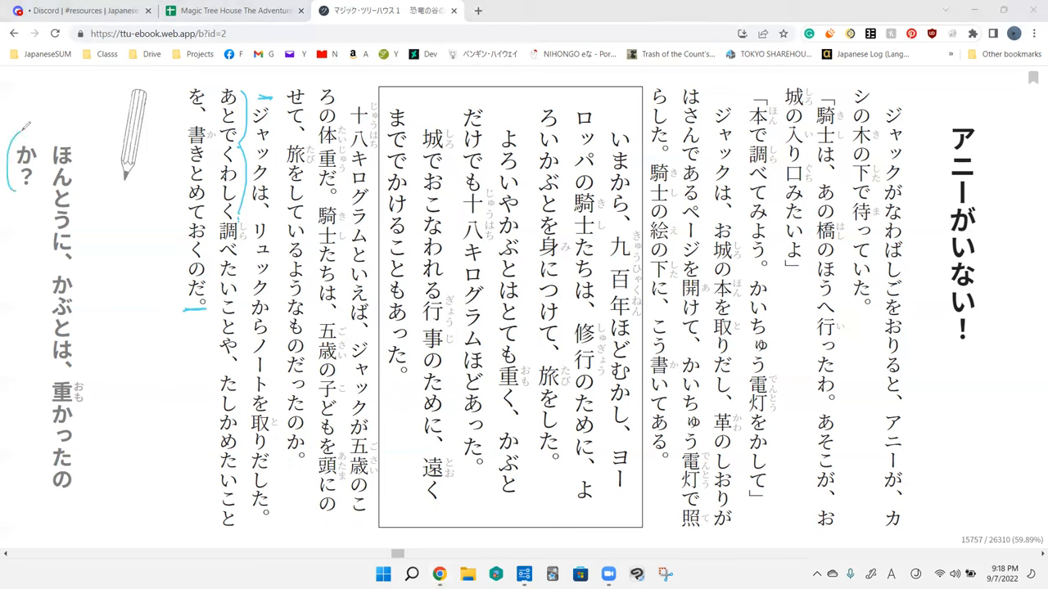
# Step: Outline ほんとうに、かぶとは、重かったのか？, clear it, and start a note beside the question
pyautogui.moveTo(25, 123); pyautogui.dragTo(82, 516)
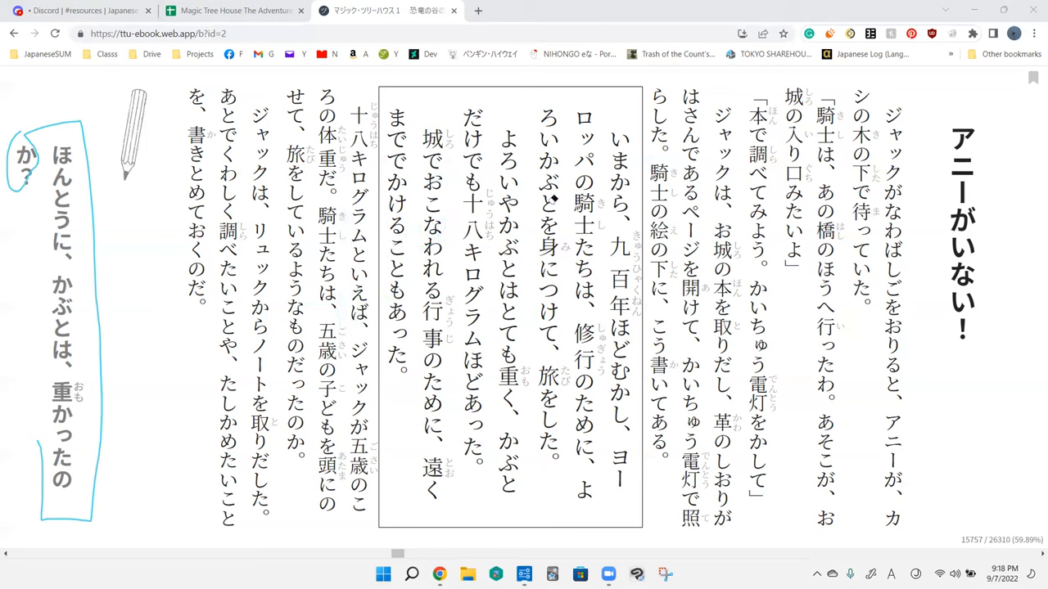
pyautogui.moveTo(298, 157)
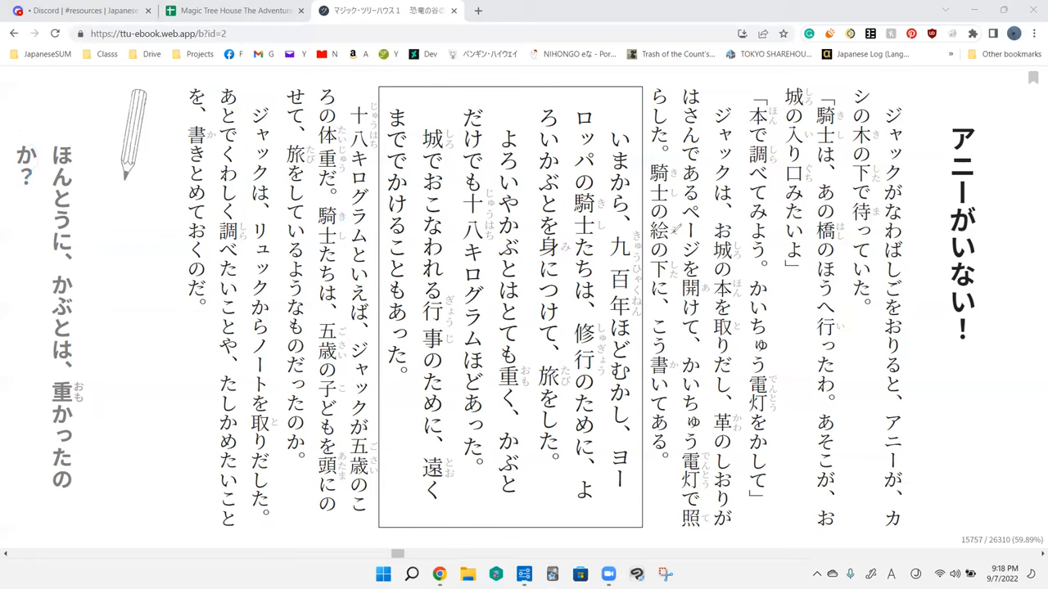
pyautogui.moveTo(101, 380); pyautogui.dragTo(89, 485)
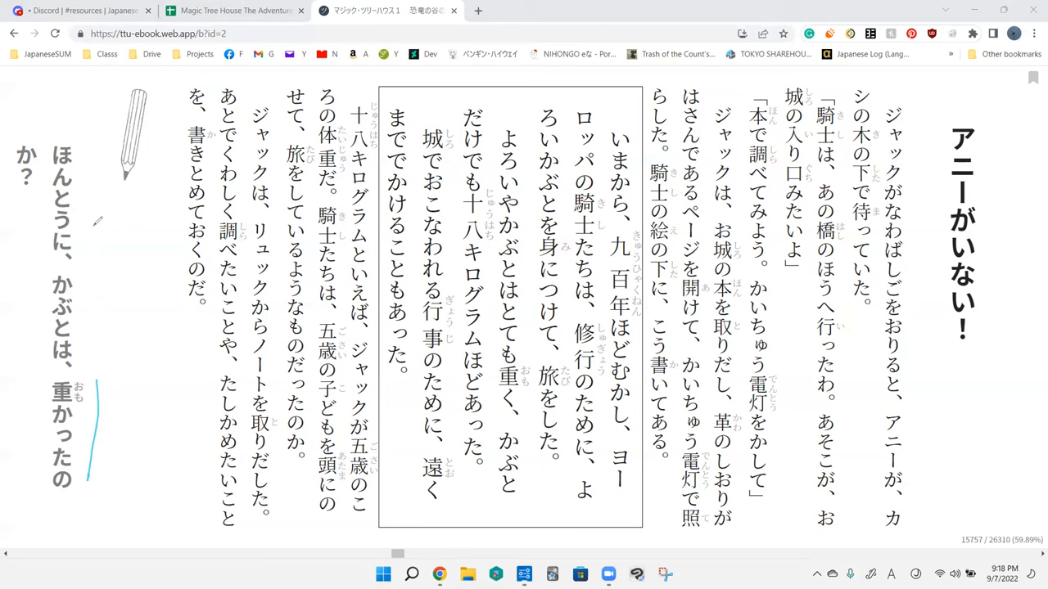
pyautogui.moveTo(98, 237)
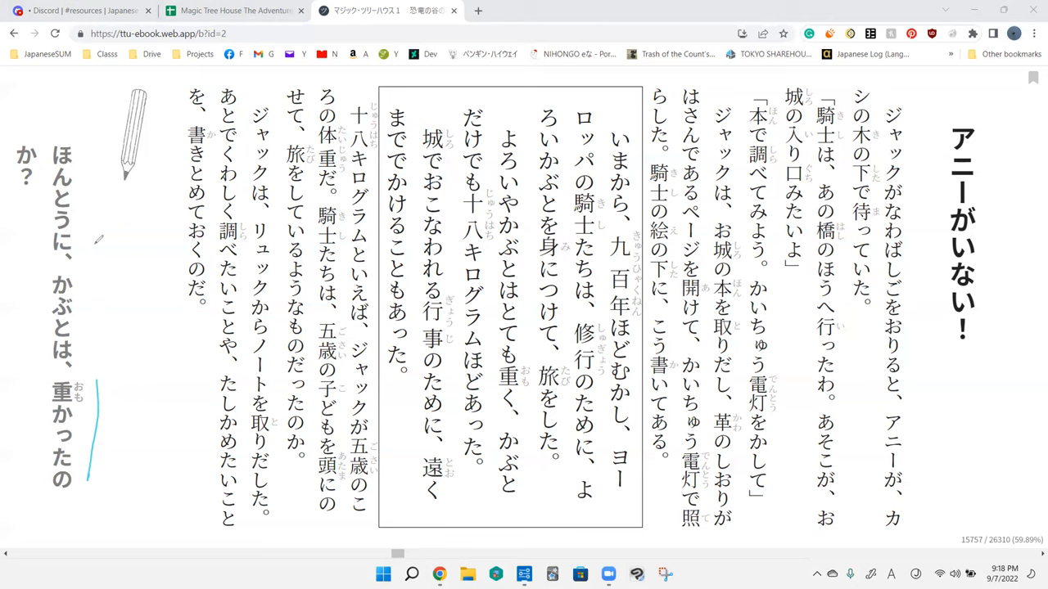
pyautogui.moveTo(105, 246)
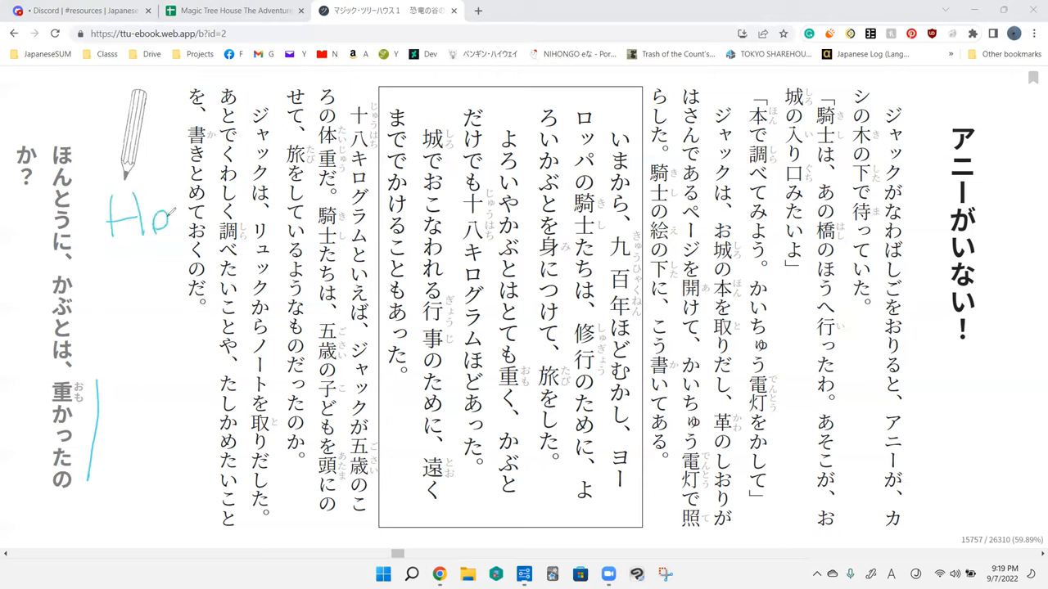
# Step: Handwrite 'How much?' beside the question, circle ほんとうに and write 'Truly' above it
pyautogui.moveTo(151, 221); pyautogui.dragTo(147, 319)
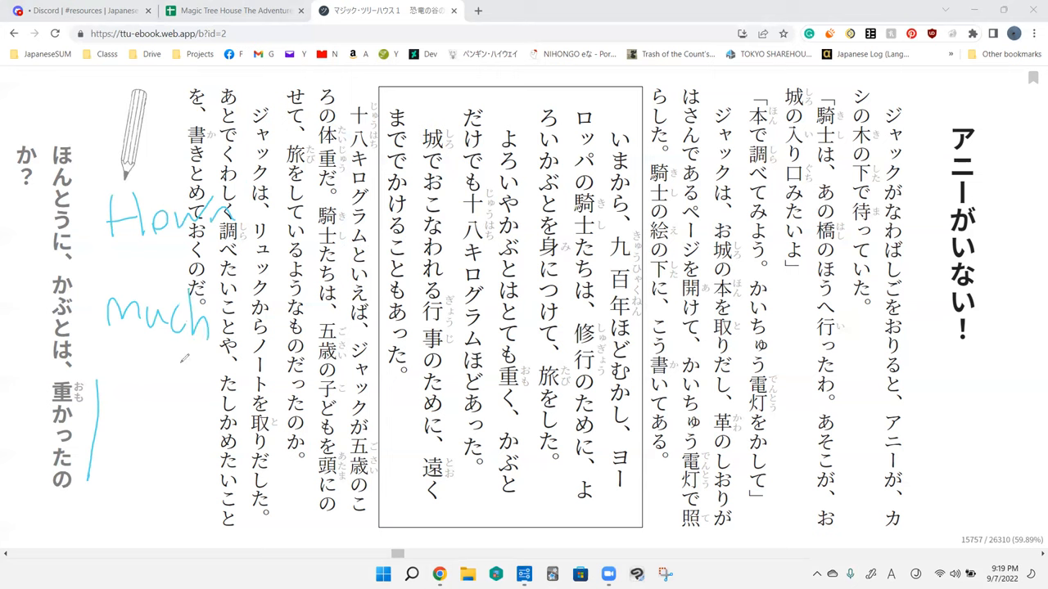
pyautogui.moveTo(189, 361); pyautogui.dragTo(184, 413)
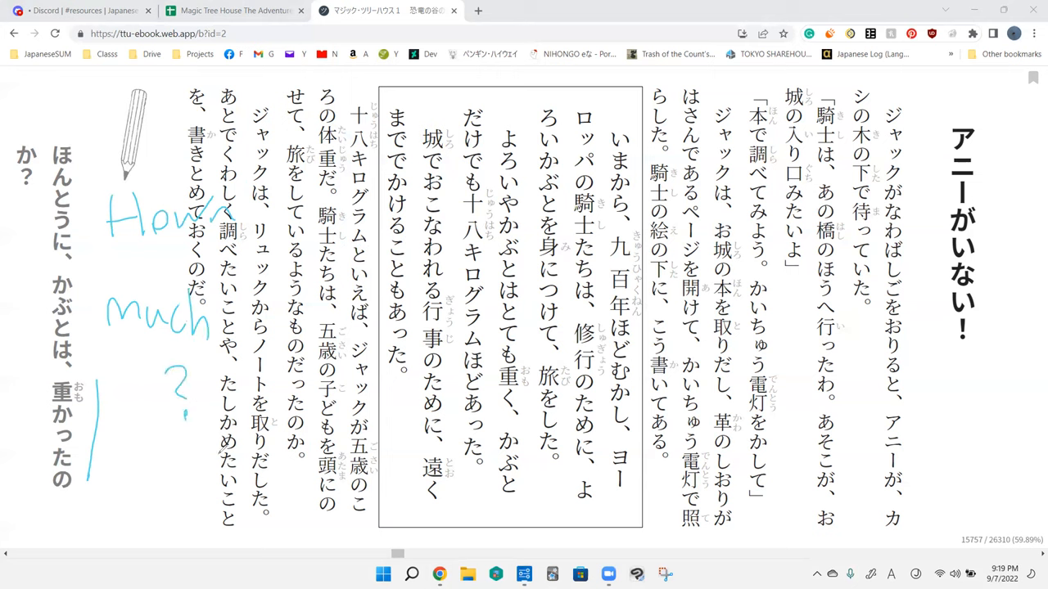
pyautogui.moveTo(69, 131); pyautogui.dragTo(68, 254)
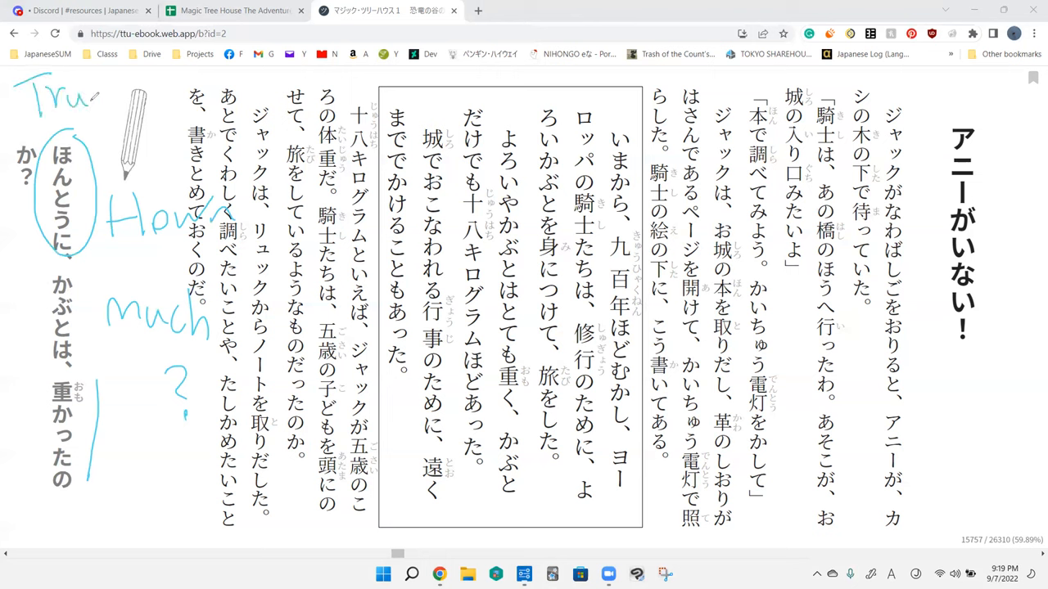
pyautogui.moveTo(82, 98); pyautogui.dragTo(148, 93)
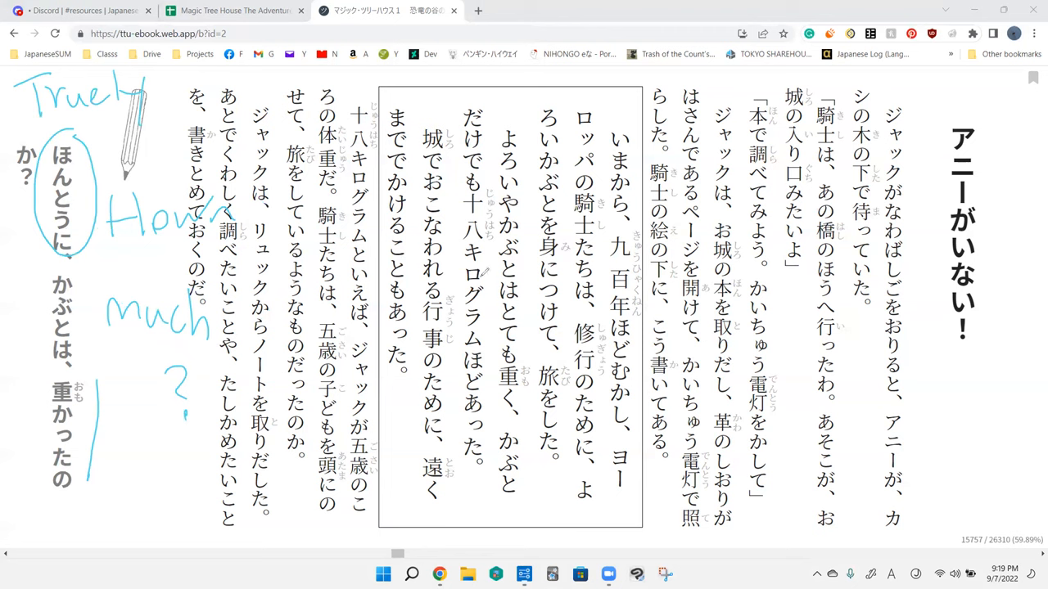
pyautogui.moveTo(134, 413); pyautogui.dragTo(164, 488)
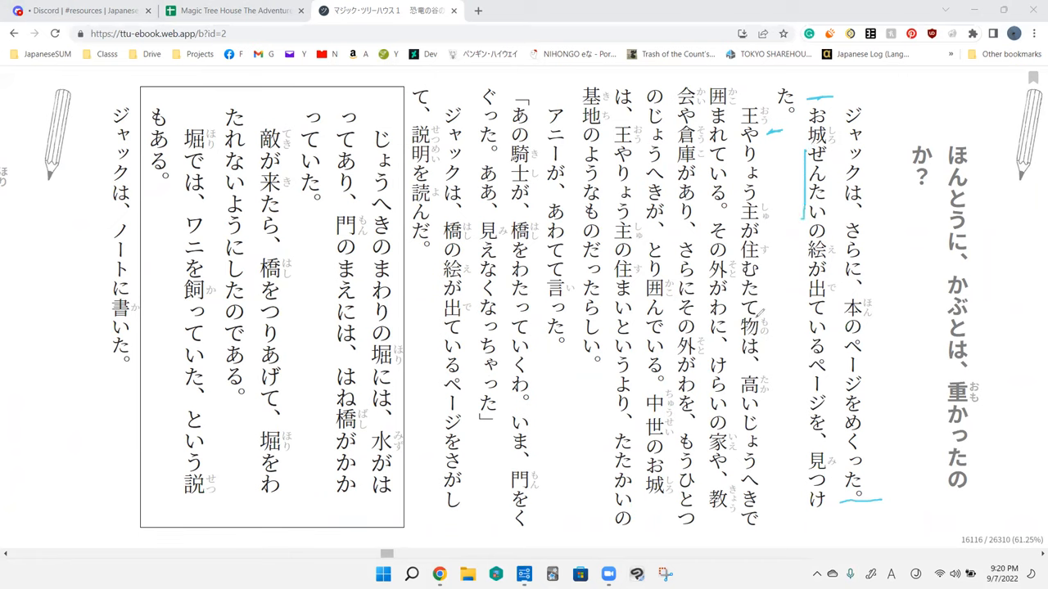
pyautogui.moveTo(766, 390)
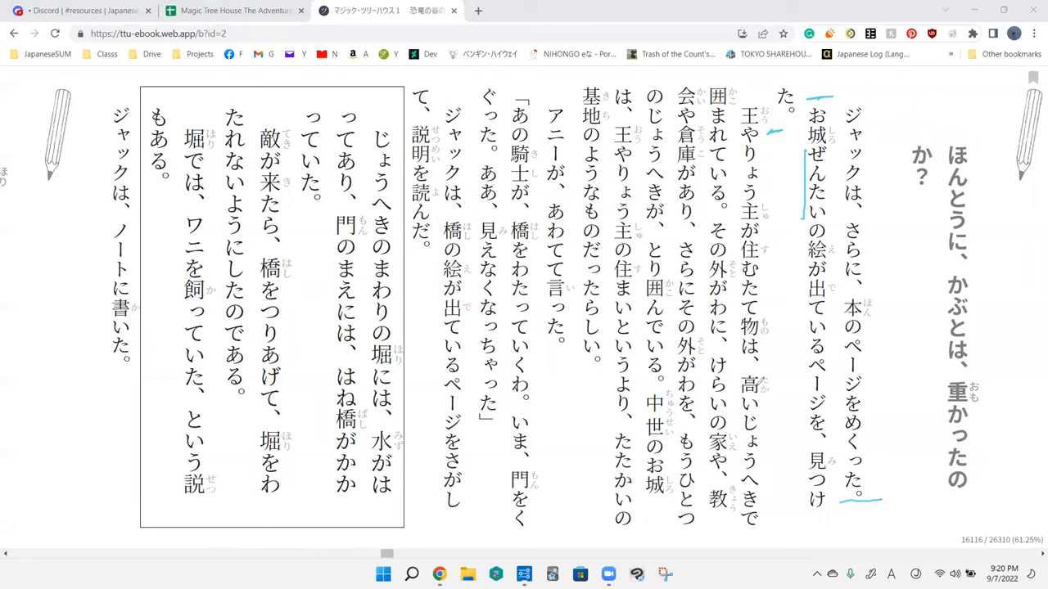
pyautogui.moveTo(778, 221)
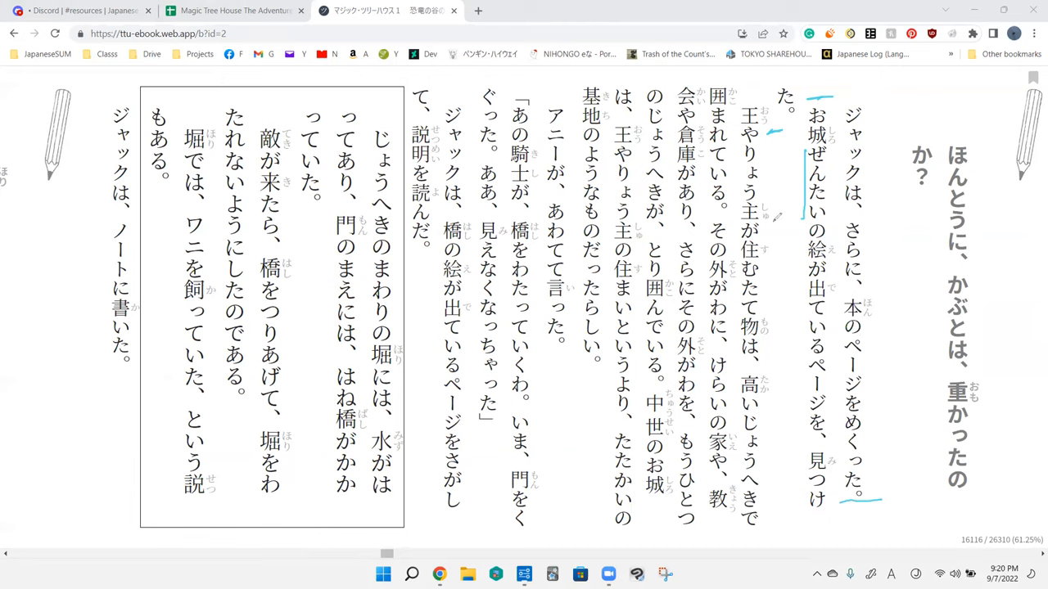
pyautogui.moveTo(402, 364)
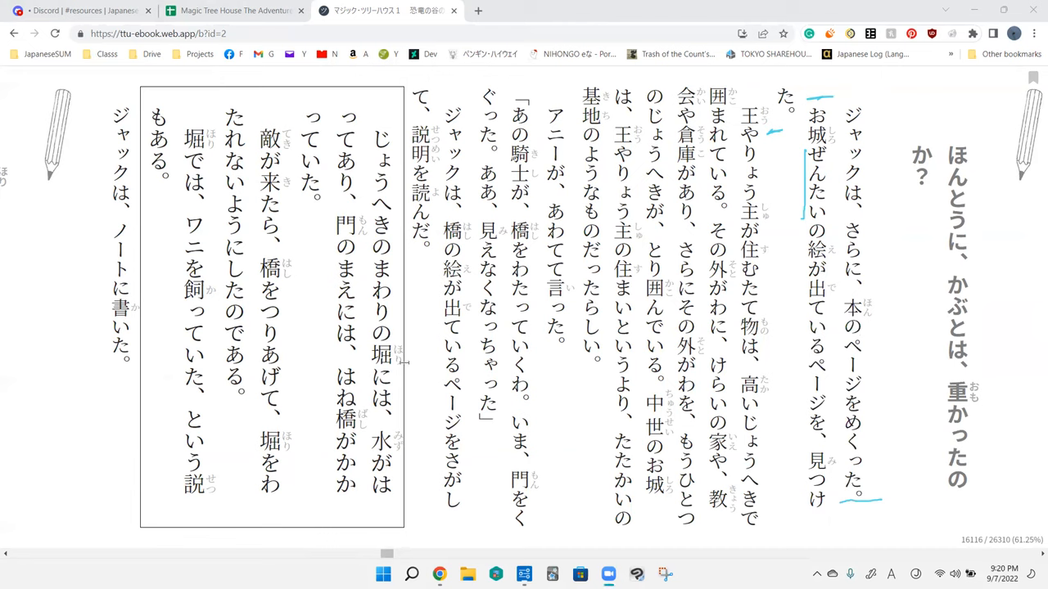
# Step: Turn to the next page showing the お城ぜんたいの絵 sentence
pyautogui.click(816, 183)
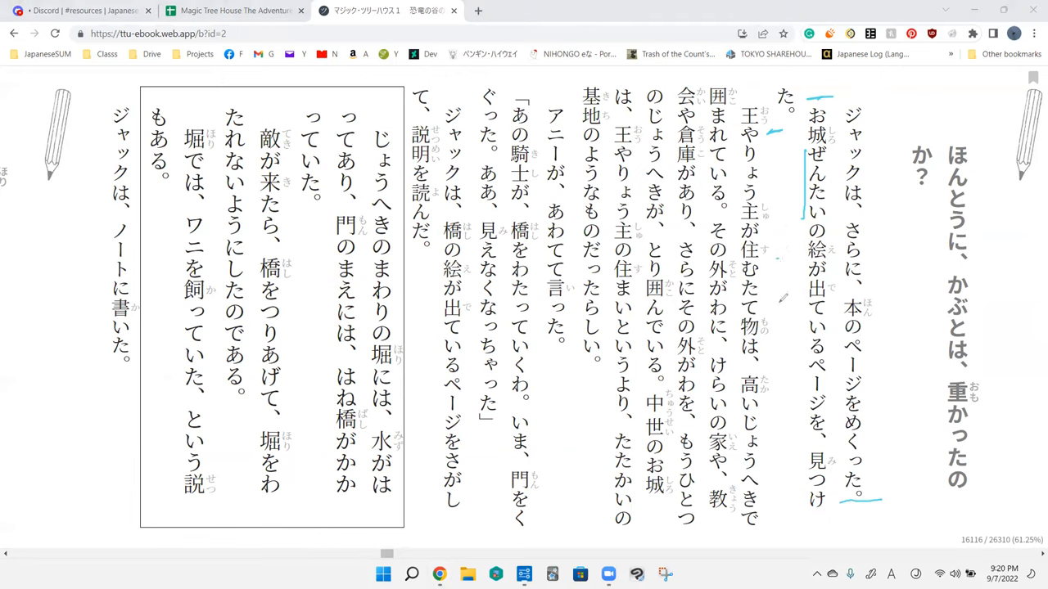
pyautogui.moveTo(801, 402)
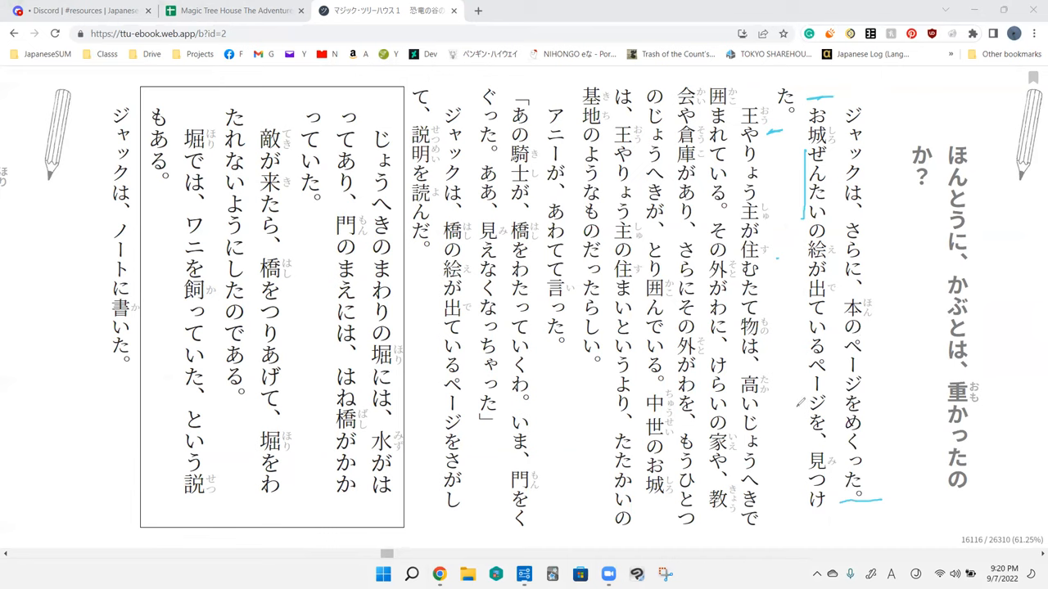
pyautogui.moveTo(794, 401)
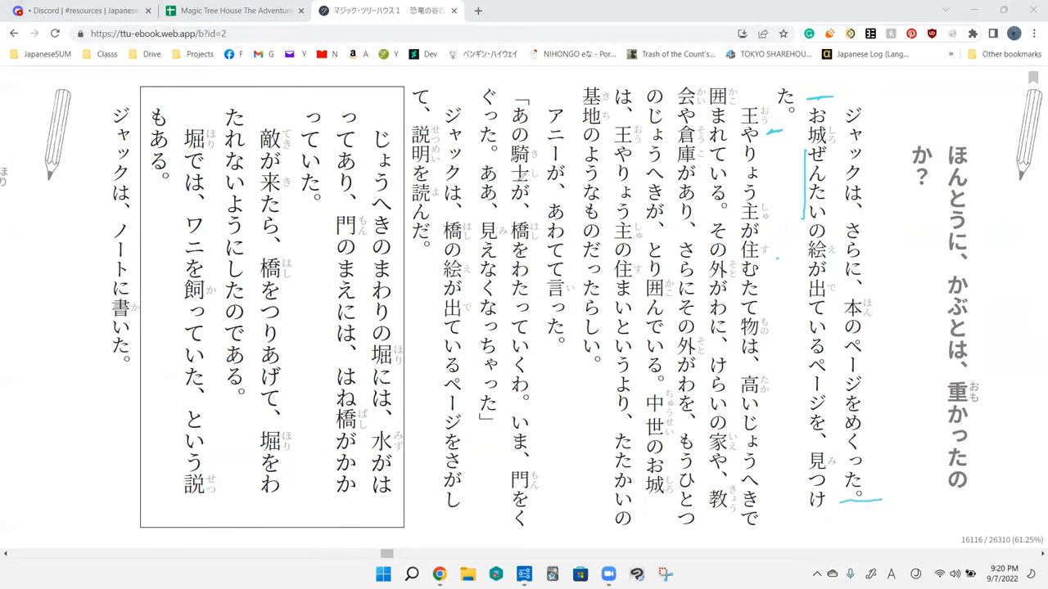
pyautogui.moveTo(521, 176)
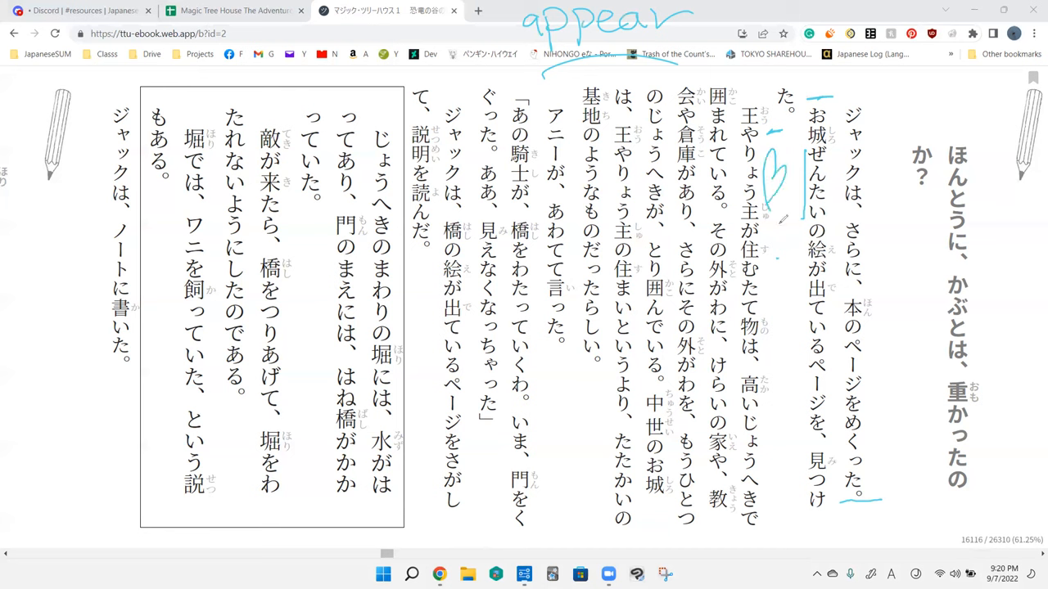
pyautogui.moveTo(796, 388)
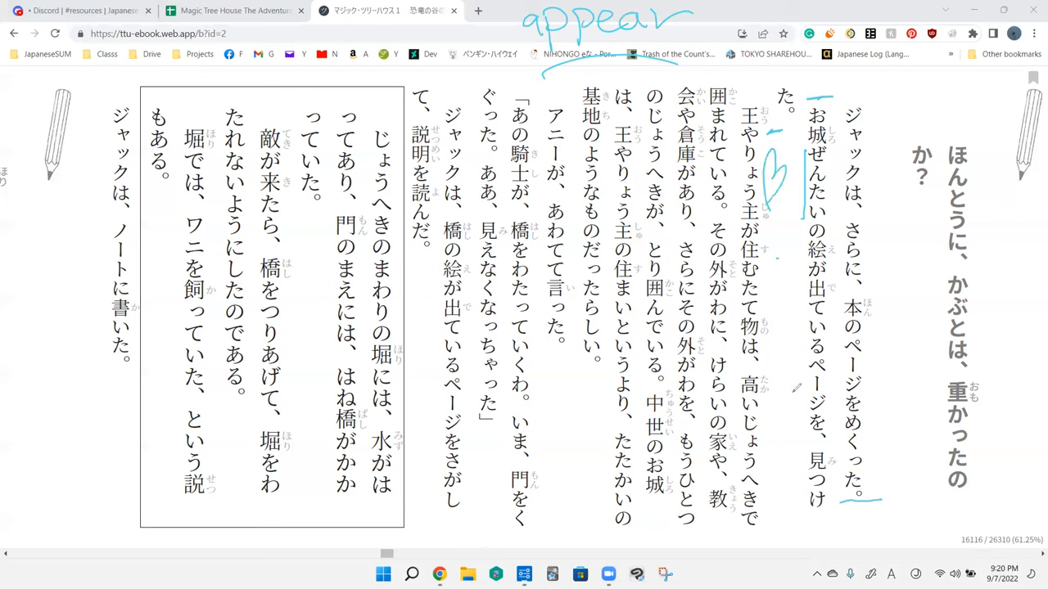
pyautogui.moveTo(792, 390)
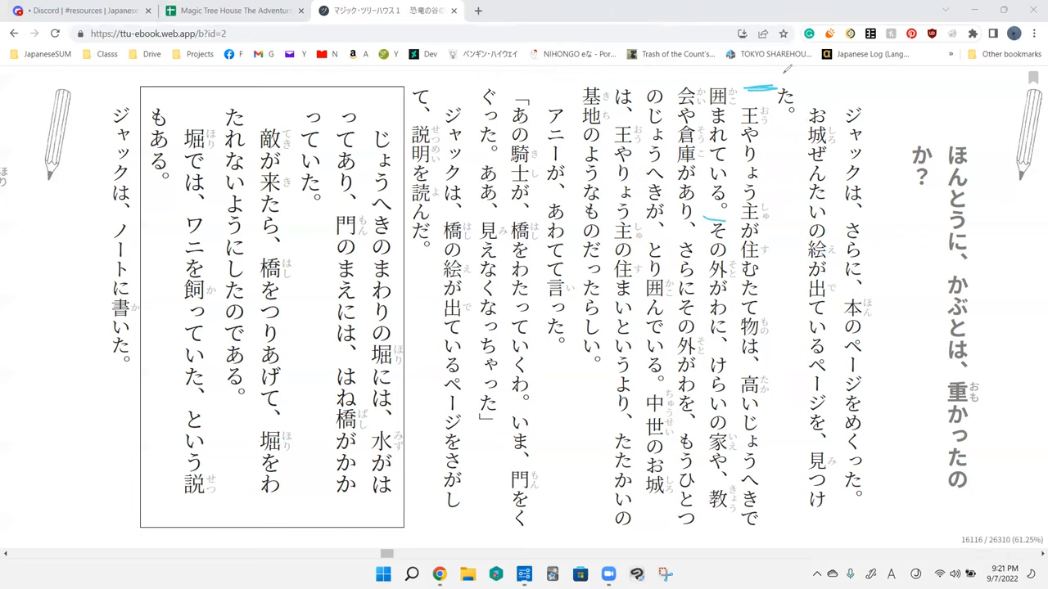
pyautogui.moveTo(770, 222)
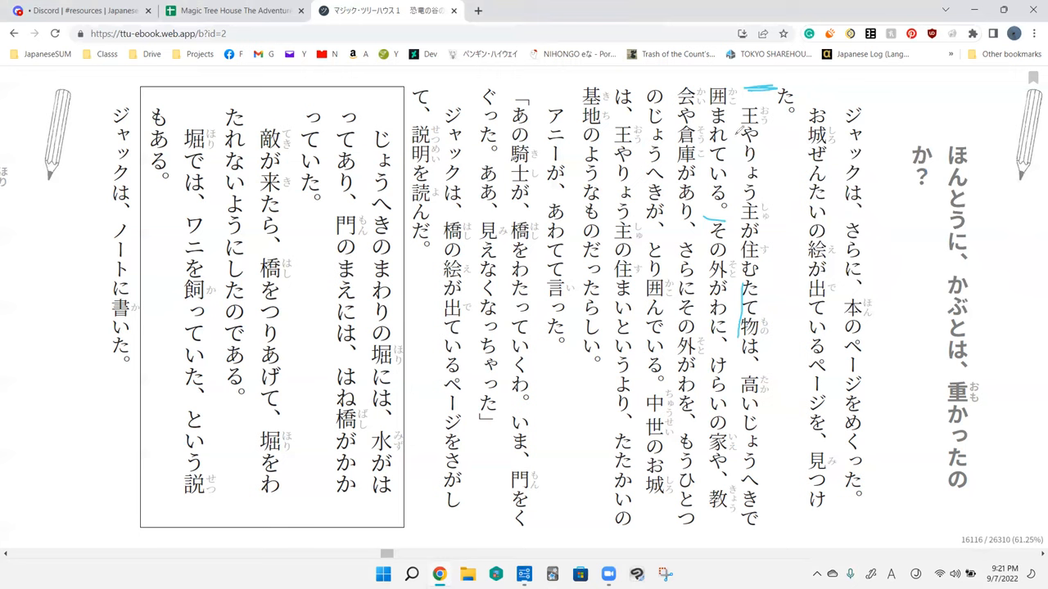
# Step: Mark the 住む建物 sentence about where the lord lived, near 囲まれている
pyautogui.moveTo(740, 134); pyautogui.dragTo(753, 115)
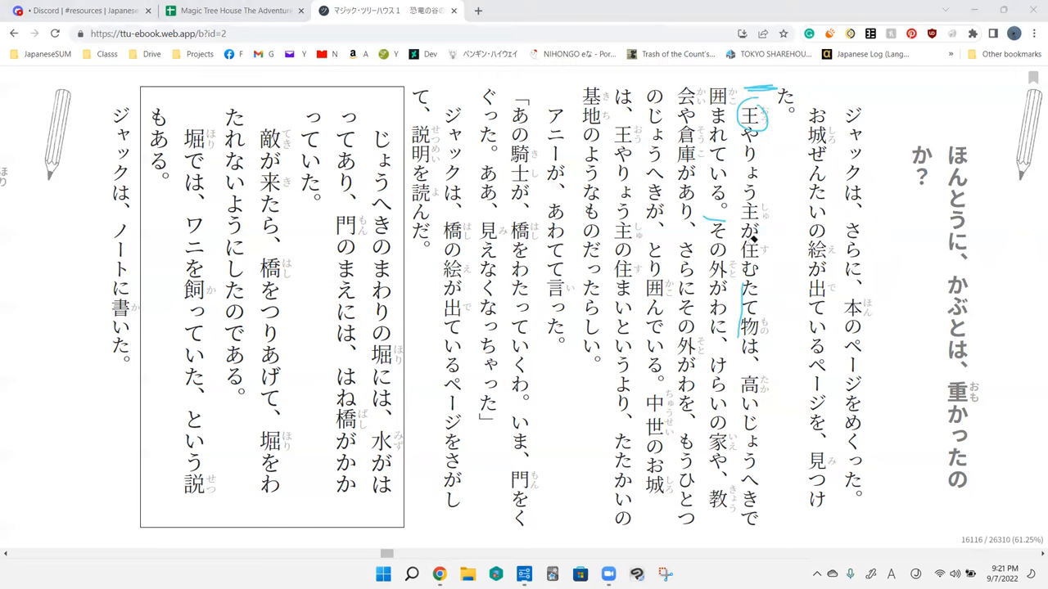
pyautogui.moveTo(786, 252)
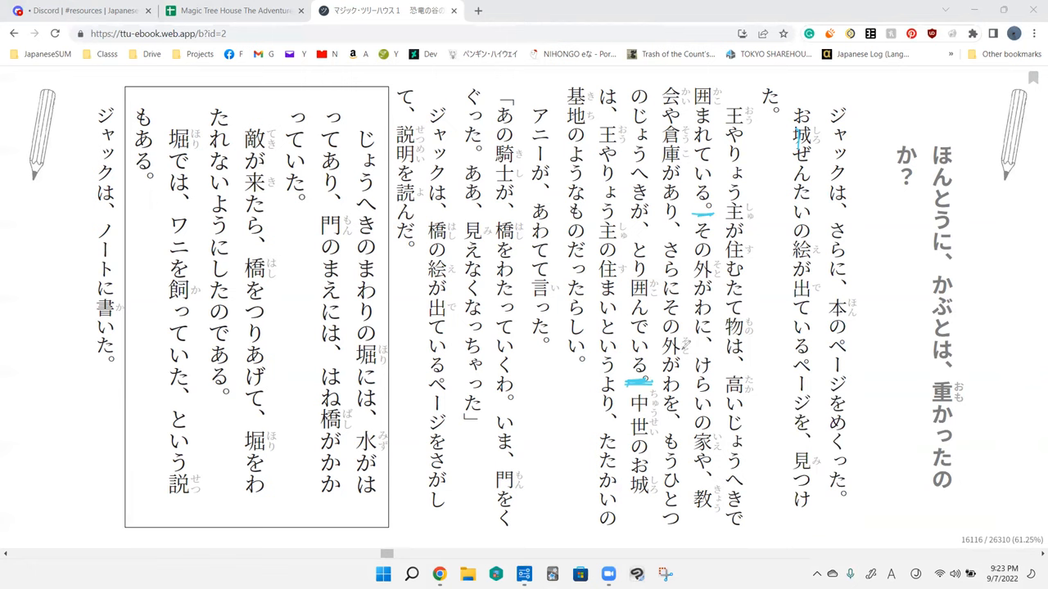
# Step: Mark 城, bracket 会や倉庫があり, stroke その外がわに and write 'Side' beside it
pyautogui.moveTo(626, 298); pyautogui.dragTo(626, 376)
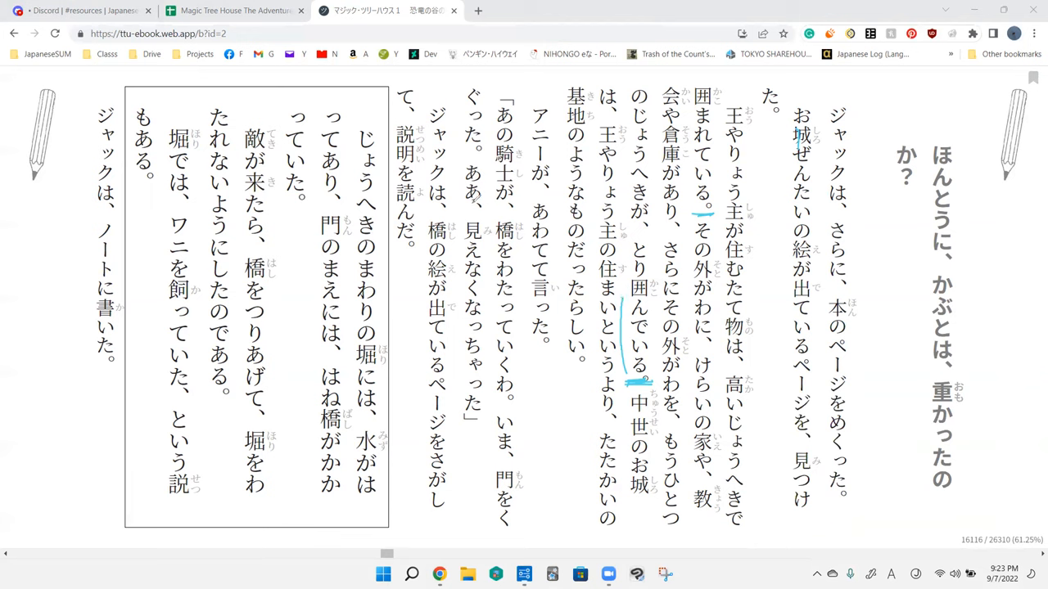
pyautogui.moveTo(747, 147)
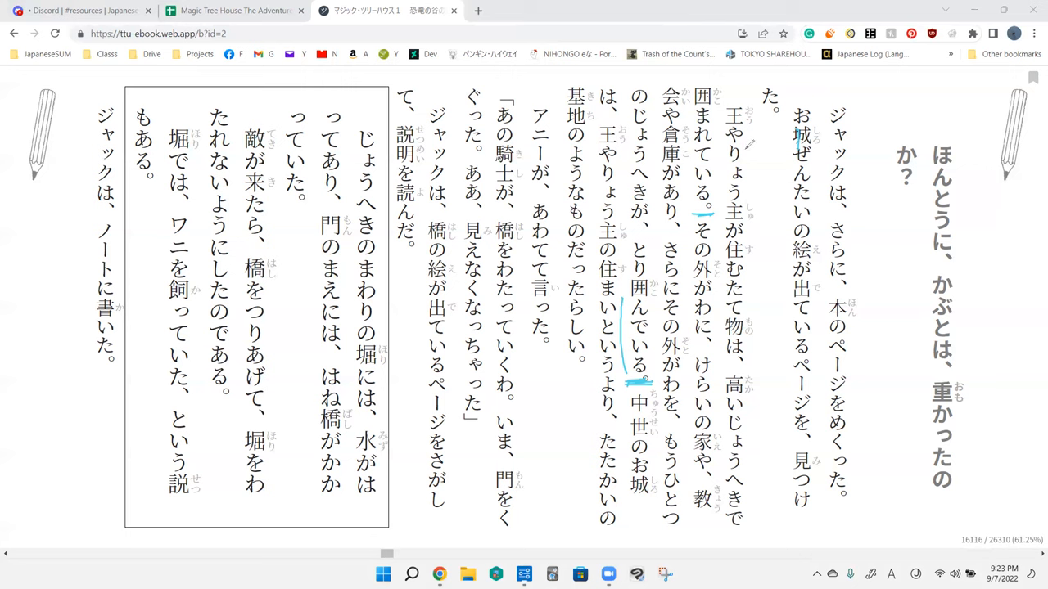
pyautogui.moveTo(737, 134); pyautogui.dragTo(745, 229)
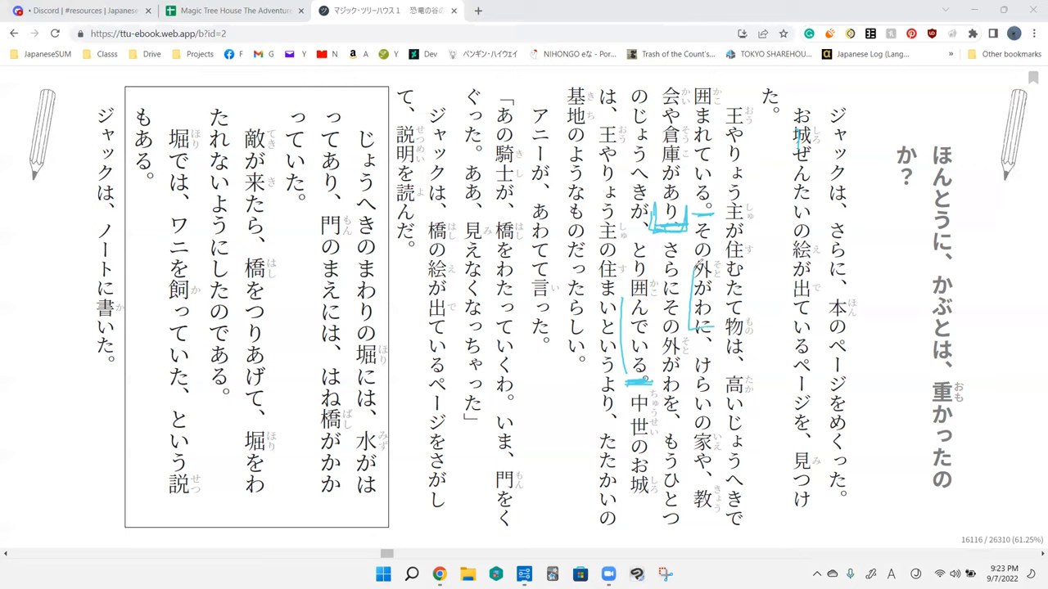
pyautogui.moveTo(691, 262); pyautogui.dragTo(717, 344)
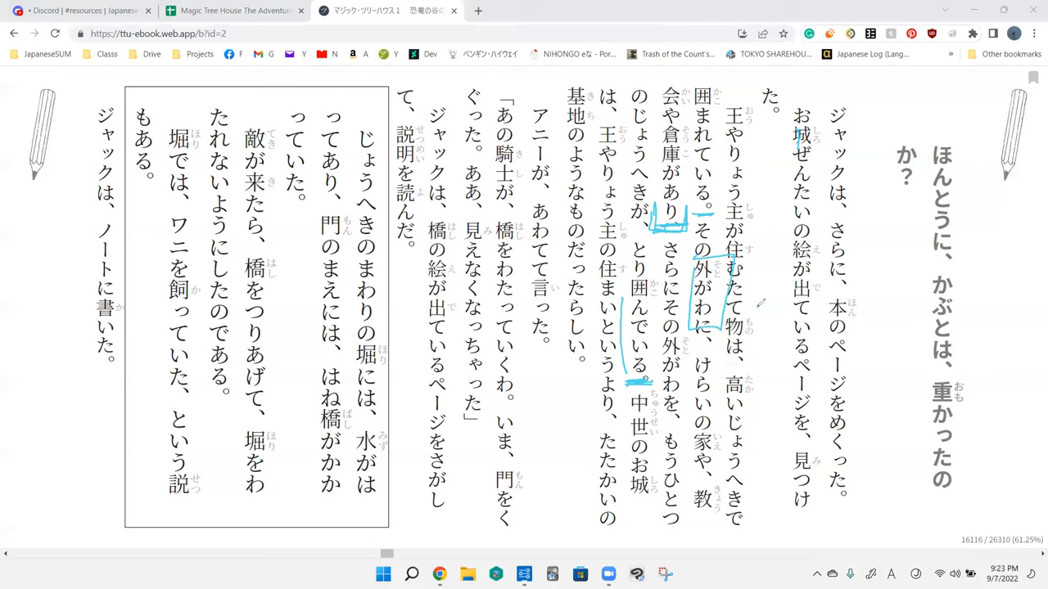
pyautogui.moveTo(762, 303); pyautogui.dragTo(835, 295)
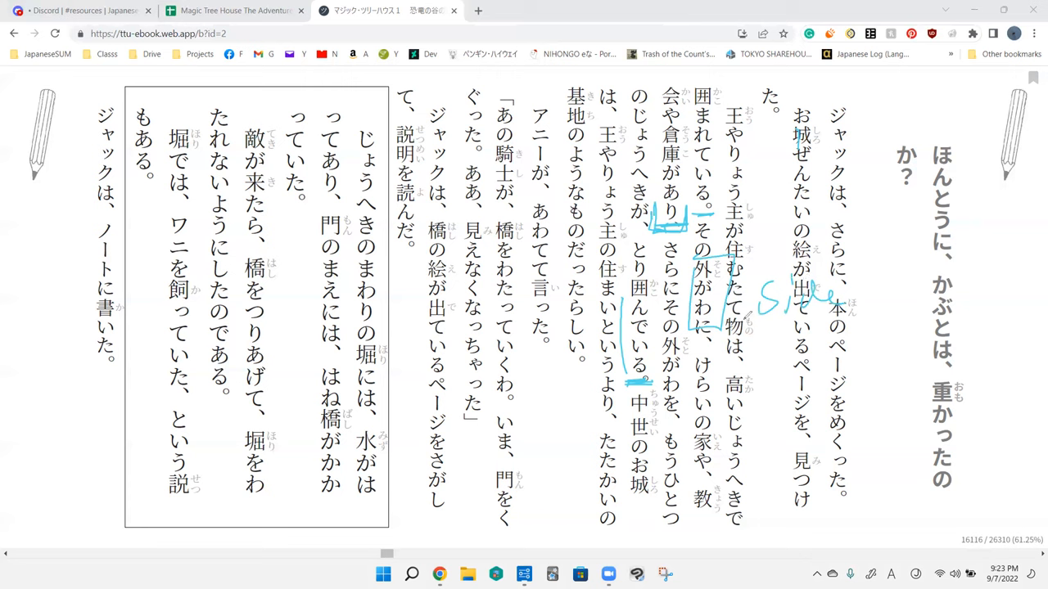
pyautogui.moveTo(767, 373)
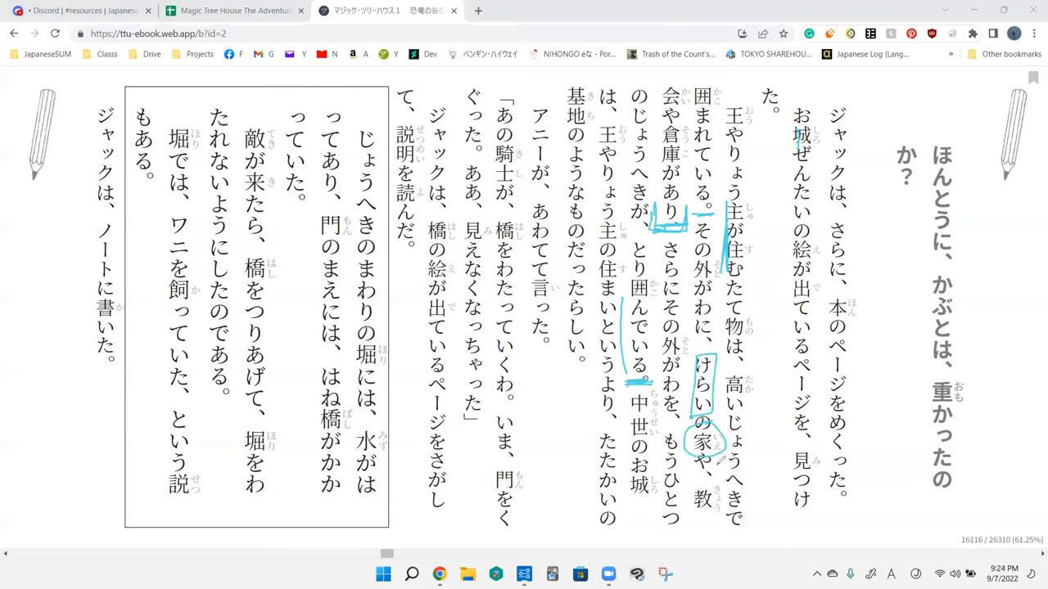
pyautogui.moveTo(719, 378)
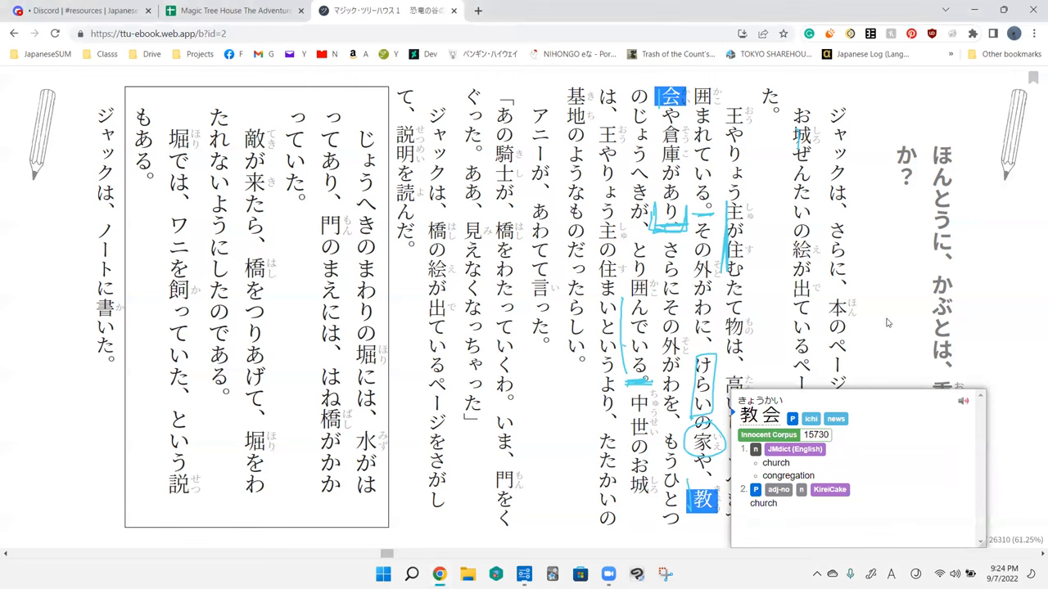
pyautogui.moveTo(883, 278)
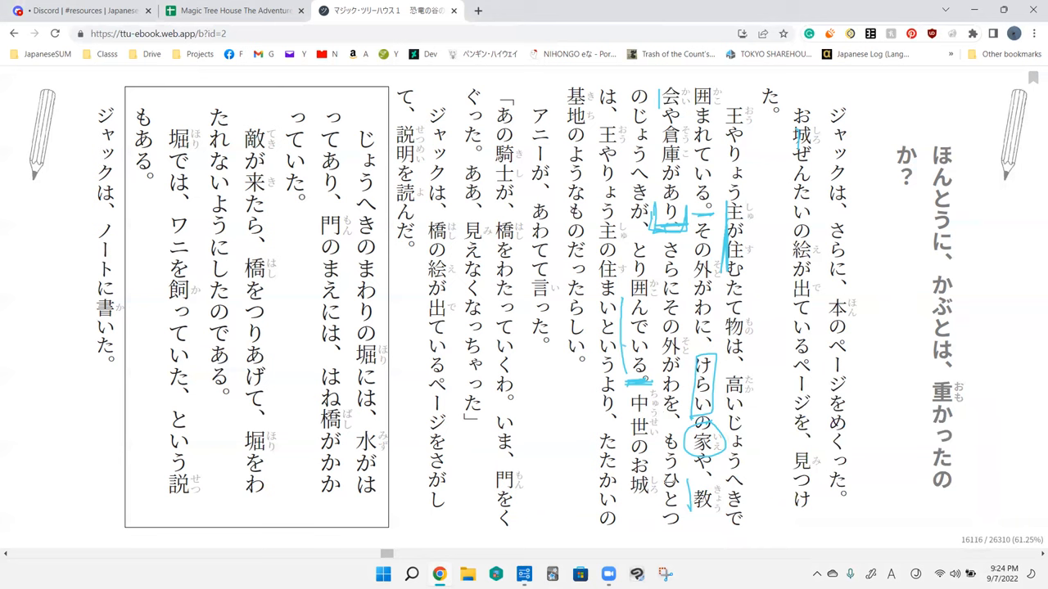
pyautogui.click(700, 501)
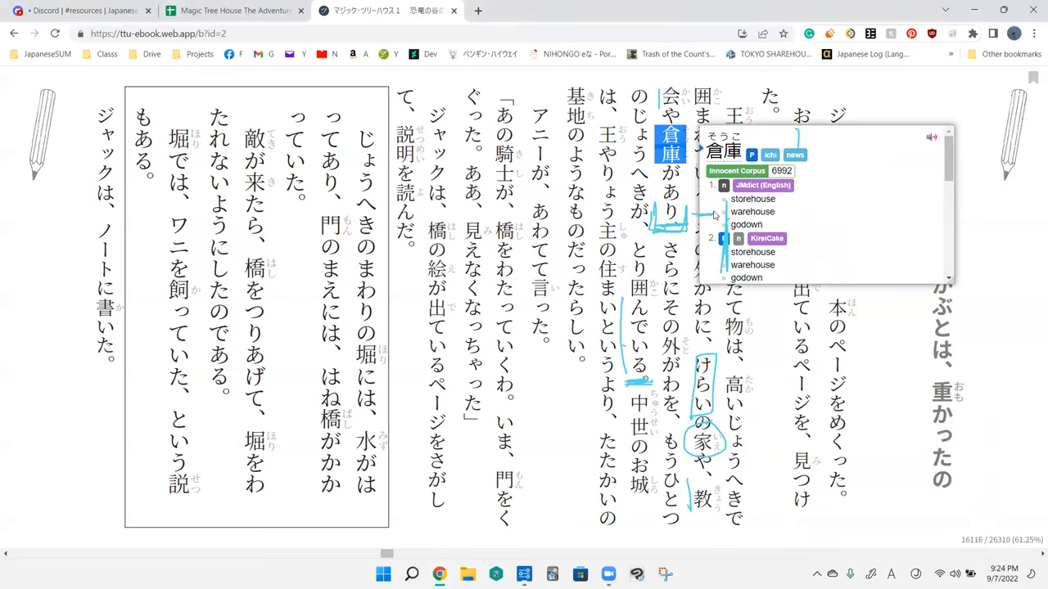
pyautogui.moveTo(717, 217)
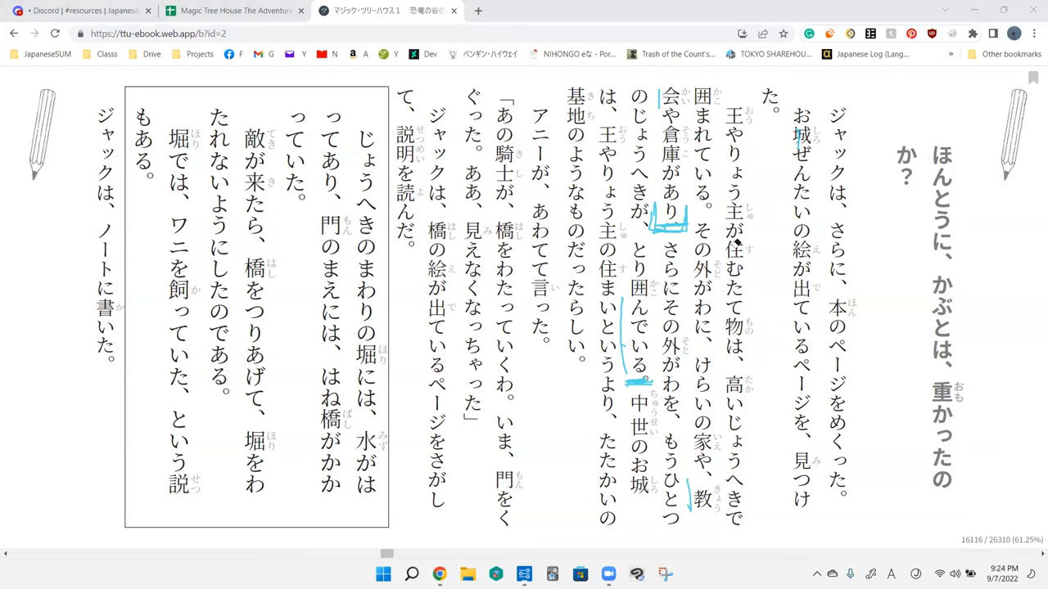
pyautogui.moveTo(364, 183)
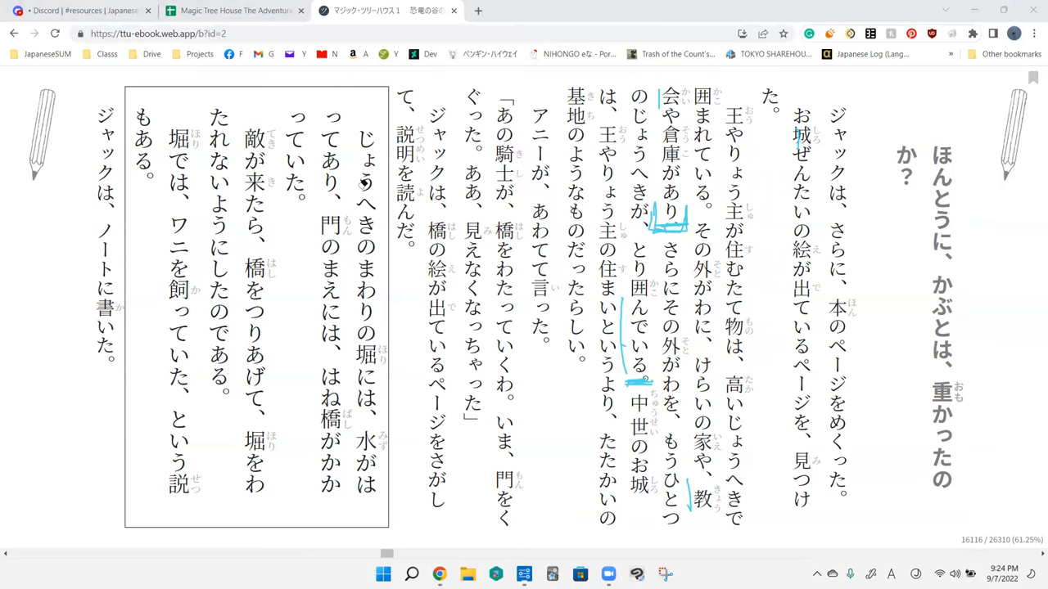
# Step: Bracket さらにその外がわに, sketch the castle's rings of walls, then bracket のじょうへきが
pyautogui.moveTo(730, 182); pyautogui.dragTo(754, 178)
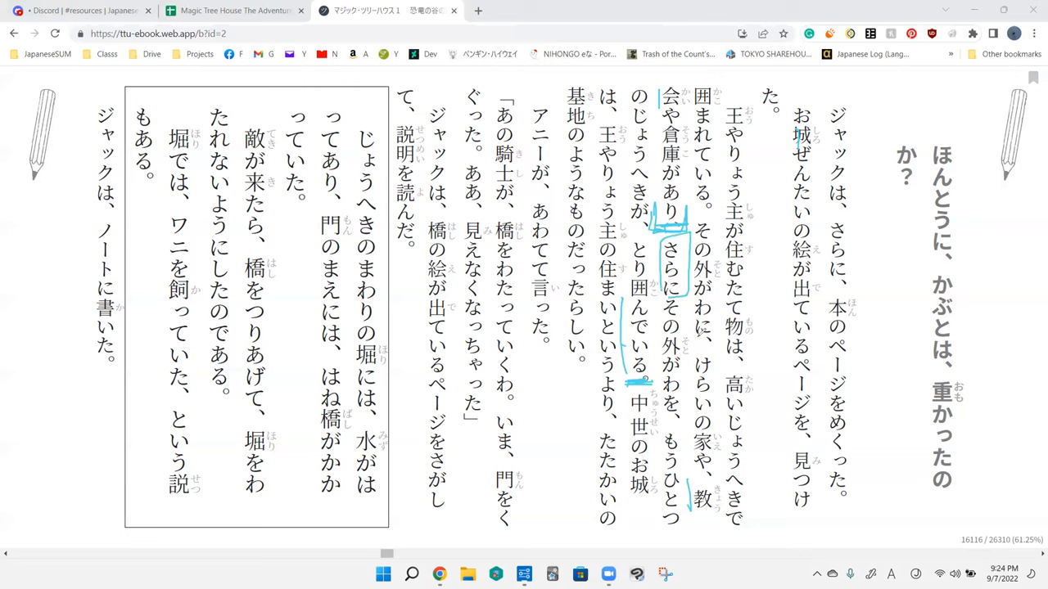
pyautogui.moveTo(766, 199); pyautogui.dragTo(778, 242)
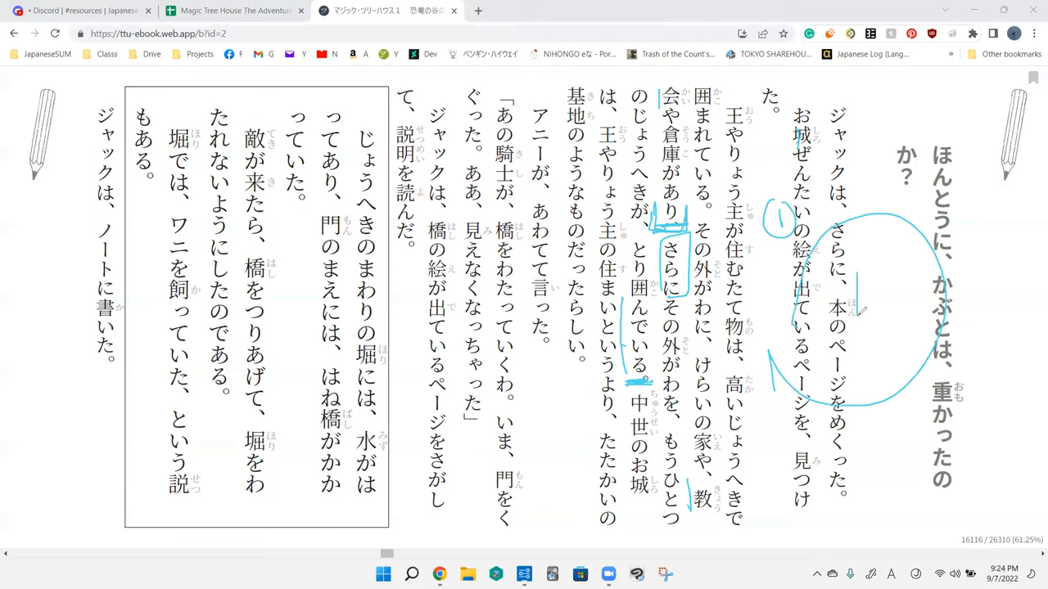
pyautogui.moveTo(852, 270); pyautogui.dragTo(887, 303)
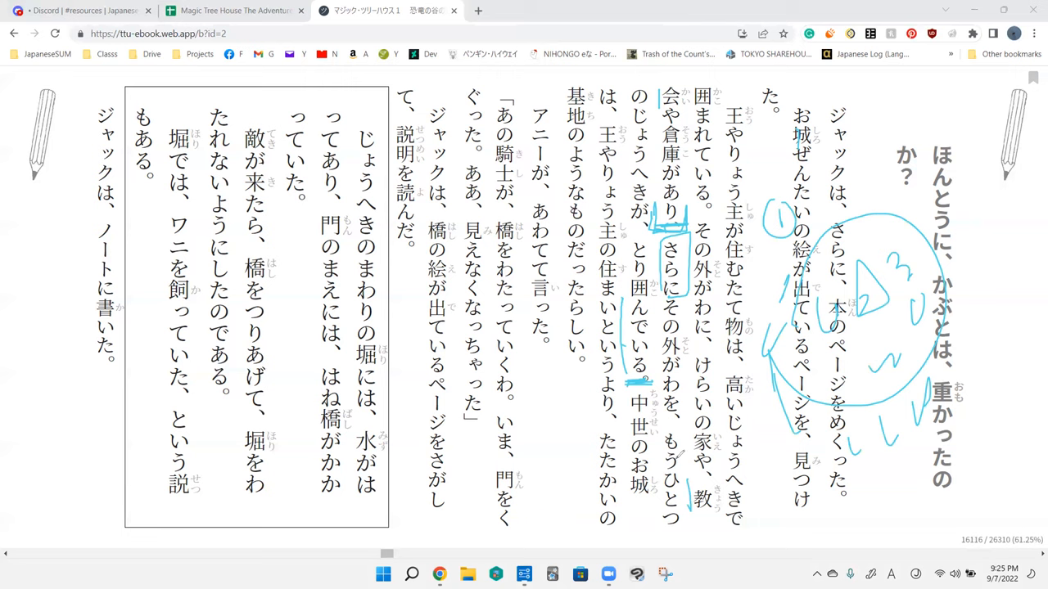
pyautogui.moveTo(655, 429); pyautogui.dragTo(655, 524)
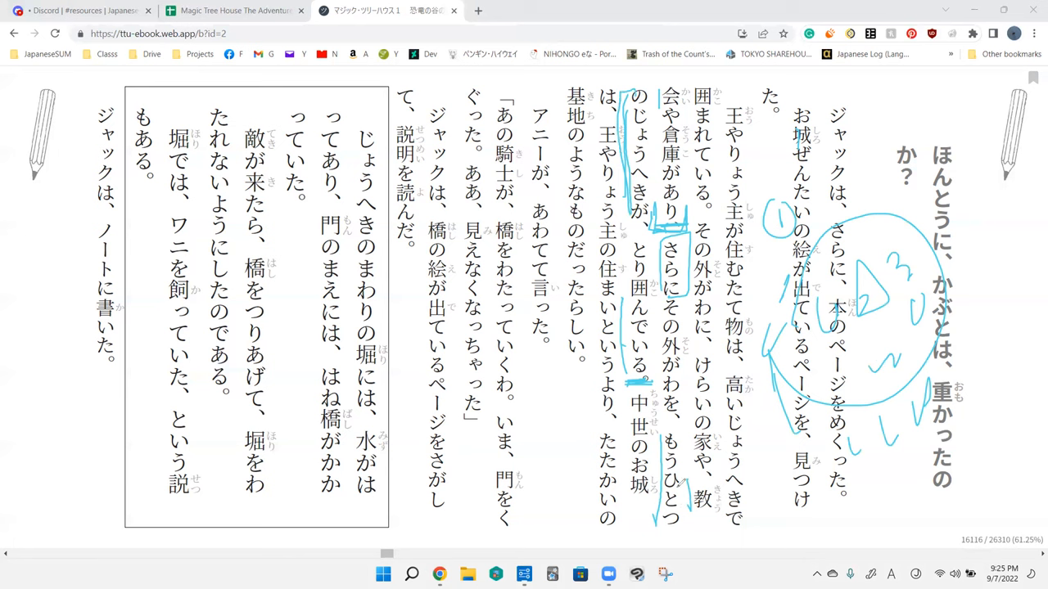
pyautogui.moveTo(563, 178)
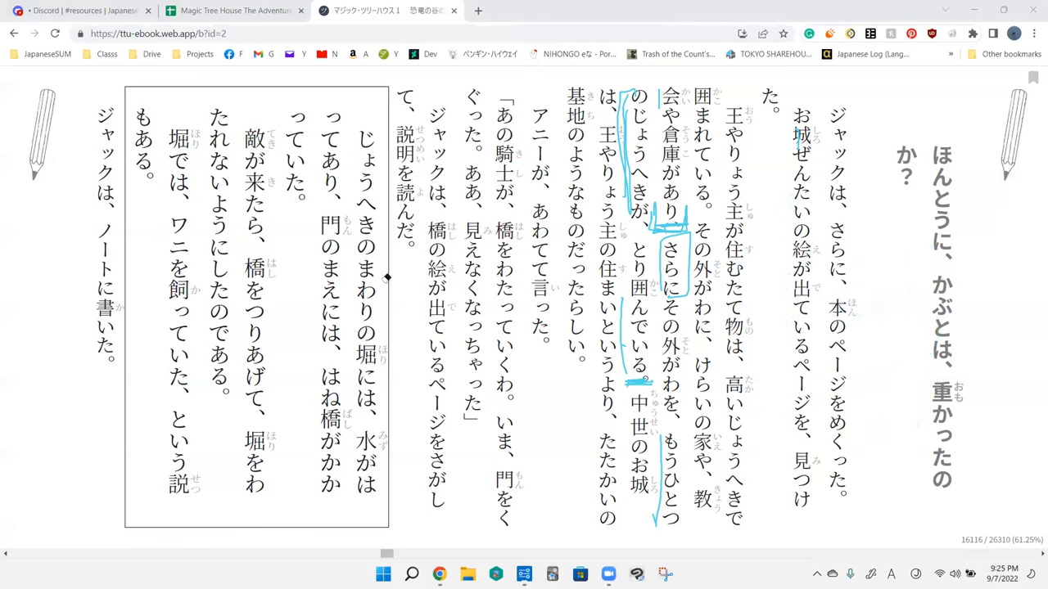
pyautogui.moveTo(767, 308)
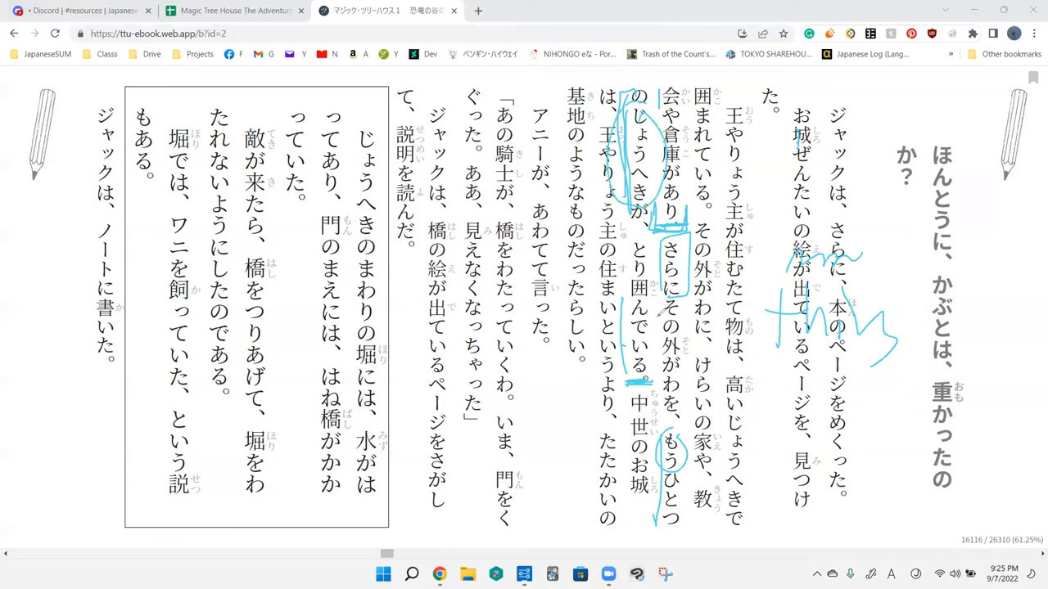
pyautogui.moveTo(596, 179)
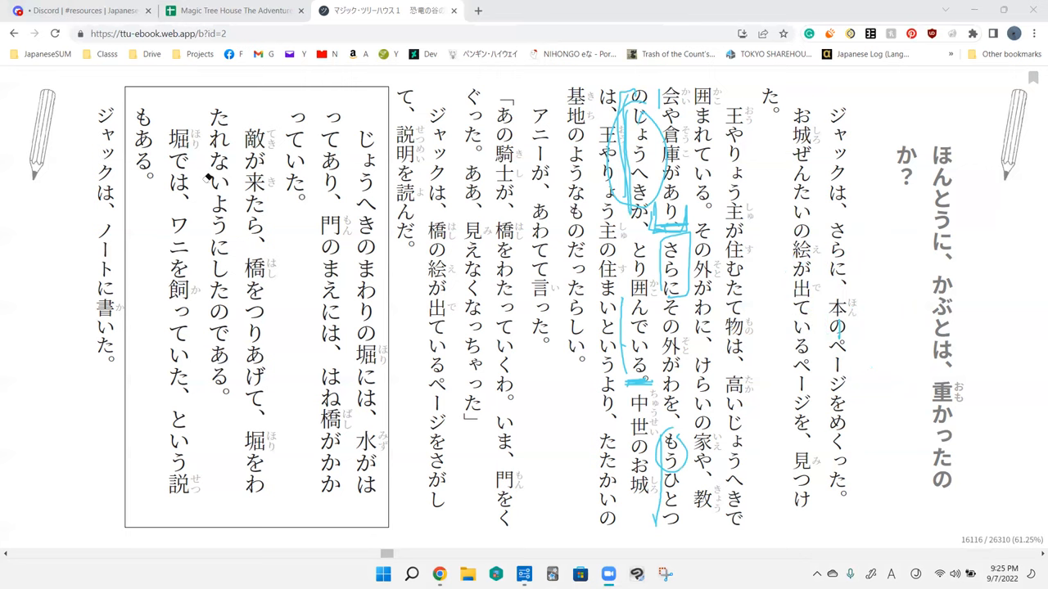
pyautogui.moveTo(753, 134)
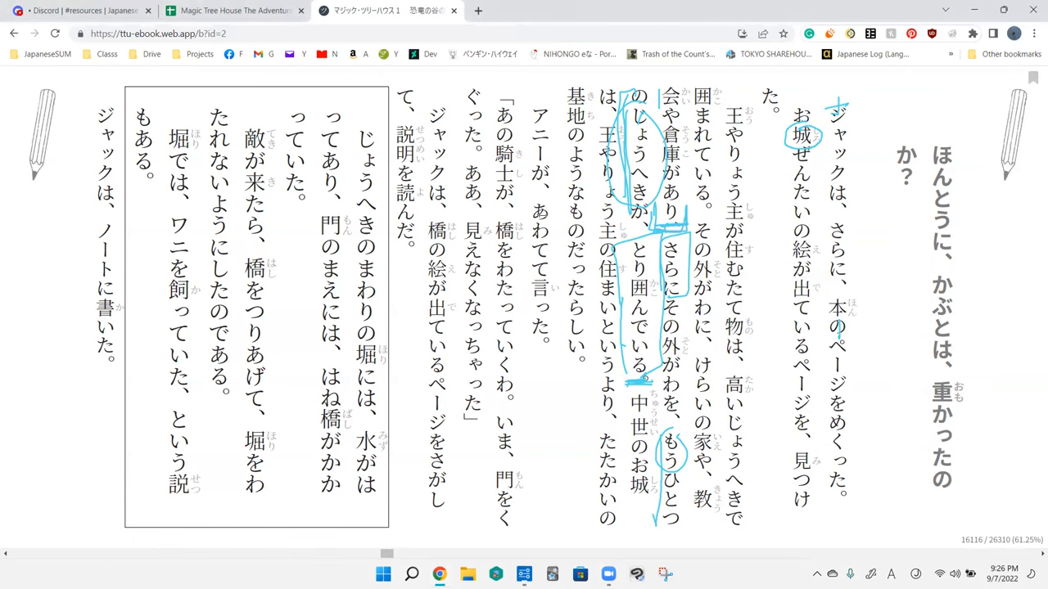
pyautogui.moveTo(891, 223)
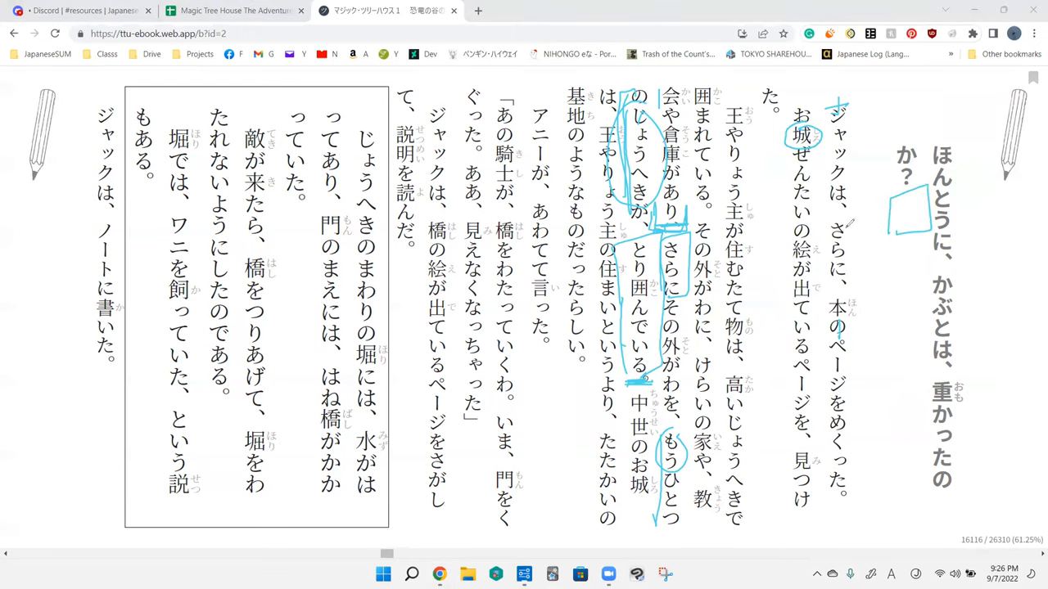
pyautogui.moveTo(883, 178)
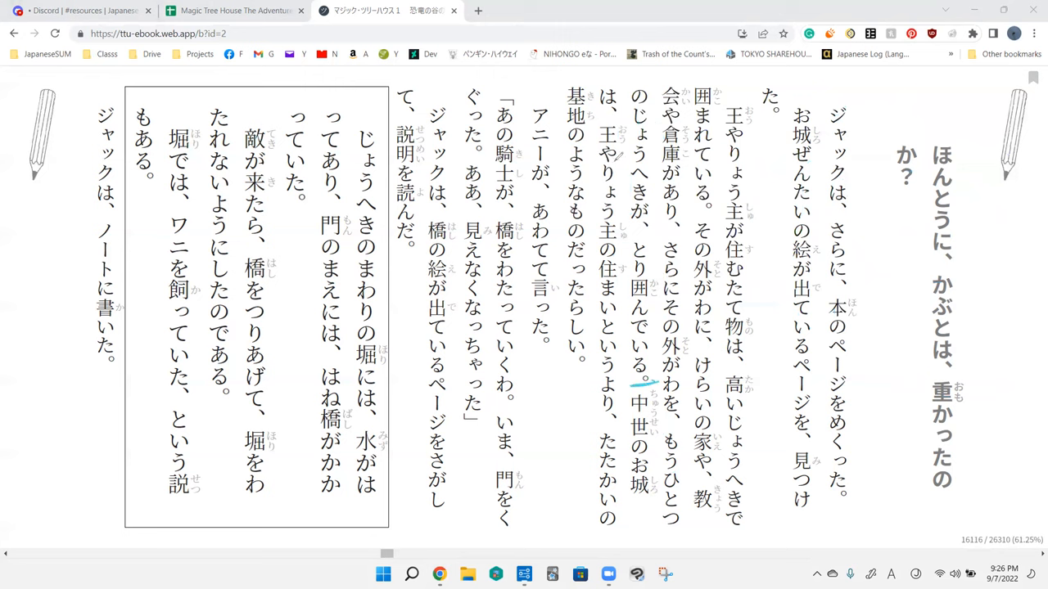
pyautogui.moveTo(619, 319)
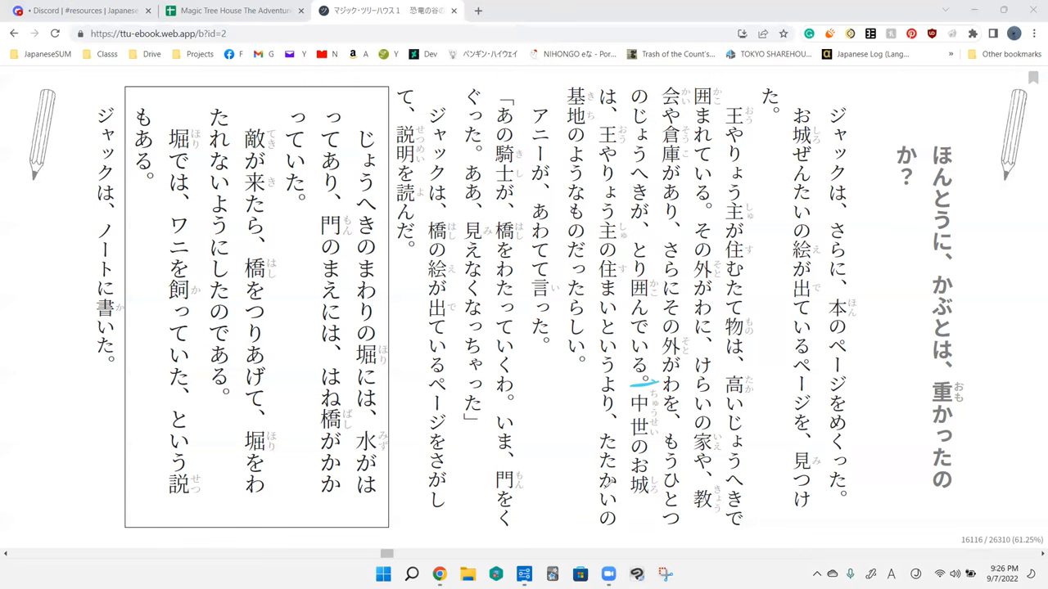
pyautogui.moveTo(156, 82)
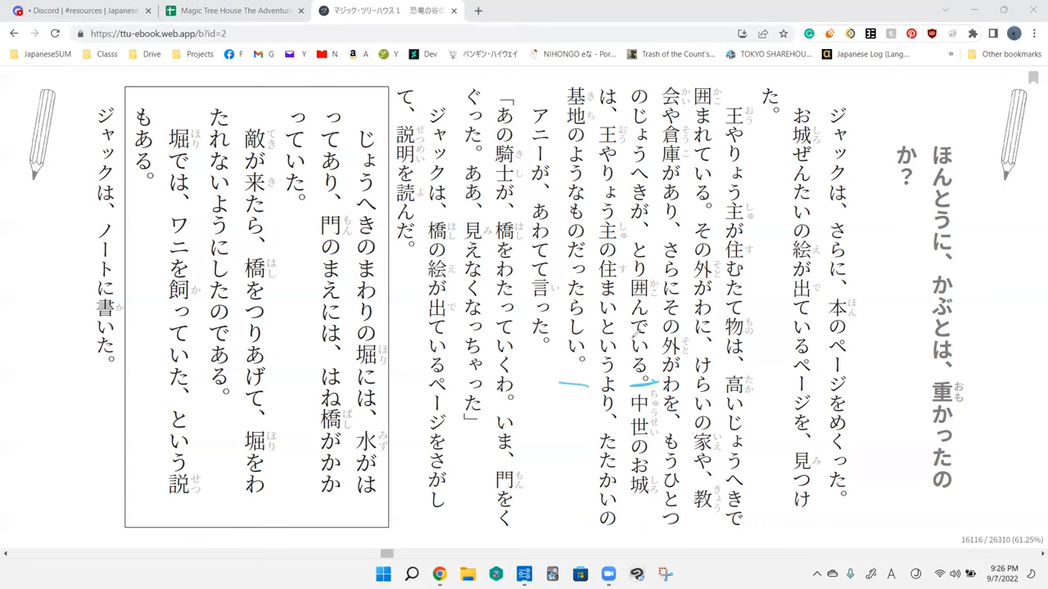
# Step: Circle 基地の and 住まい, then mark the start of アニーが、あわてて言った
pyautogui.moveTo(614, 258); pyautogui.dragTo(610, 312)
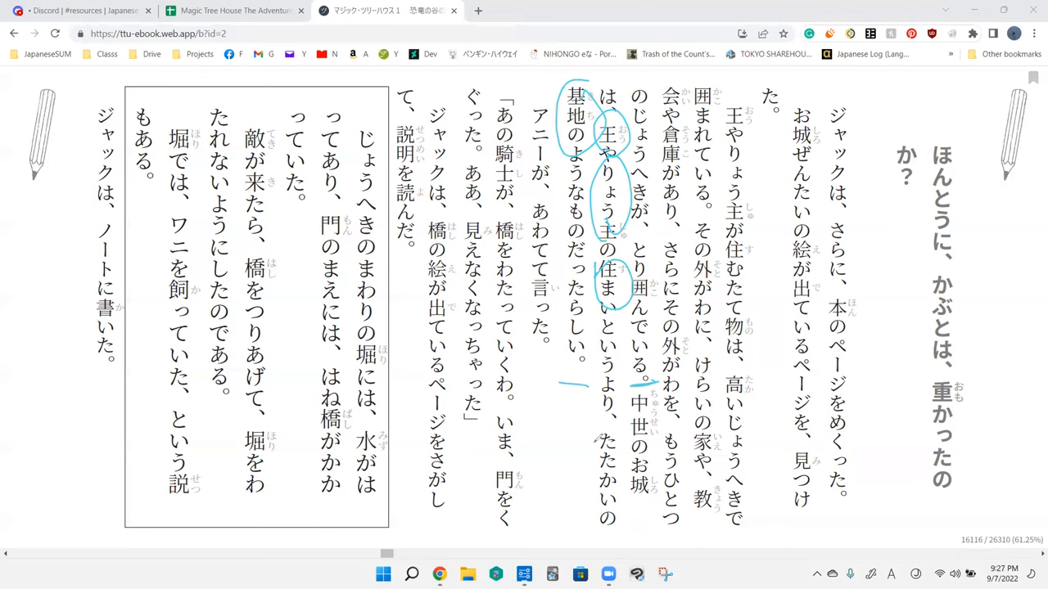
pyautogui.moveTo(592, 425); pyautogui.dragTo(619, 544)
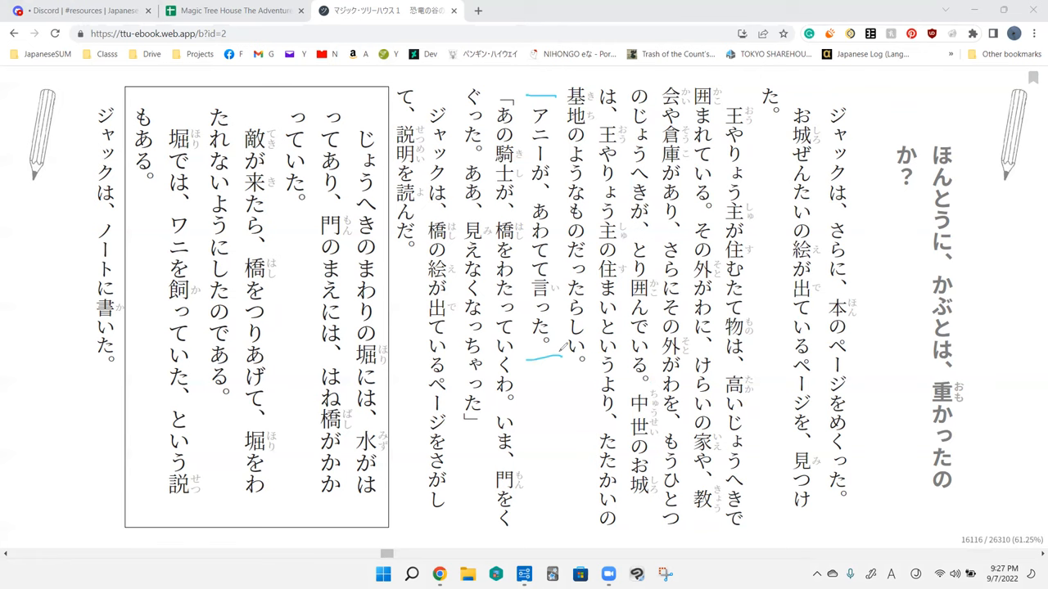
pyautogui.moveTo(629, 162)
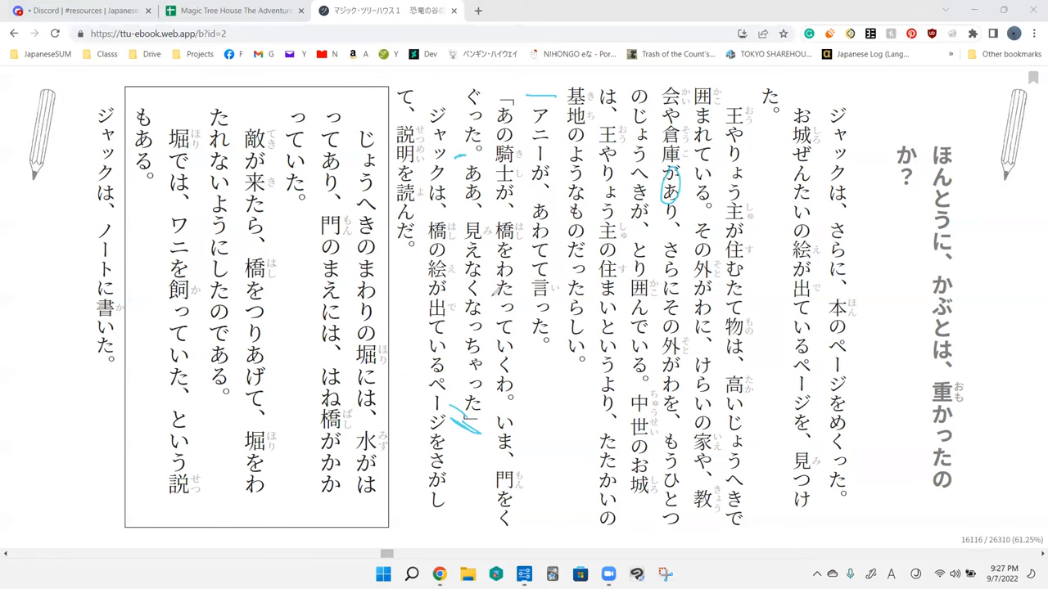
pyautogui.moveTo(491, 254)
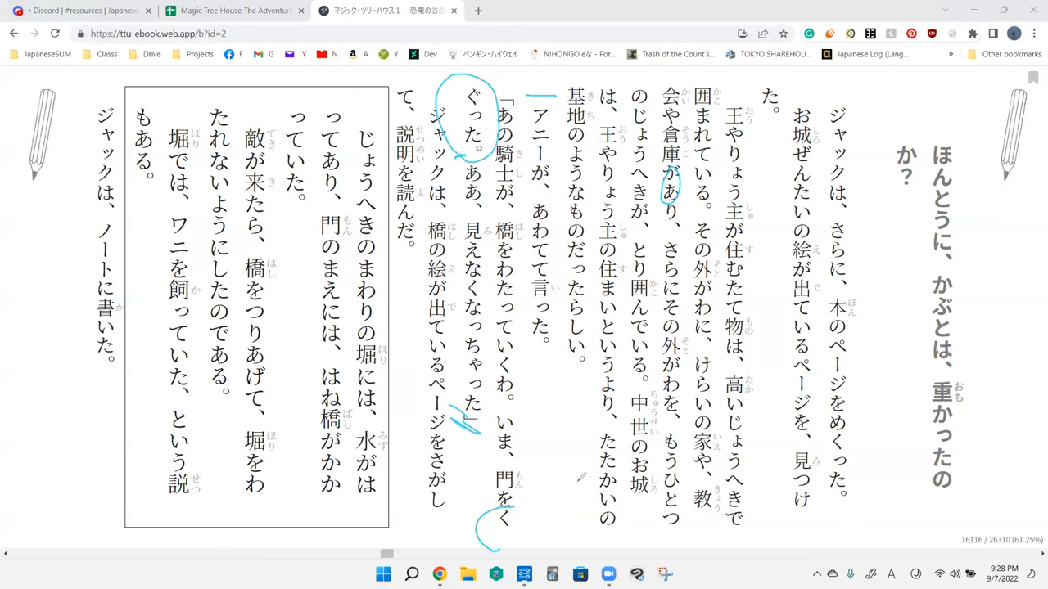
pyautogui.moveTo(581, 475); pyautogui.dragTo(680, 471)
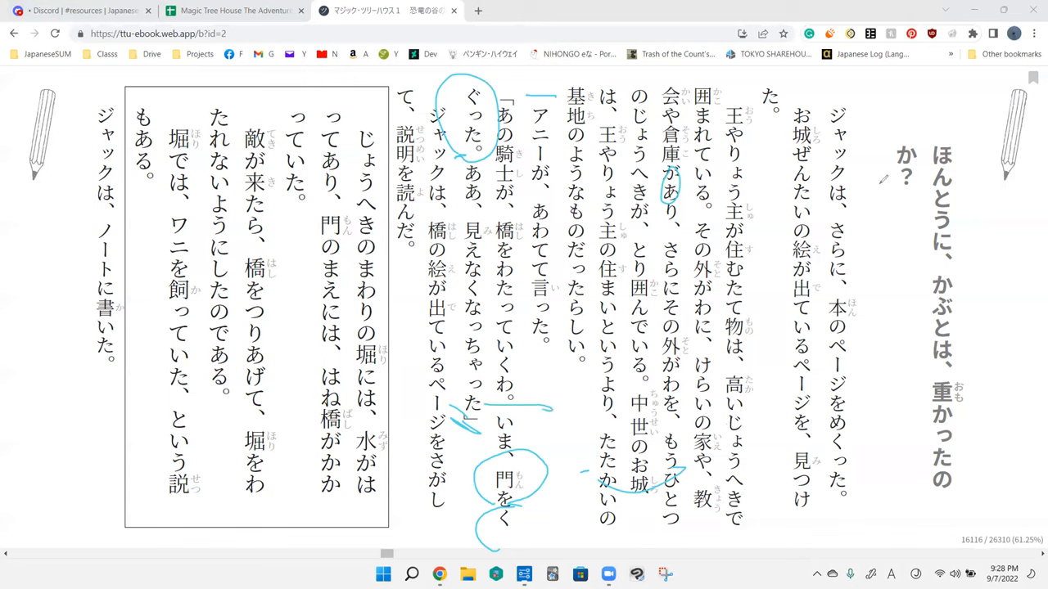
pyautogui.click(550, 139)
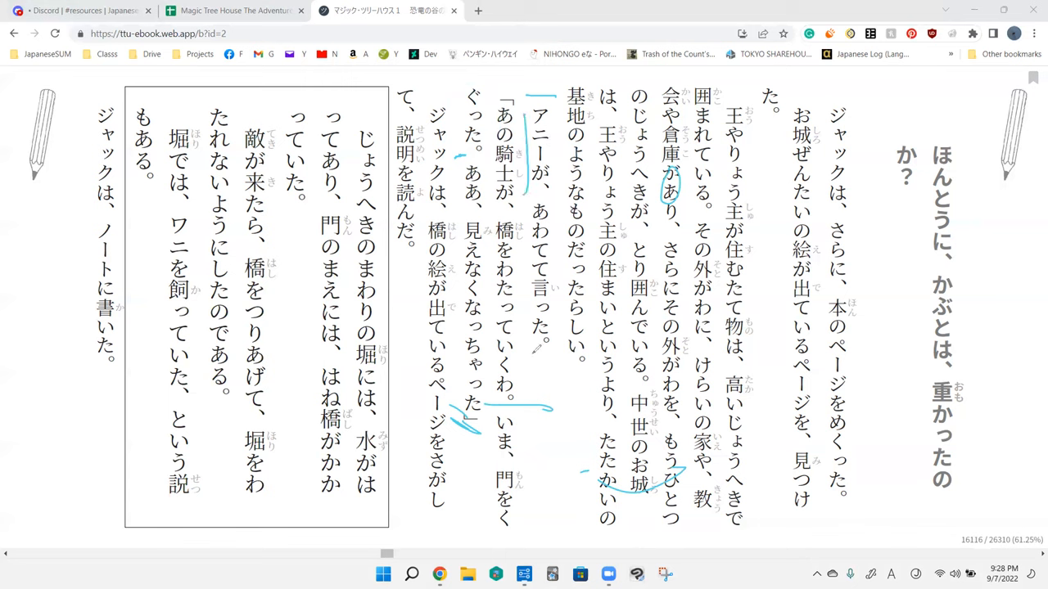
pyautogui.moveTo(532, 163); pyautogui.dragTo(557, 205)
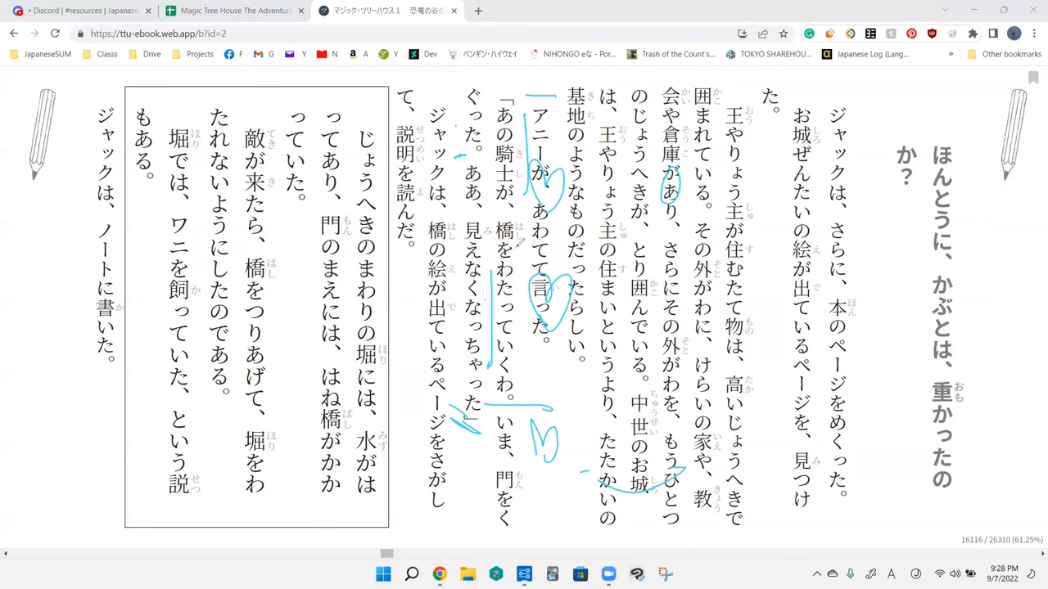
pyautogui.moveTo(655, 379); pyautogui.dragTo(560, 495)
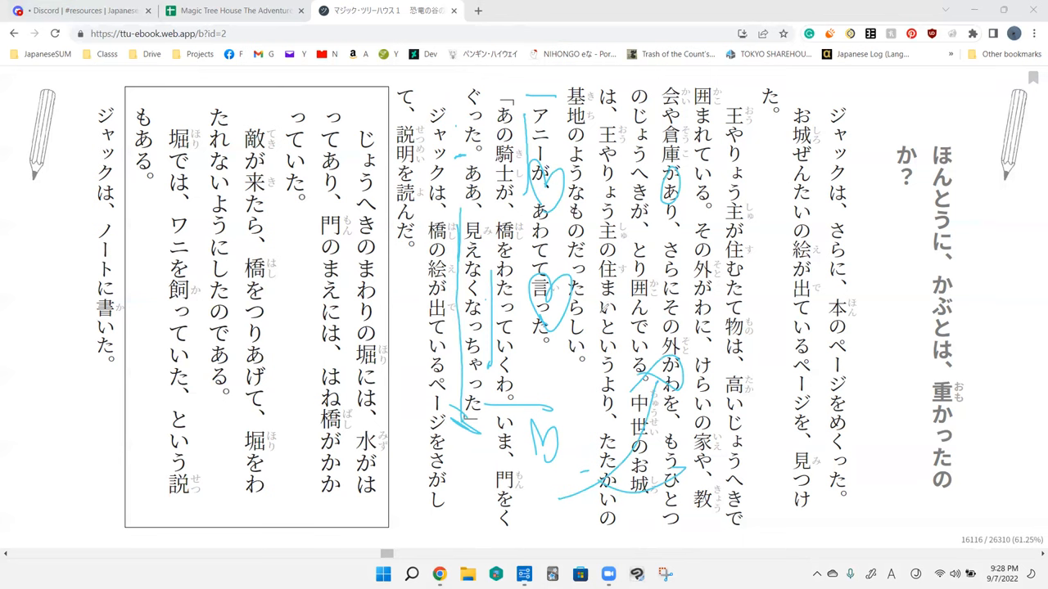
pyautogui.moveTo(663, 385)
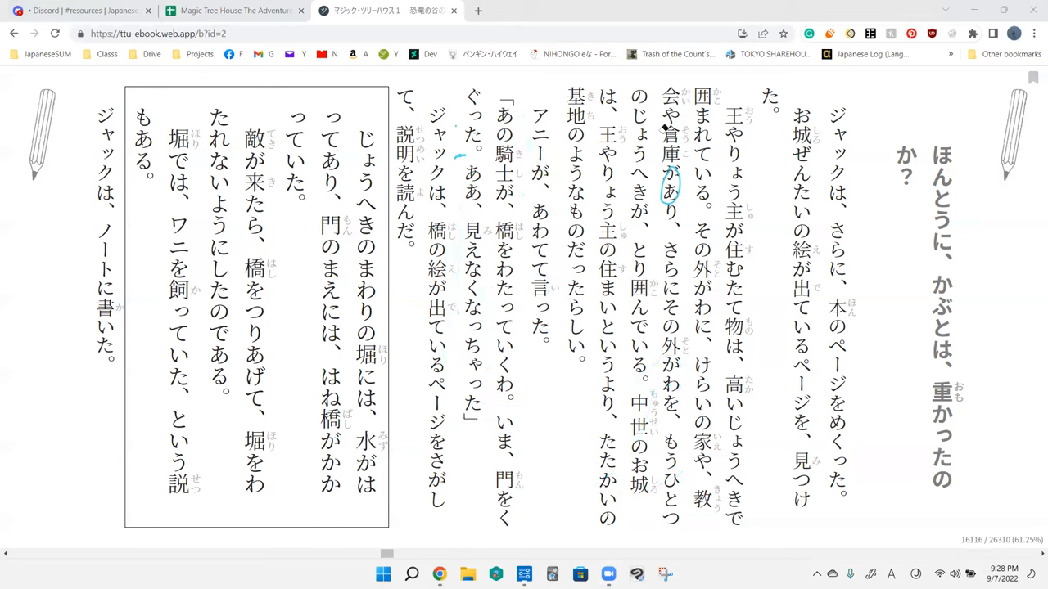
# Step: Underline あわてて and mark じょうへき in the boxed note before clearing the page
pyautogui.moveTo(458, 409); pyautogui.dragTo(475, 466)
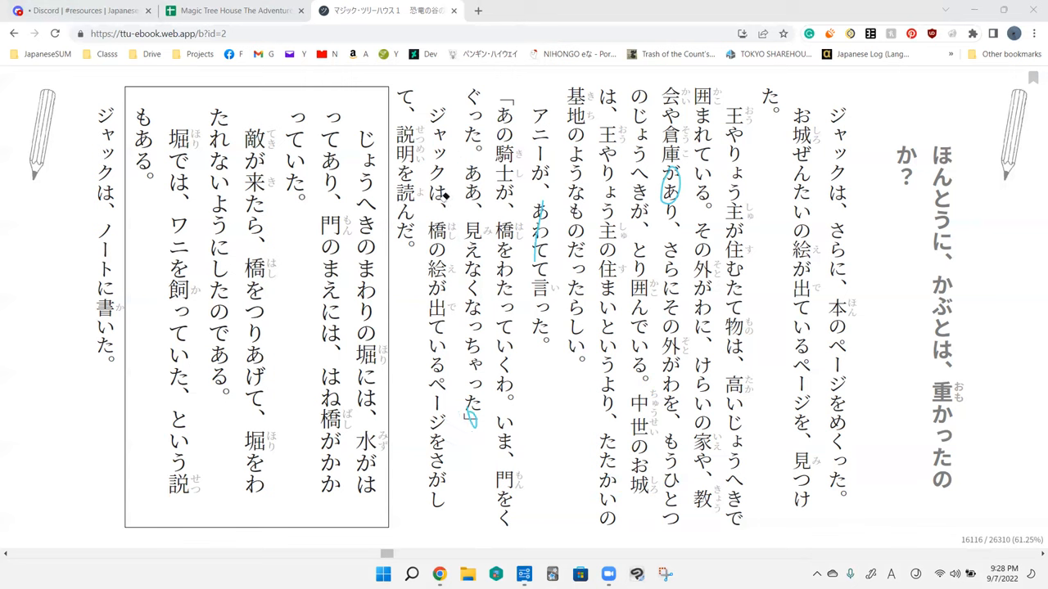
pyautogui.moveTo(458, 306)
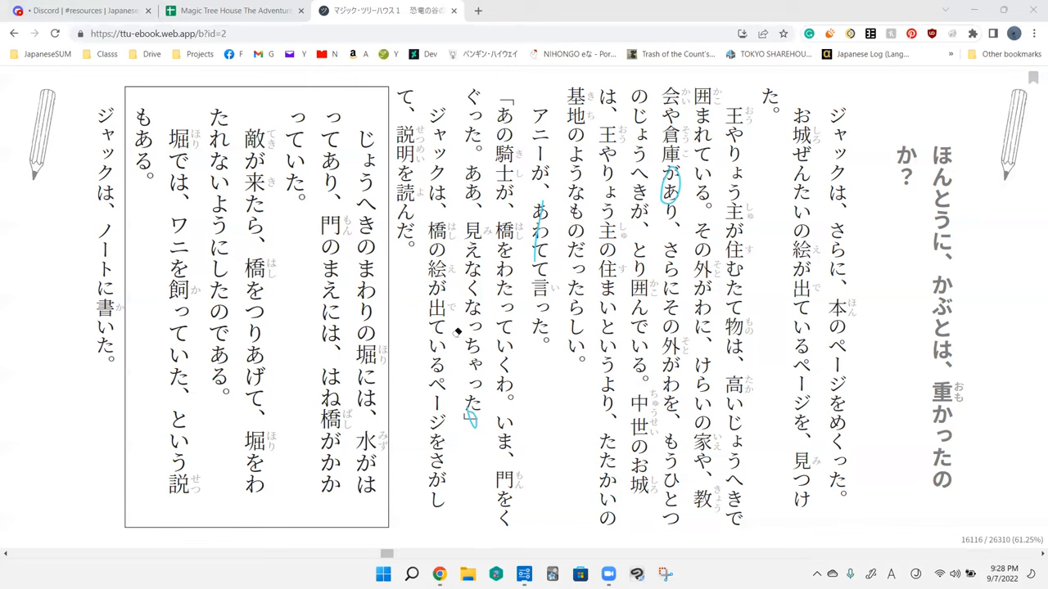
pyautogui.moveTo(703, 187)
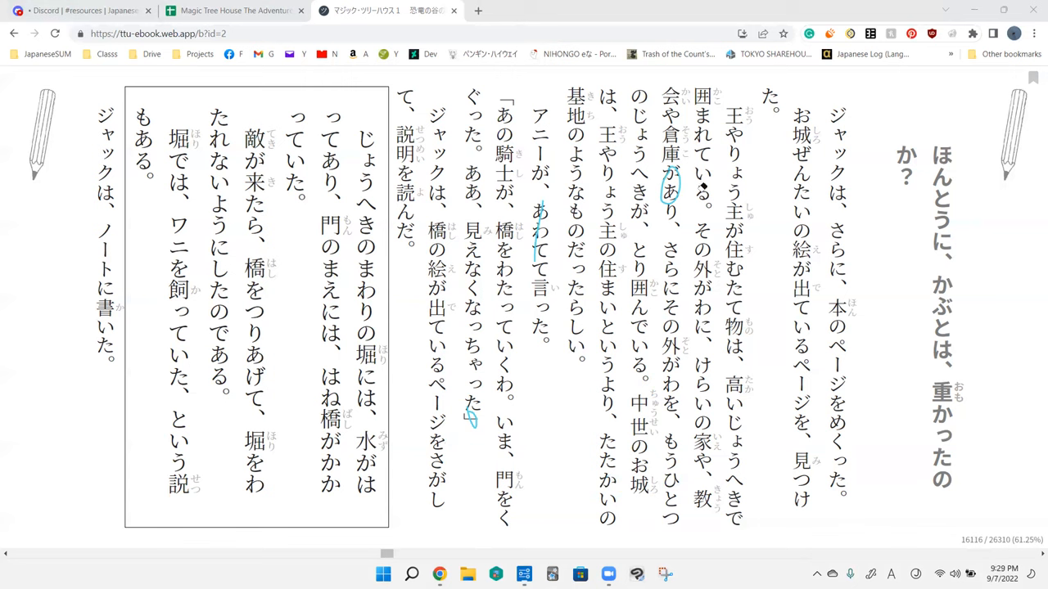
pyautogui.moveTo(426, 419)
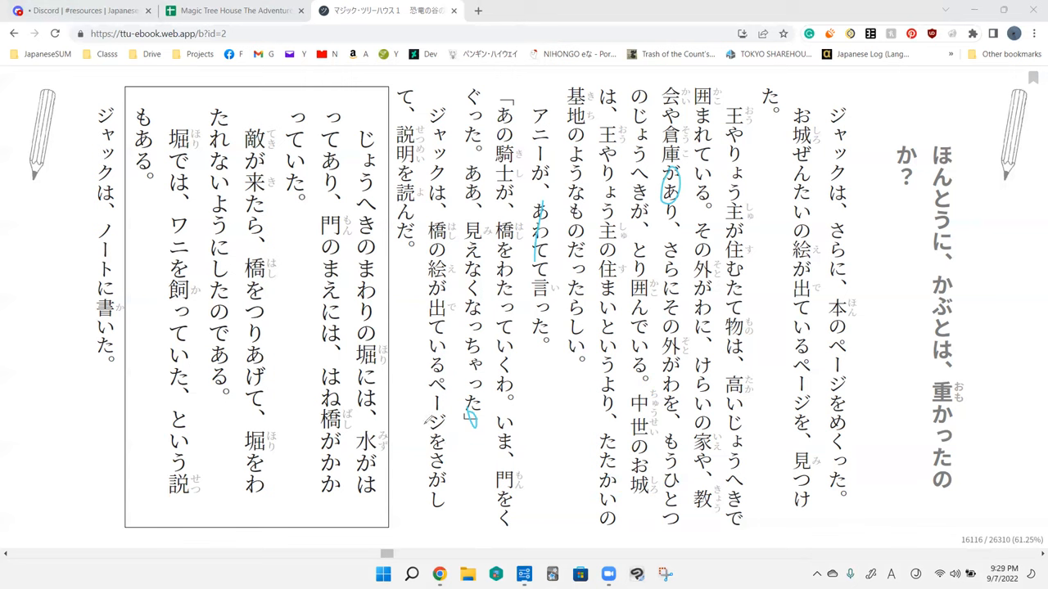
pyautogui.moveTo(423, 219); pyautogui.dragTo(422, 419)
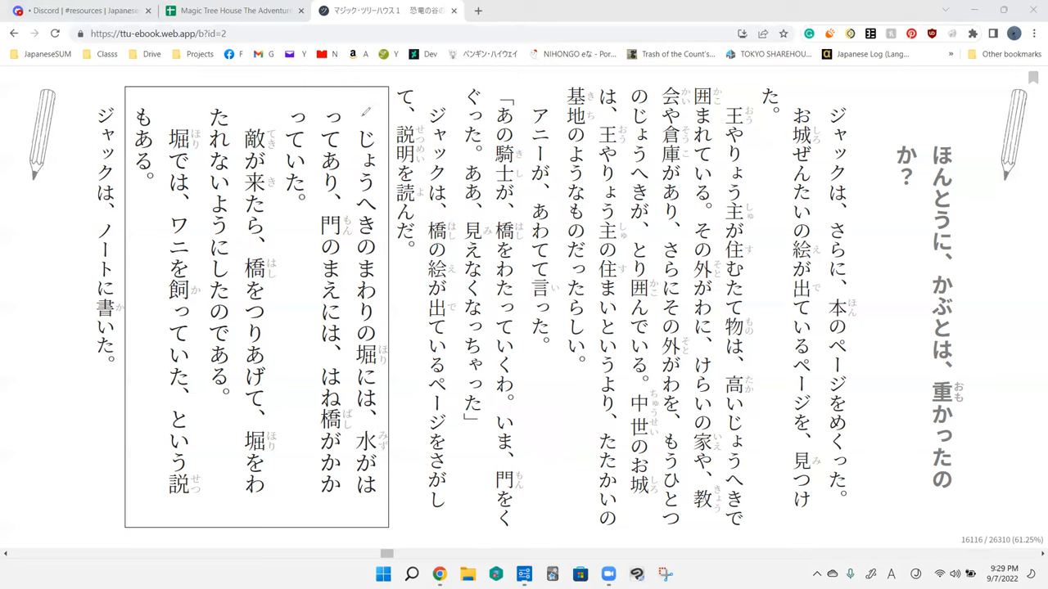
# Step: Tick the boxed note, shade a thick blue moat, sketch brown castle walls and add a note above アニー's line
pyautogui.moveTo(364, 112); pyautogui.dragTo(393, 111)
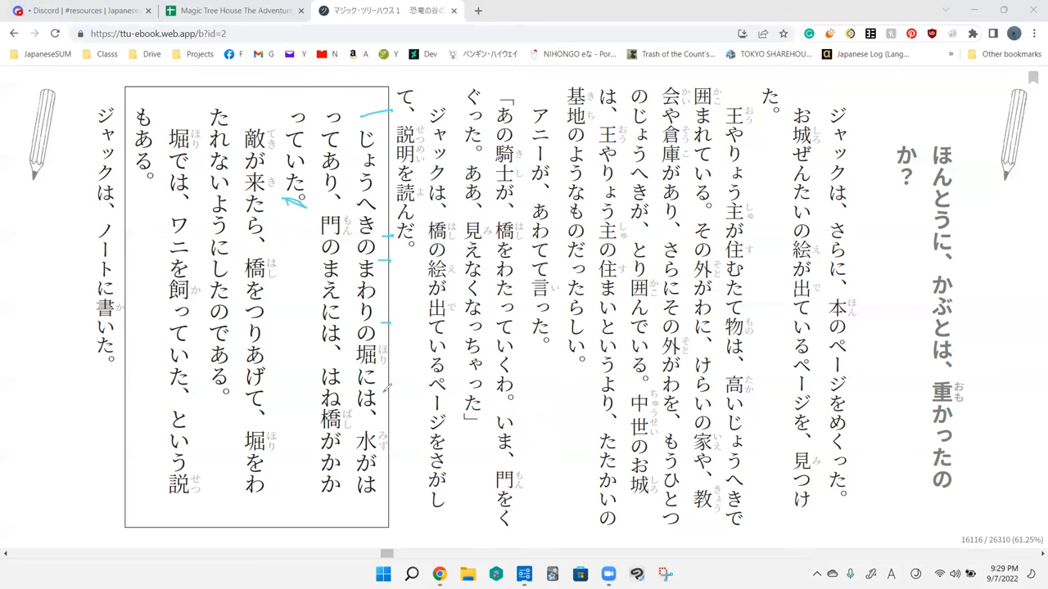
pyautogui.moveTo(483, 344)
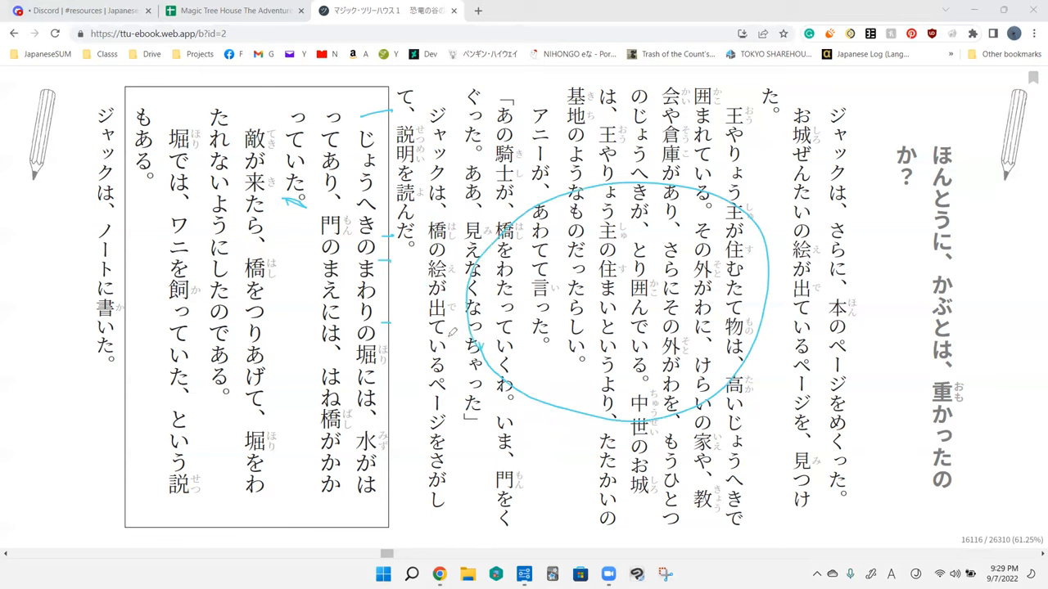
pyautogui.moveTo(445, 336); pyautogui.dragTo(773, 360)
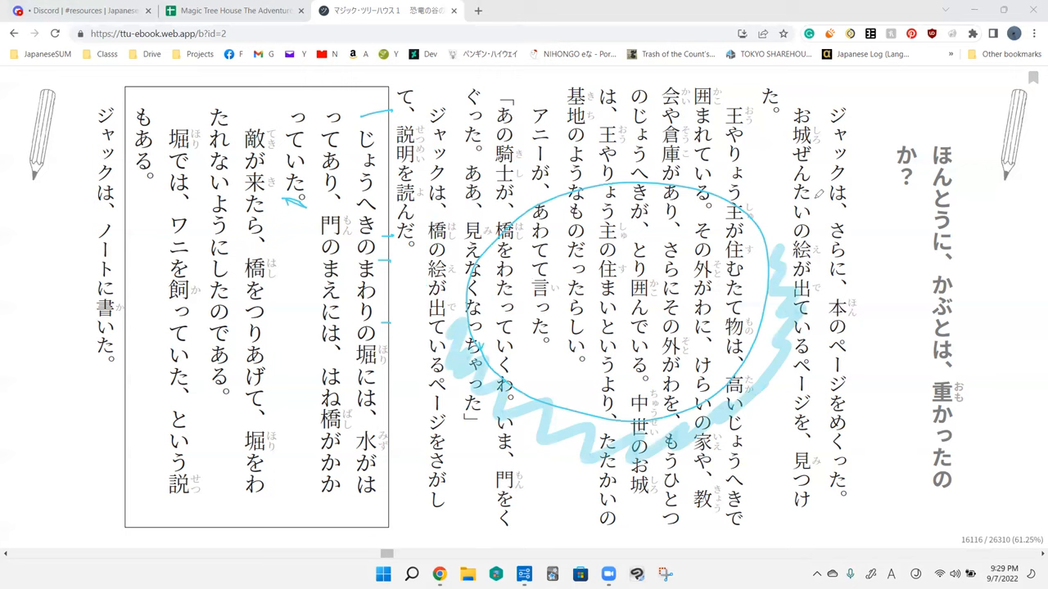
pyautogui.moveTo(478, 160); pyautogui.dragTo(488, 319)
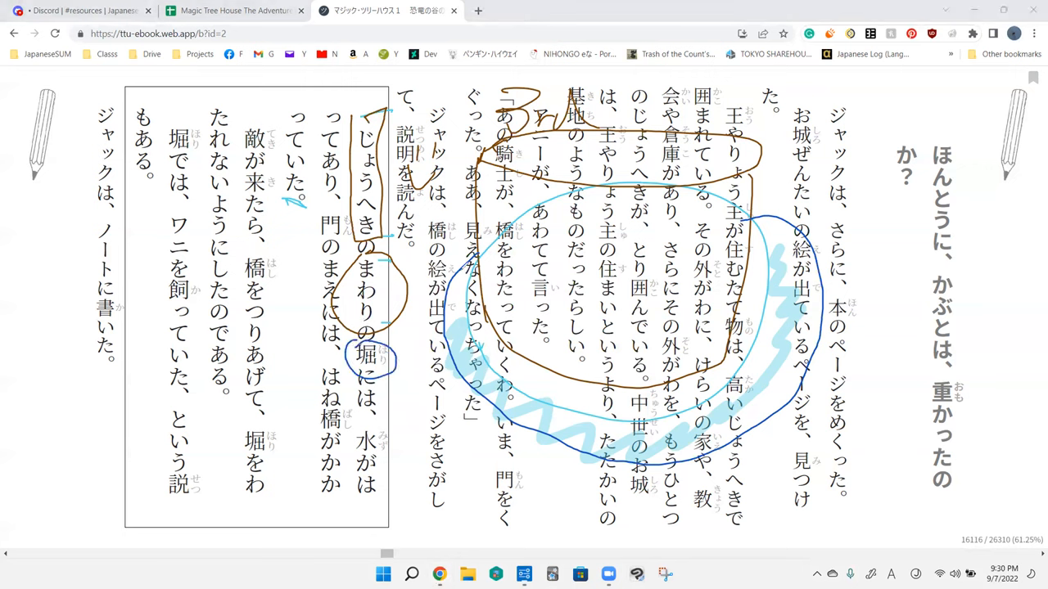
pyautogui.moveTo(445, 282); pyautogui.dragTo(655, 442)
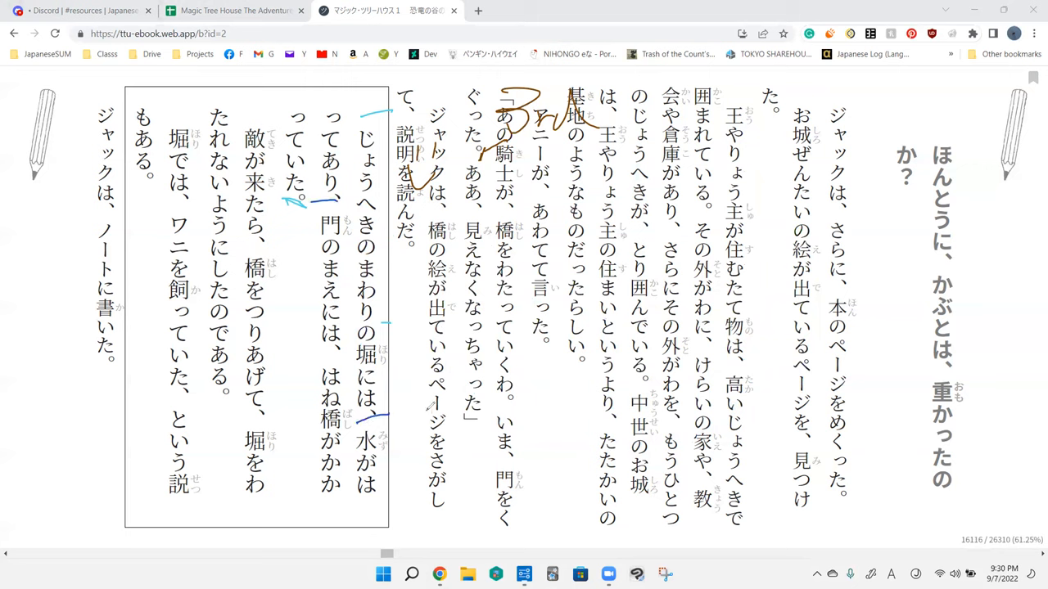
pyautogui.moveTo(401, 432)
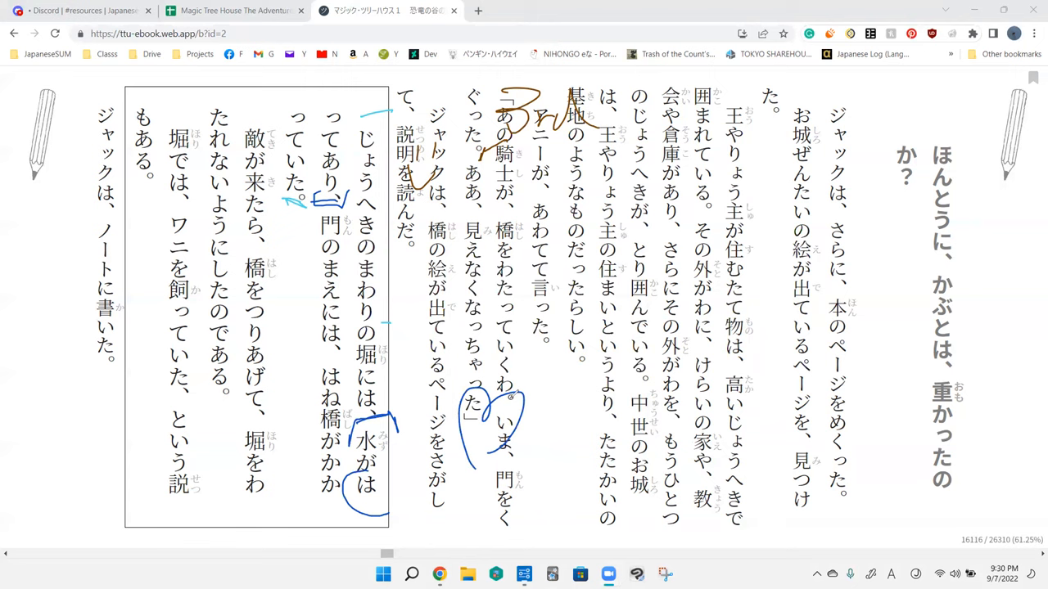
pyautogui.moveTo(514, 395)
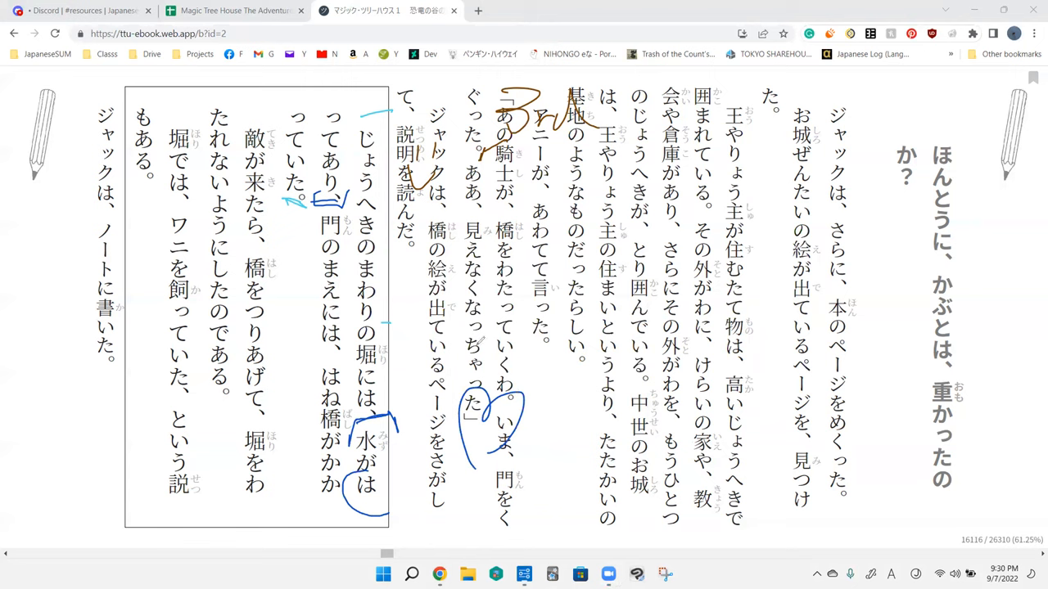
pyautogui.moveTo(996, 177)
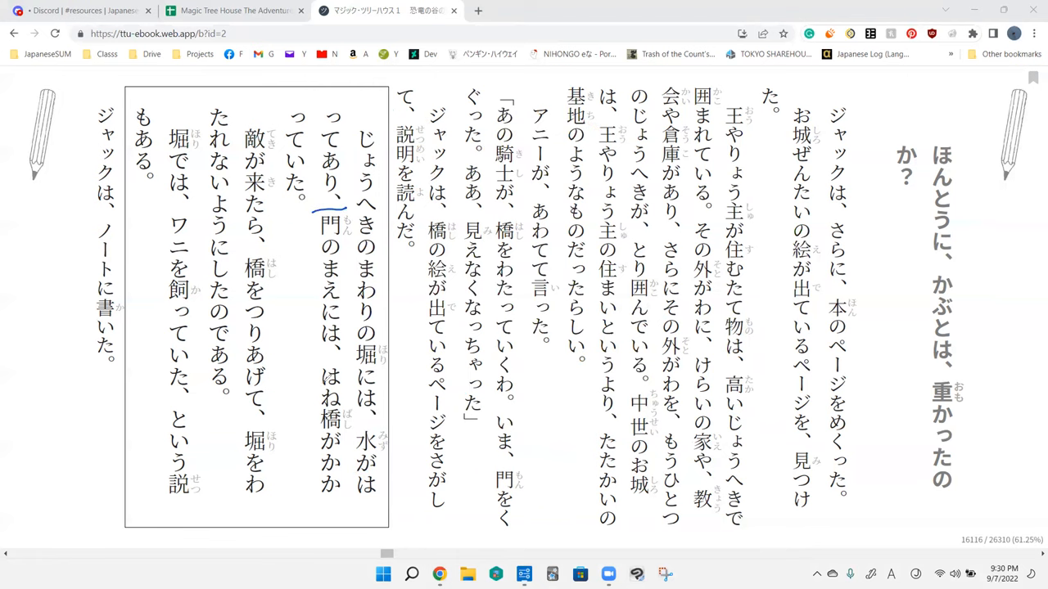
pyautogui.moveTo(277, 193)
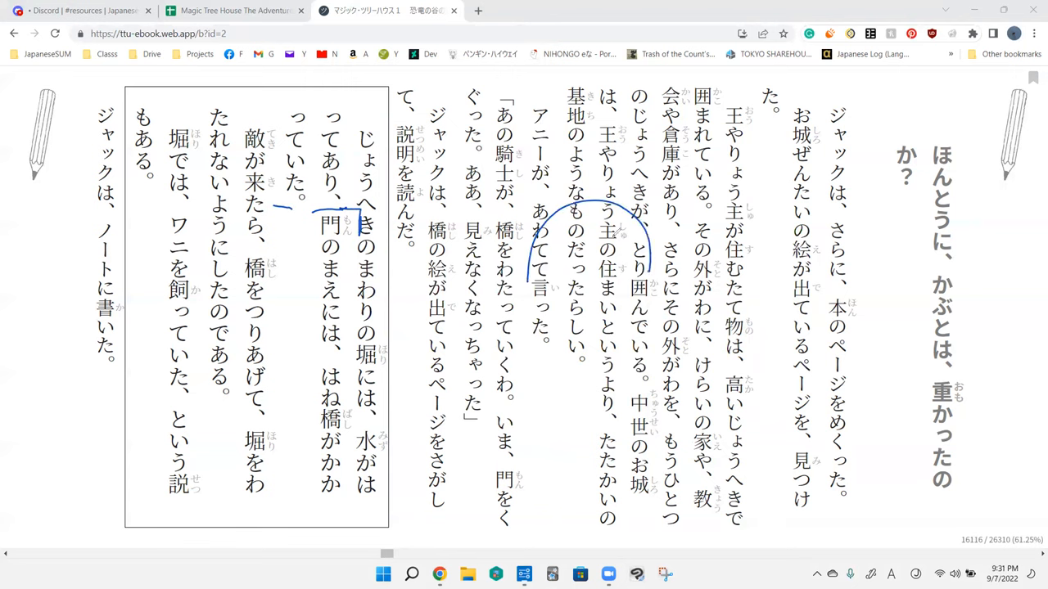
# Step: Outline the line about the lord's residence, 王やりょう主の住まい, with a short blue arc
pyautogui.moveTo(573, 237); pyautogui.dragTo(606, 262)
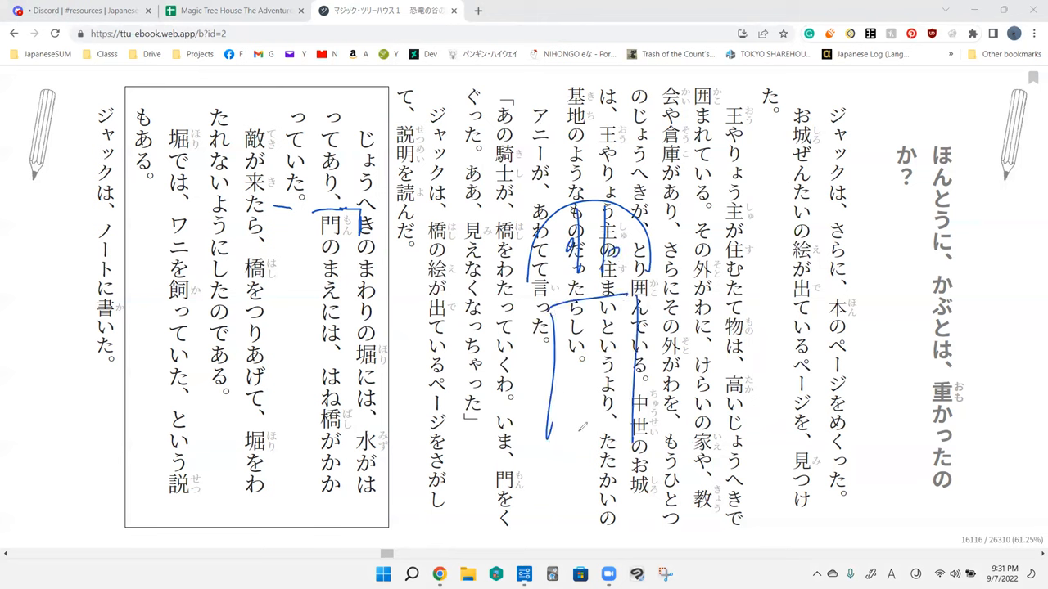
# Step: Extend the blue outline down the column, add a wavy line across it and mark はね橋 in the boxed note
pyautogui.moveTo(543, 429); pyautogui.dragTo(631, 443)
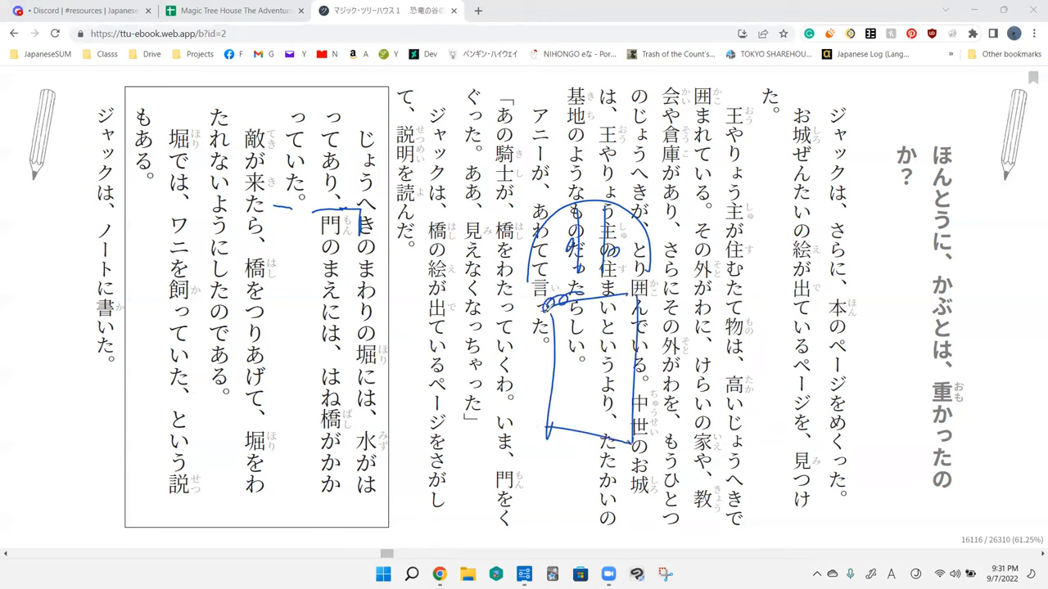
pyautogui.moveTo(544, 308); pyautogui.dragTo(655, 294)
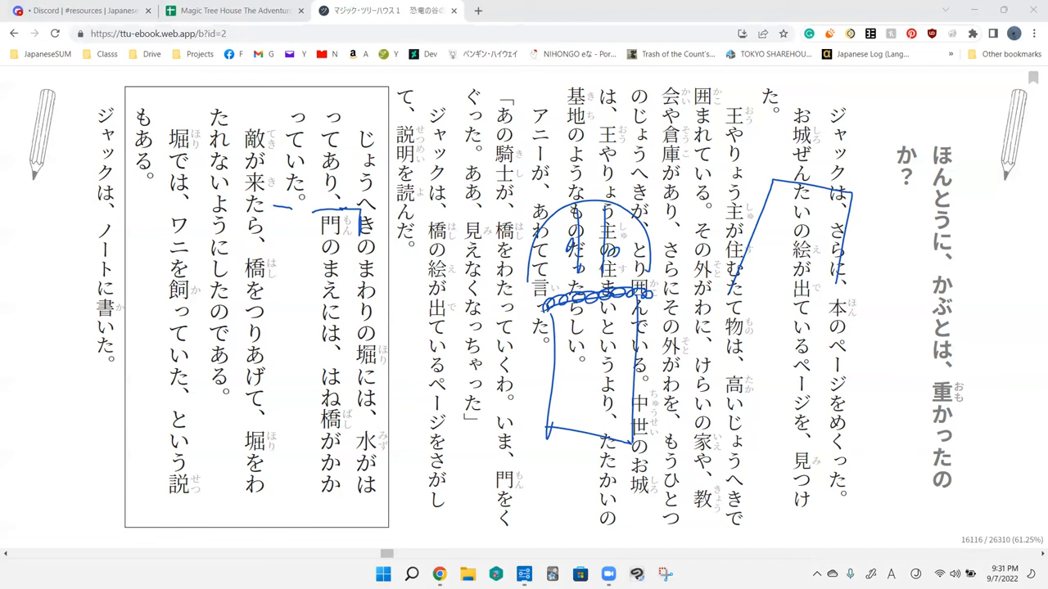
pyautogui.moveTo(314, 368); pyautogui.dragTo(368, 442)
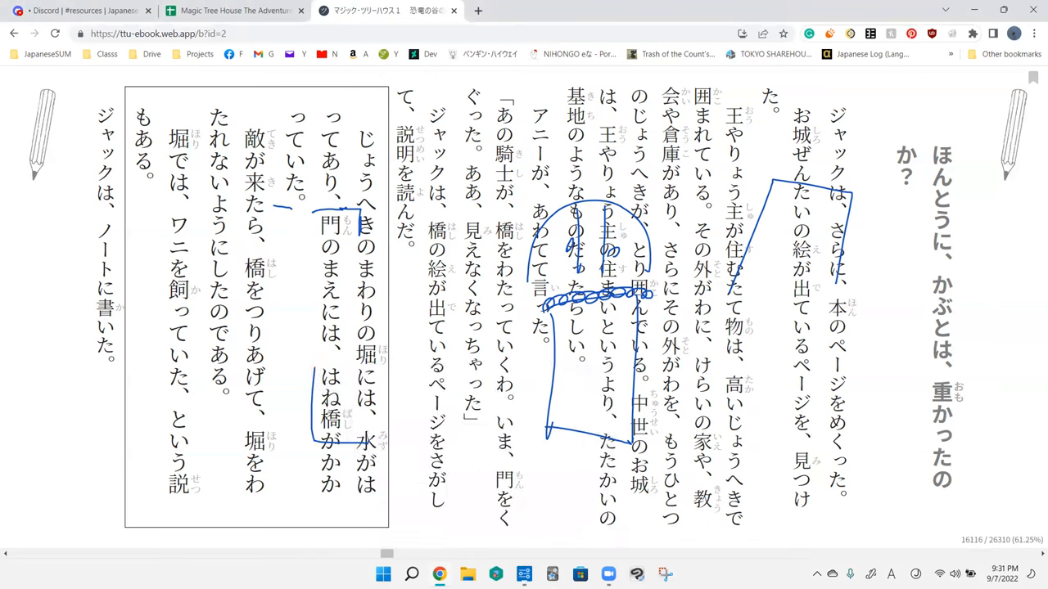
pyautogui.click(331, 334)
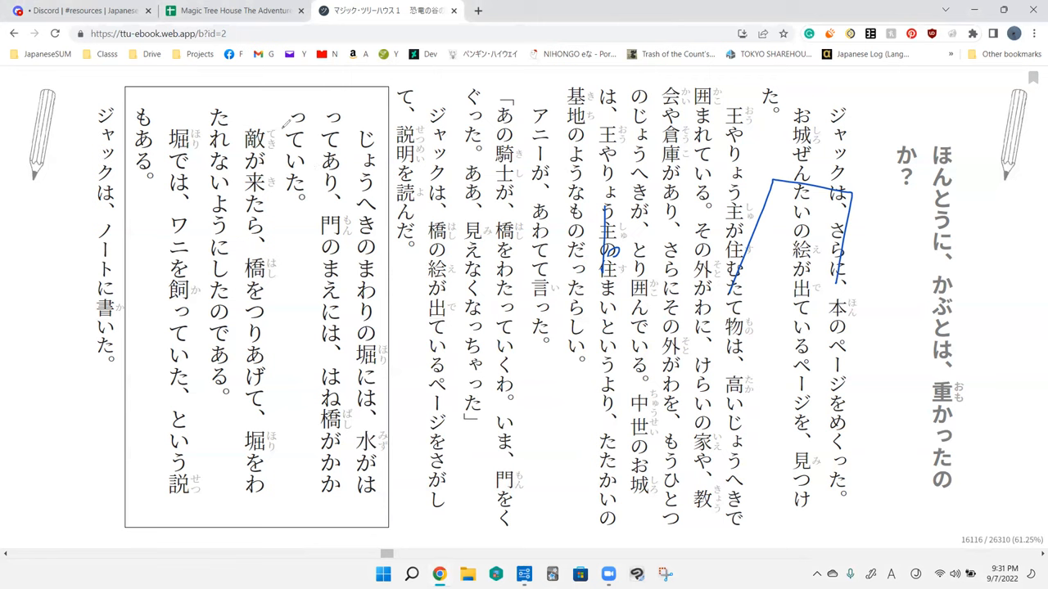
pyautogui.moveTo(283, 269)
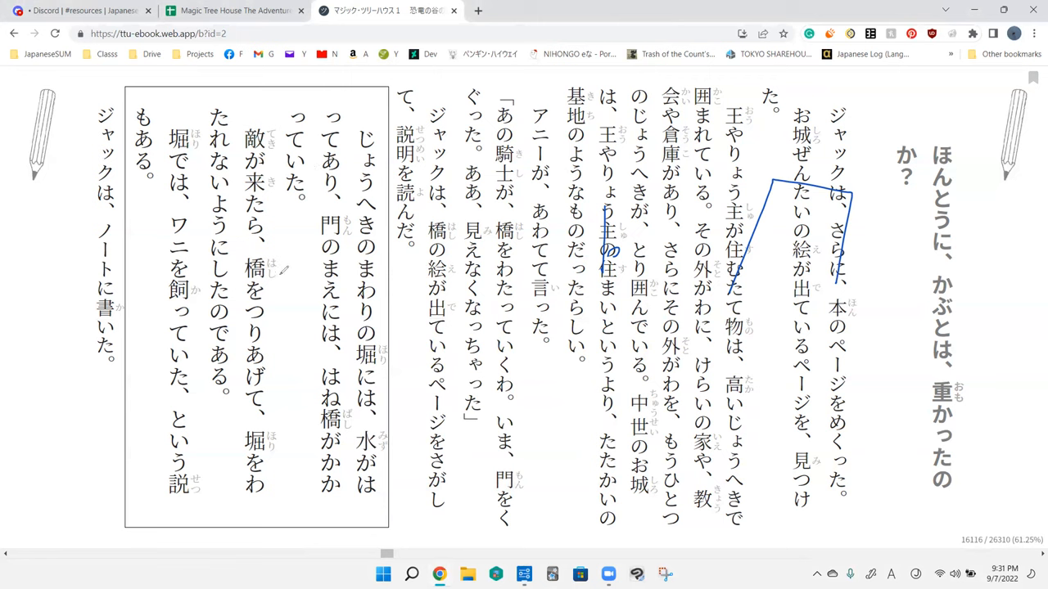
pyautogui.moveTo(285, 429)
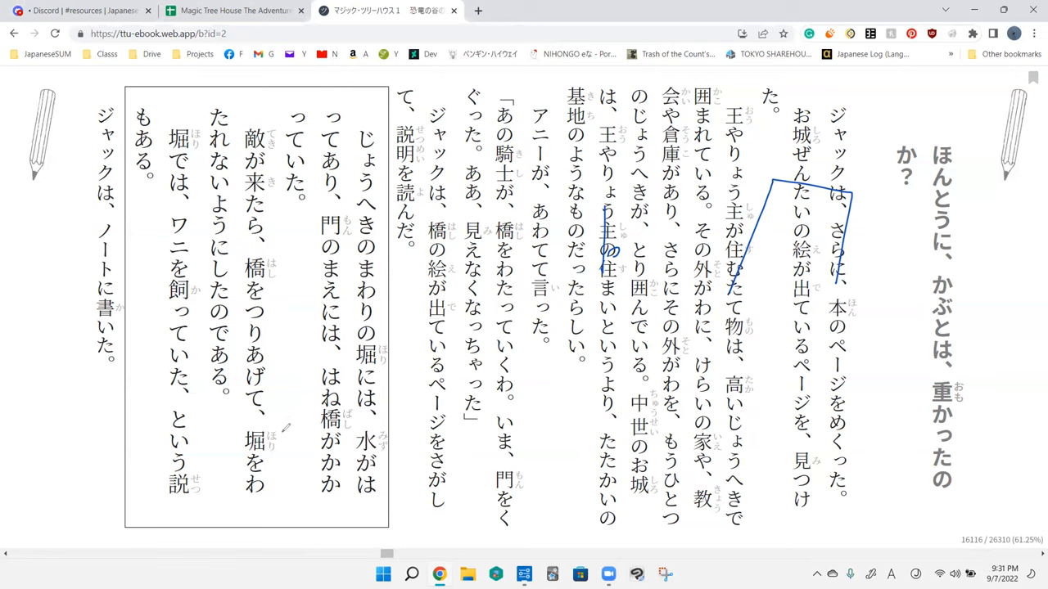
pyautogui.moveTo(239, 134)
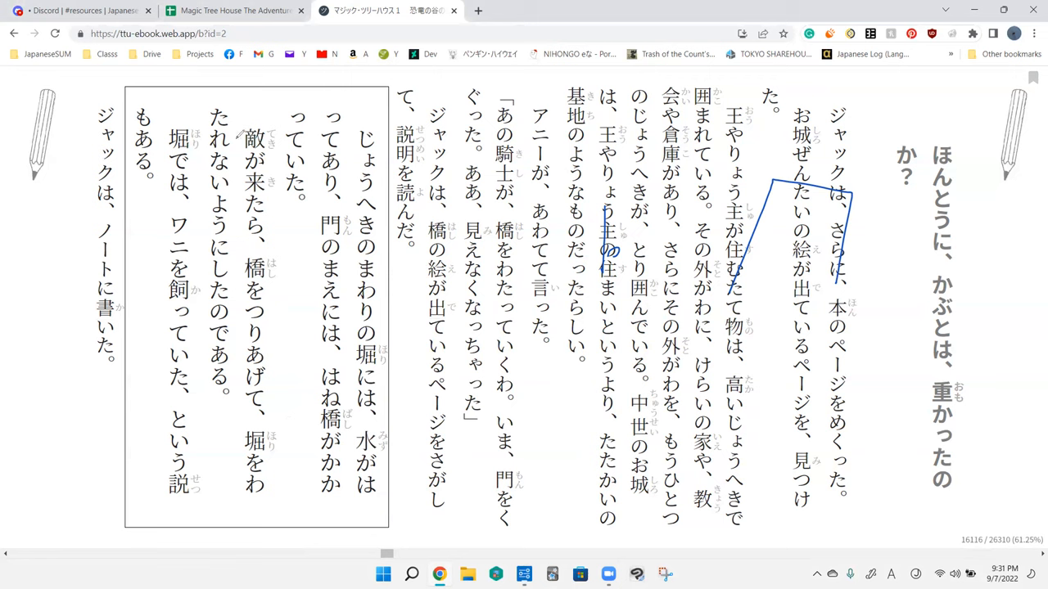
pyautogui.moveTo(234, 285)
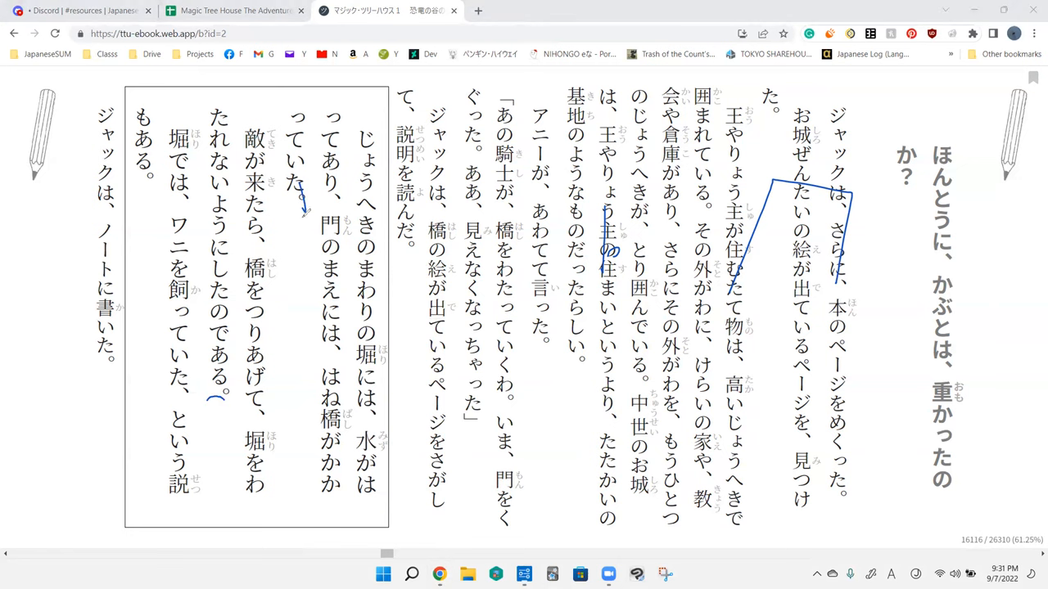
# Step: Scribble blue loops over the 橋が出ている sentence and dismiss the つり上げる definition popup
pyautogui.moveTo(417, 292); pyautogui.dragTo(406, 339)
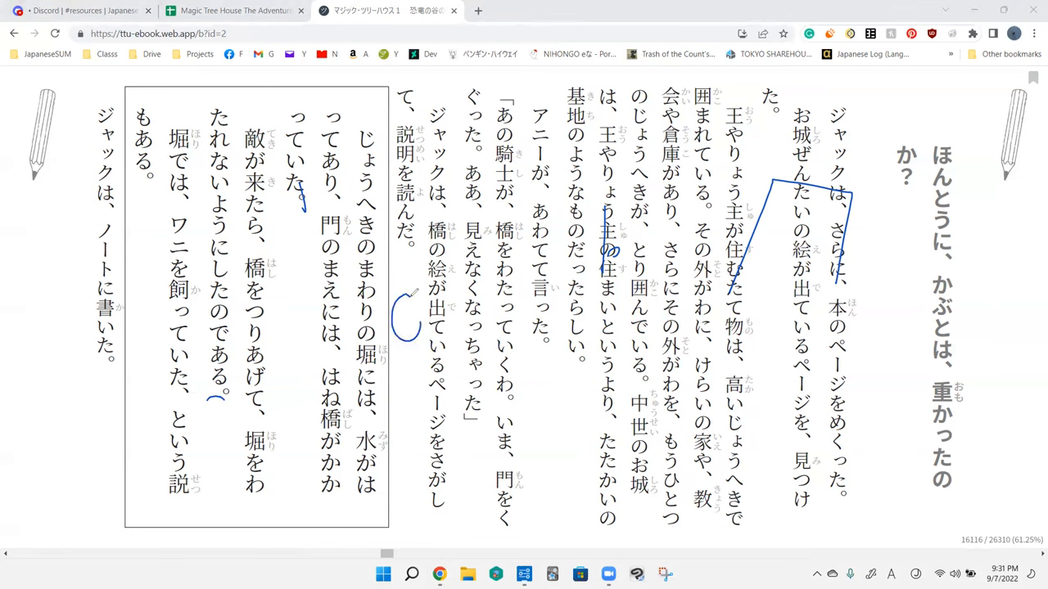
pyautogui.moveTo(401, 328); pyautogui.dragTo(483, 360)
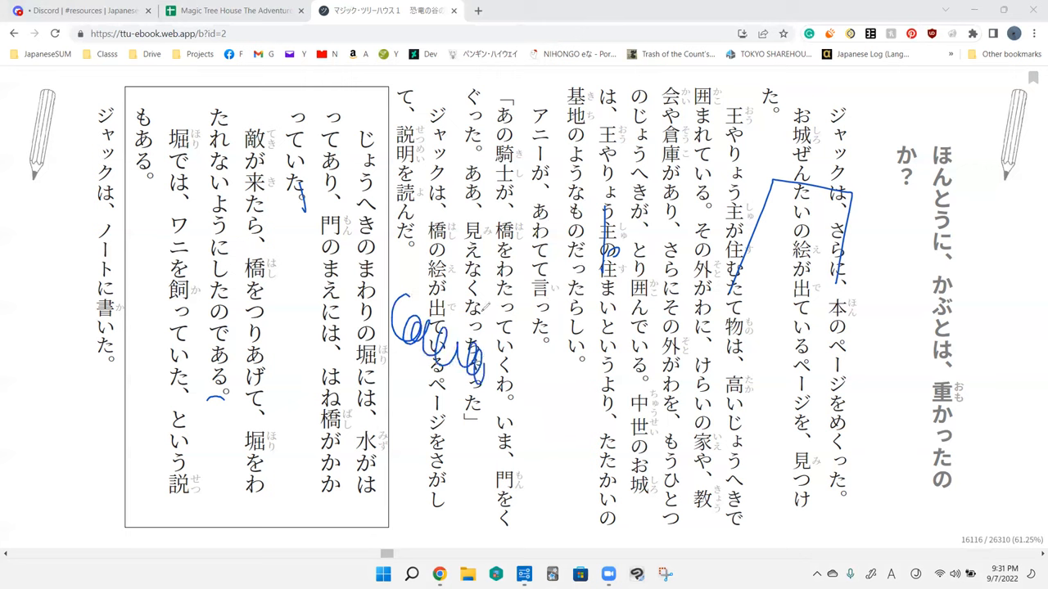
pyautogui.moveTo(488, 295); pyautogui.dragTo(556, 328)
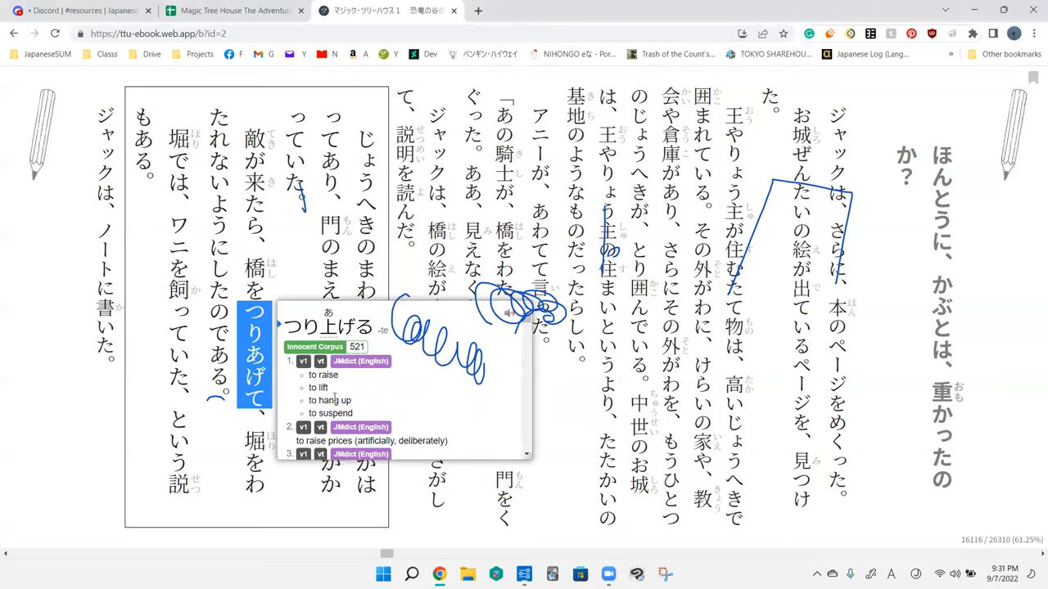
pyautogui.click(308, 274)
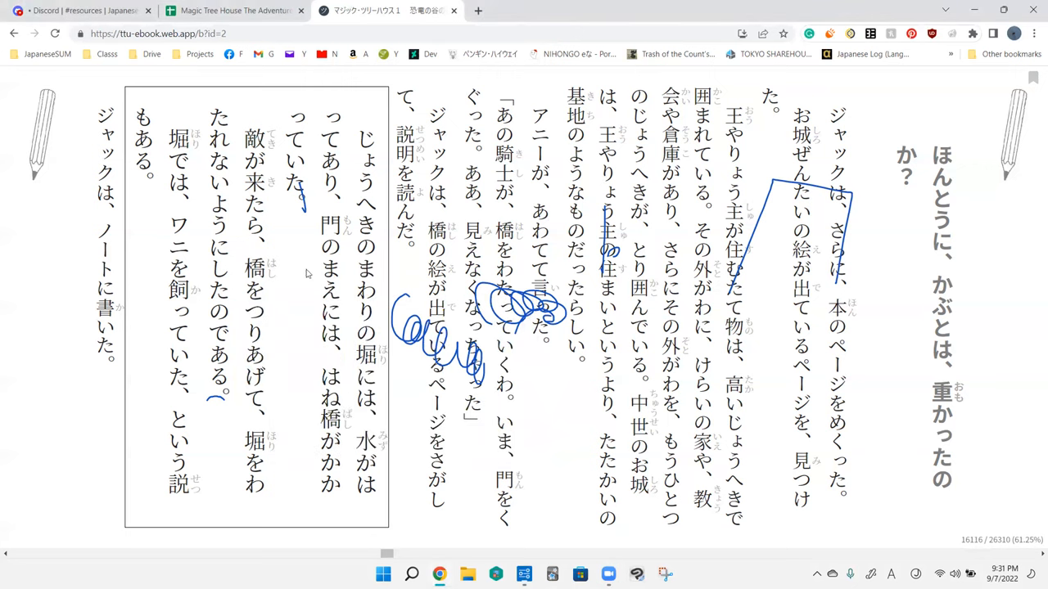
pyautogui.moveTo(494, 255)
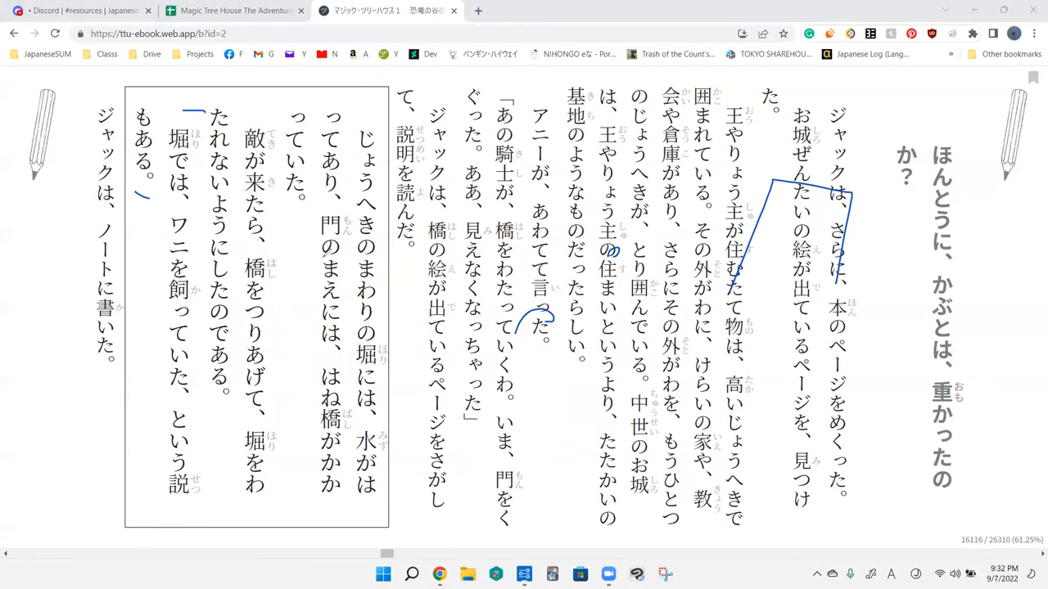
pyautogui.moveTo(200, 261)
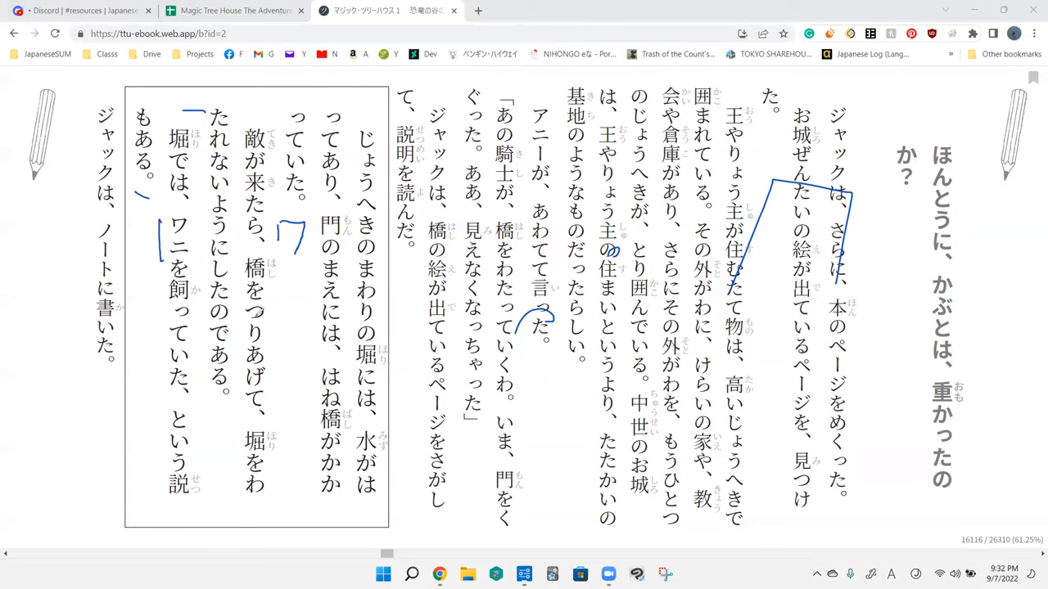
# Step: Sketch a long green crocodile across the castle page and box ワニ
pyautogui.moveTo(246, 312); pyautogui.dragTo(324, 308)
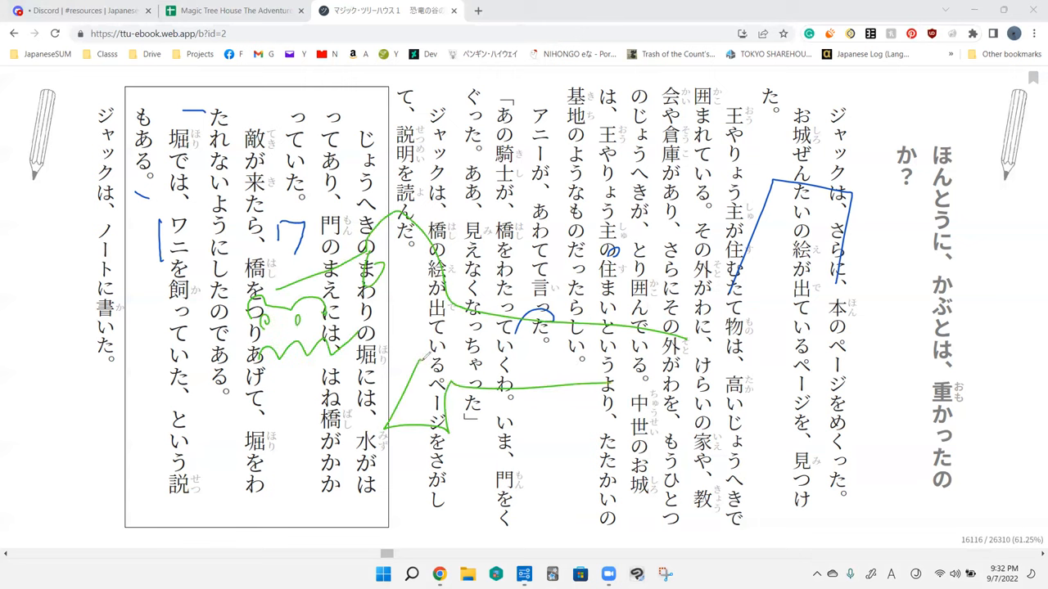
pyautogui.moveTo(242, 376); pyautogui.dragTo(773, 398)
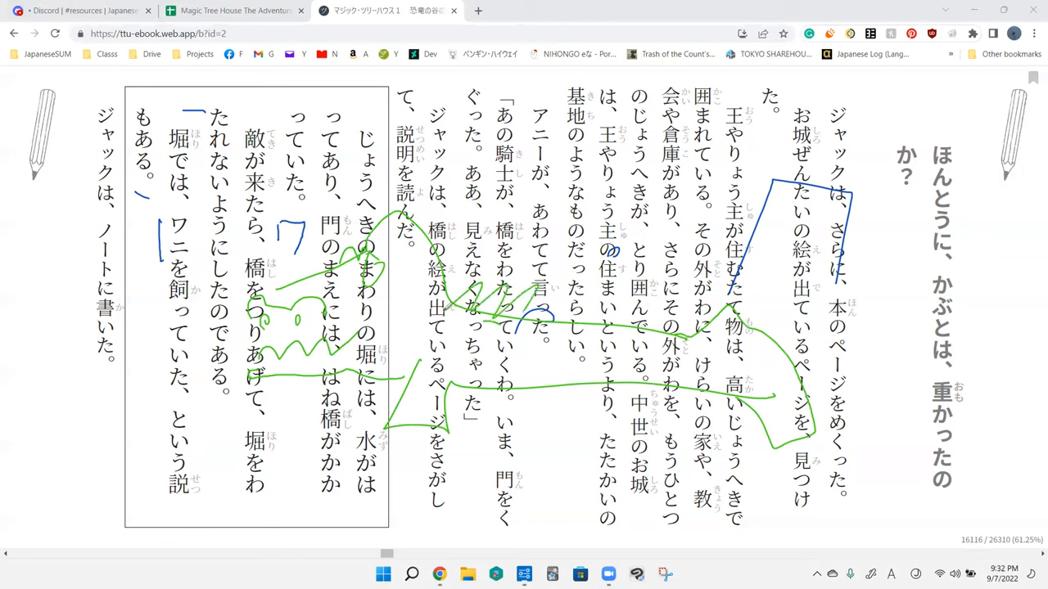
pyautogui.moveTo(515, 320); pyautogui.dragTo(696, 344)
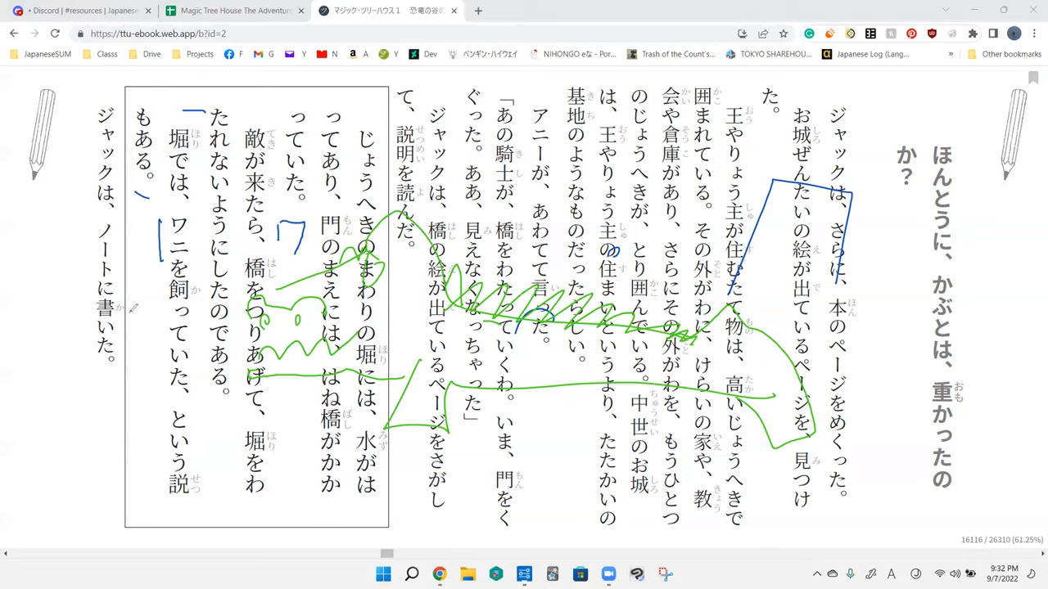
pyautogui.moveTo(167, 204); pyautogui.dragTo(193, 258)
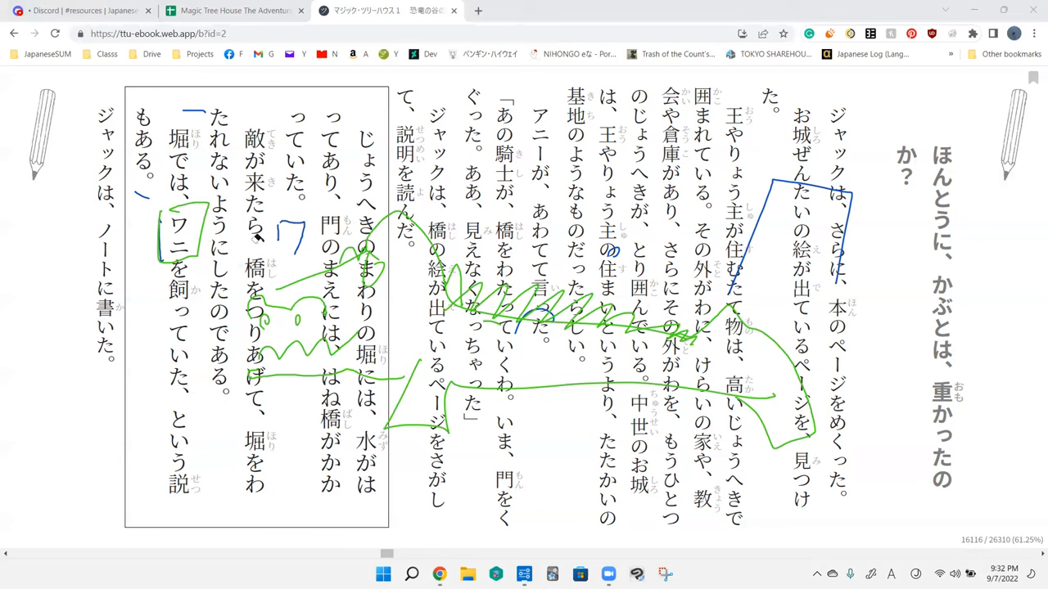
pyautogui.moveTo(524, 155)
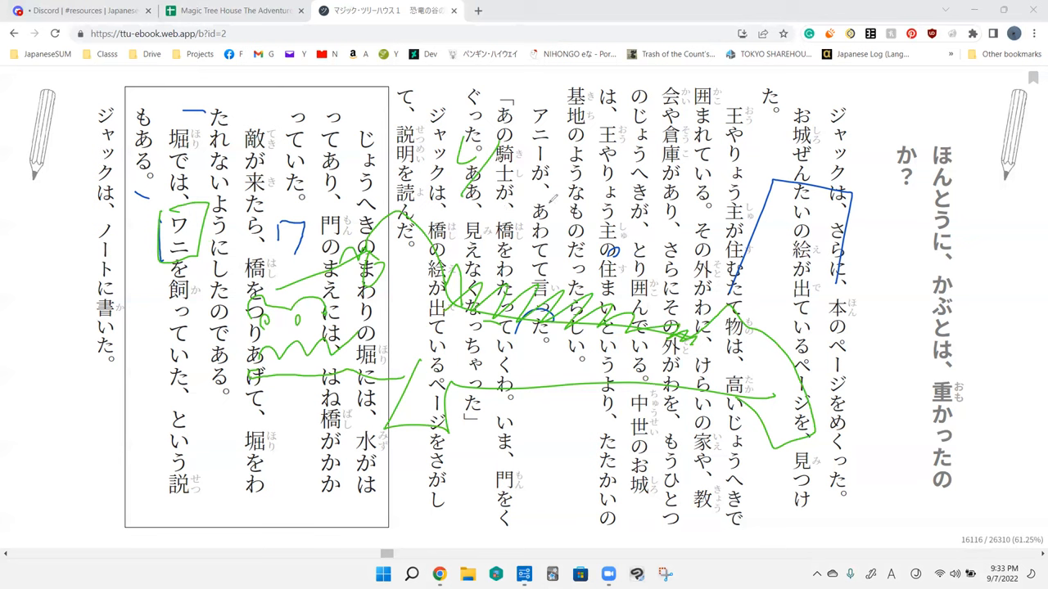
pyautogui.moveTo(557, 200)
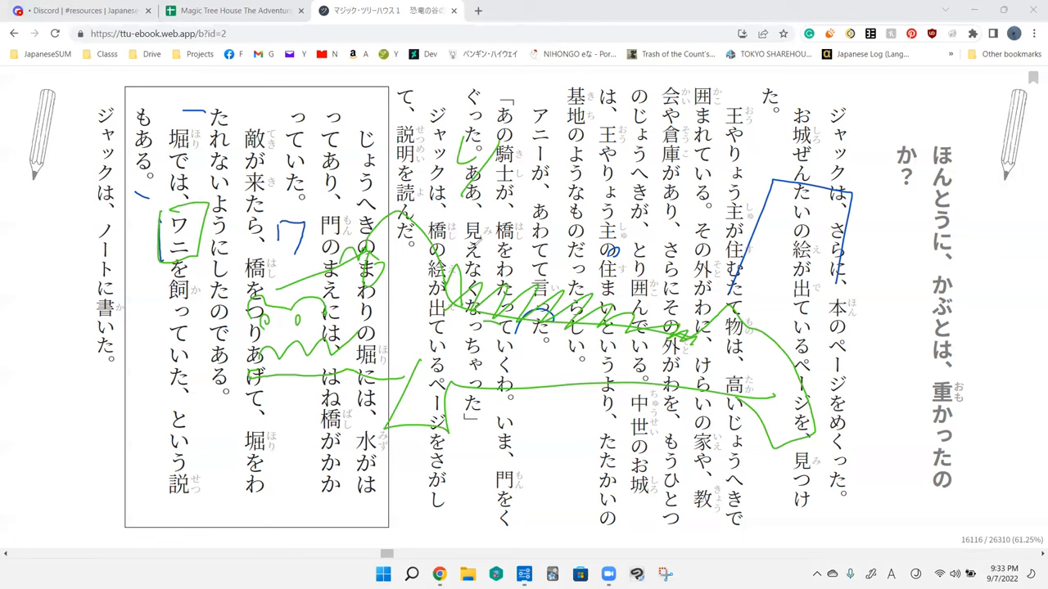
pyautogui.moveTo(488, 233)
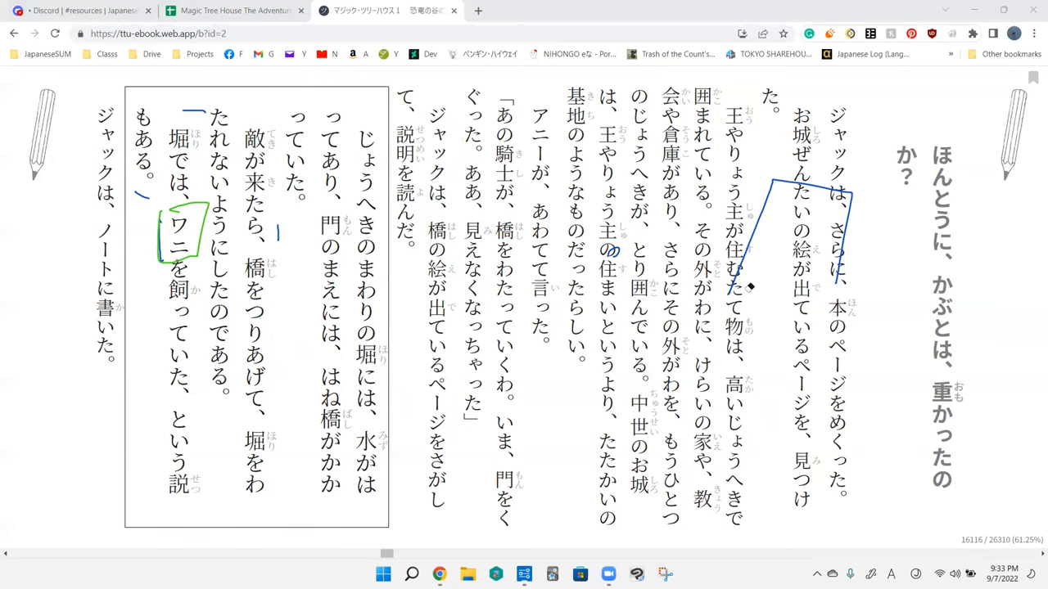
pyautogui.moveTo(230, 291)
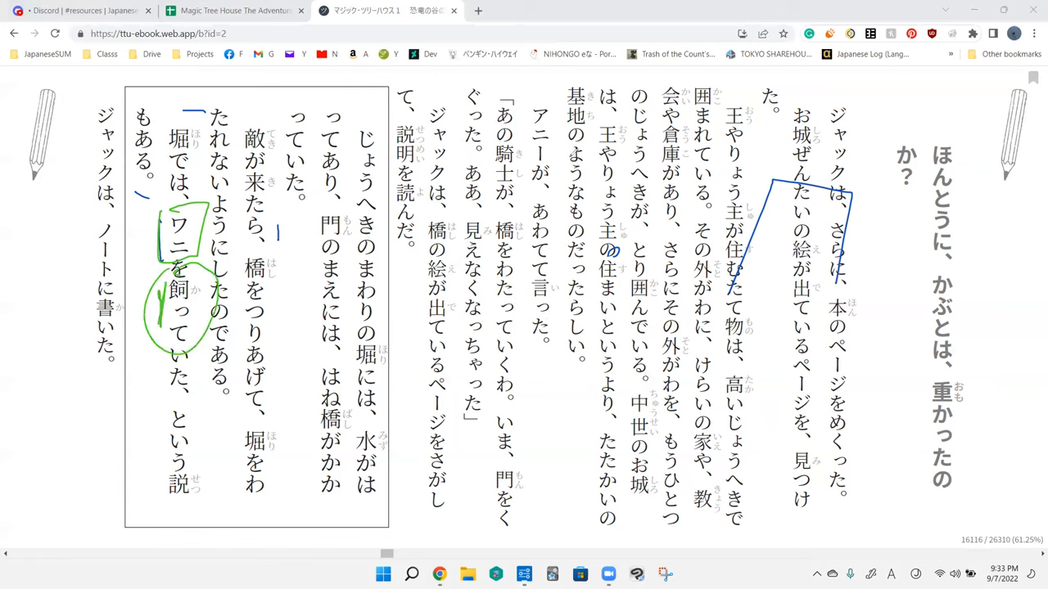
# Step: Wipe every pen mark off the page, including the crocodile sketch and the ワニ box
pyautogui.click(179, 288)
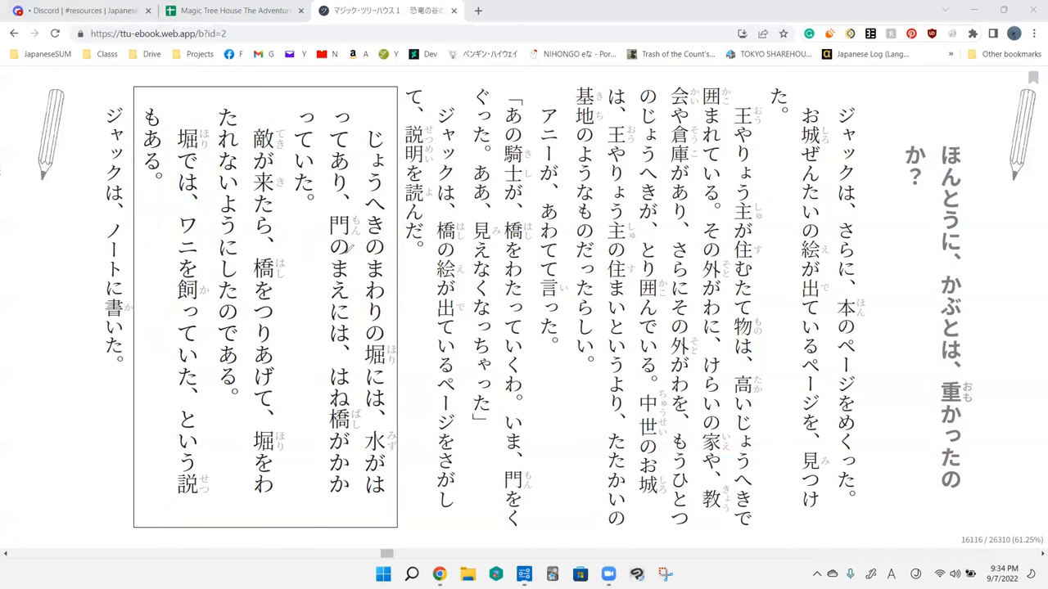
# Step: Look up 説 in the Yomichan popup, then draw a green line beside the closing sentence ジャックは、ノートに書いた
pyautogui.click(187, 462)
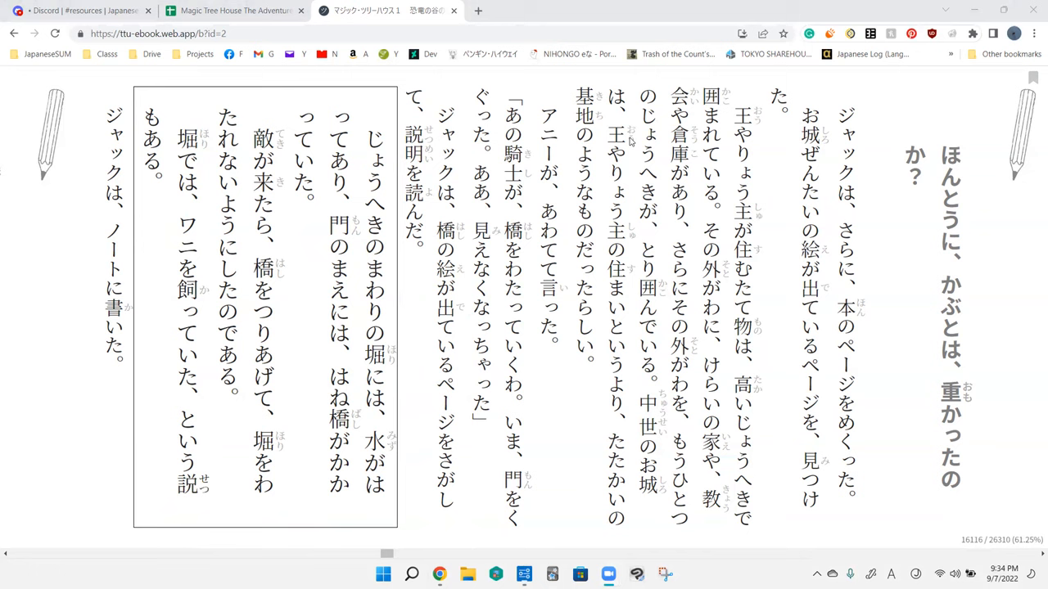
pyautogui.click(187, 483)
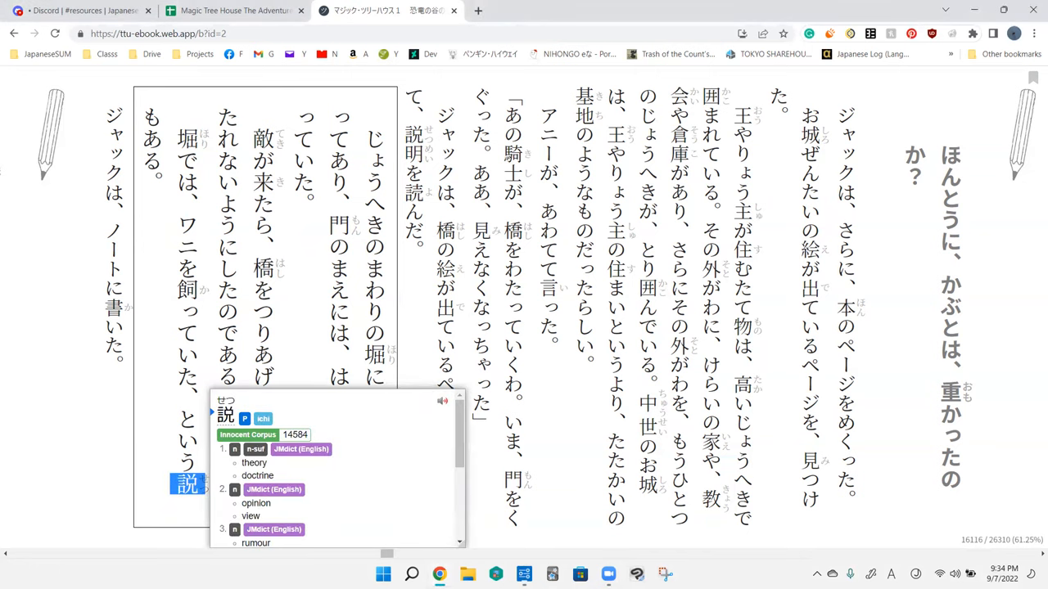
pyautogui.scroll(-3)
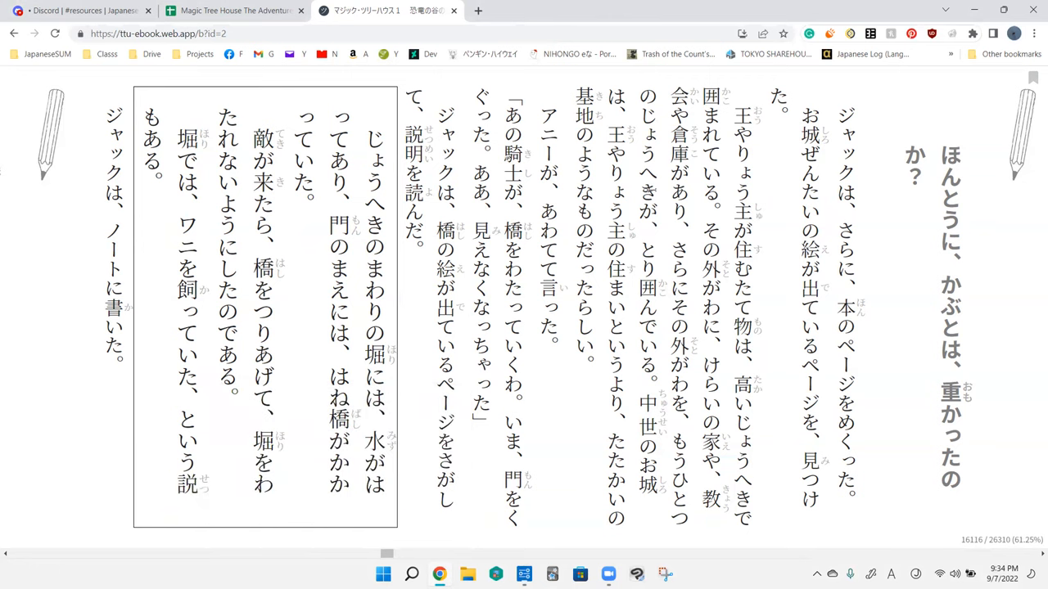
pyautogui.moveTo(352, 409); pyautogui.dragTo(413, 357)
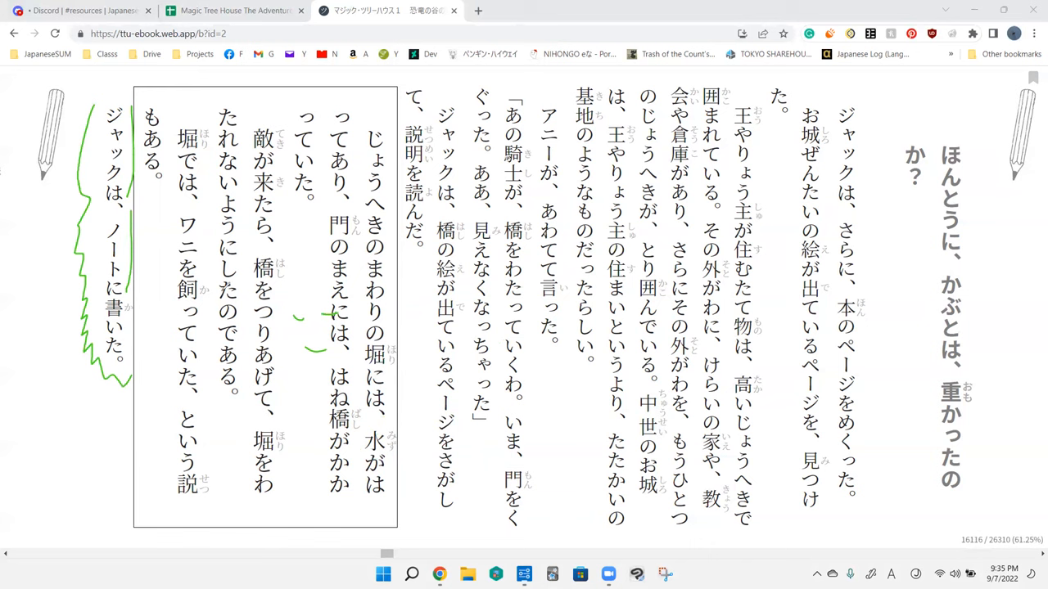
pyautogui.moveTo(986, 190)
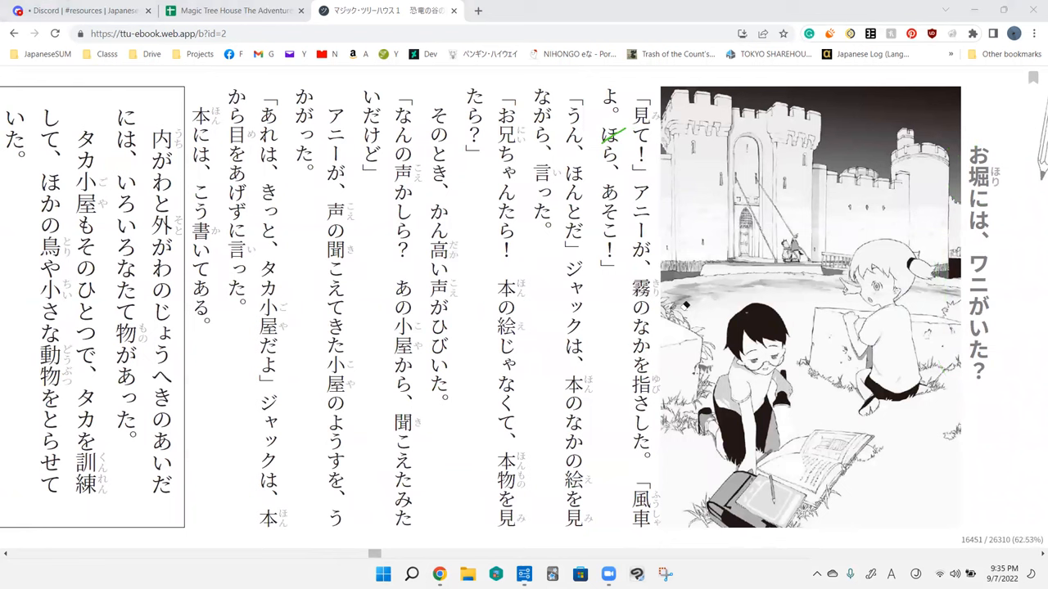
pyautogui.moveTo(903, 229)
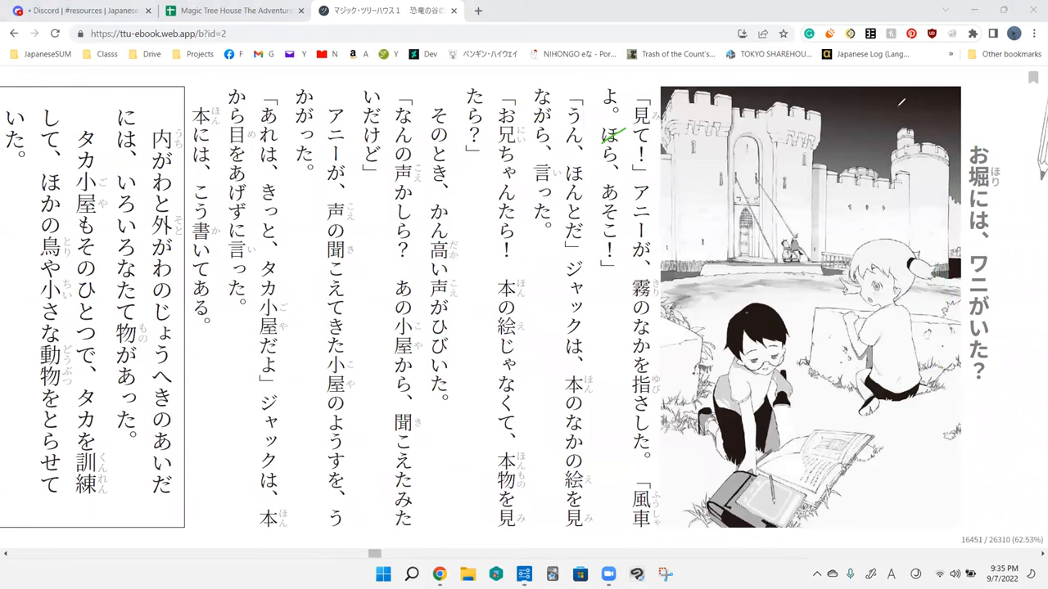
# Step: Draw a long green bracket beside the heading お堀には、ワニがいた？
pyautogui.moveTo(990, 123); pyautogui.dragTo(991, 401)
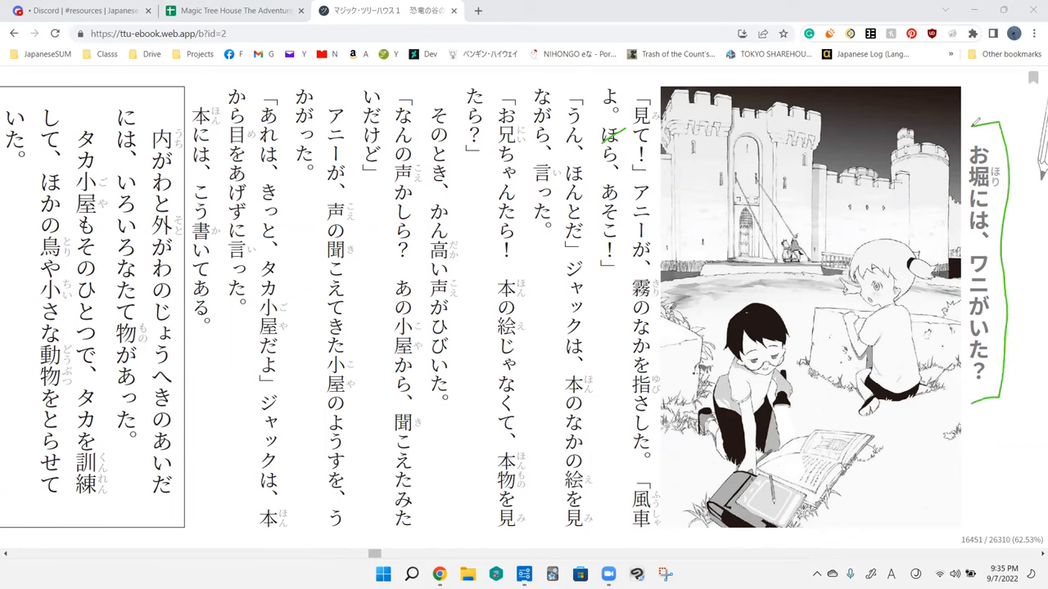